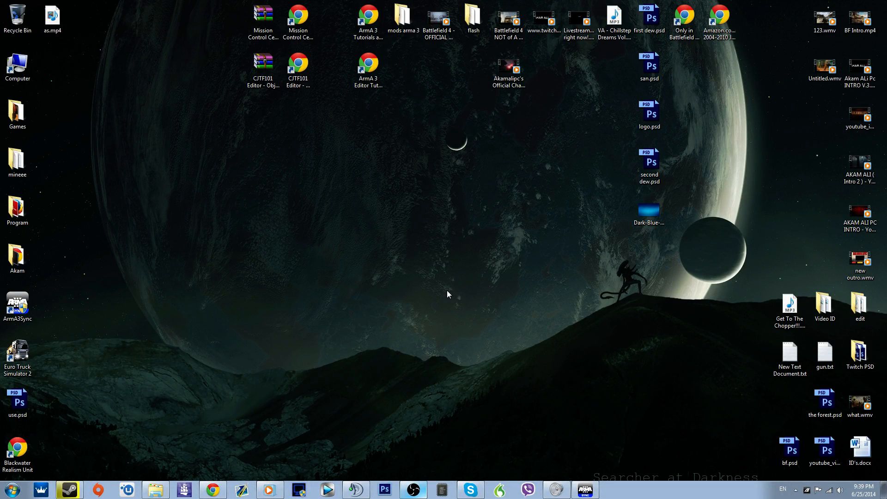
mouse_move(306, 202)
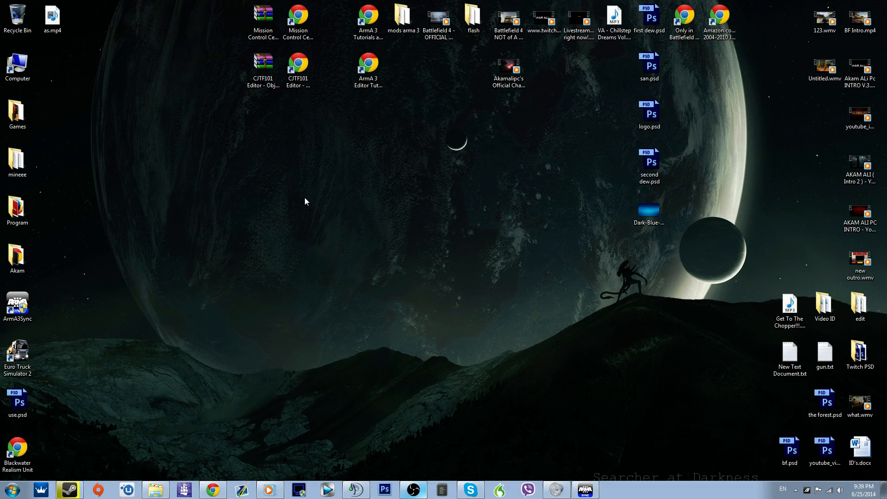
mouse_move(372, 268)
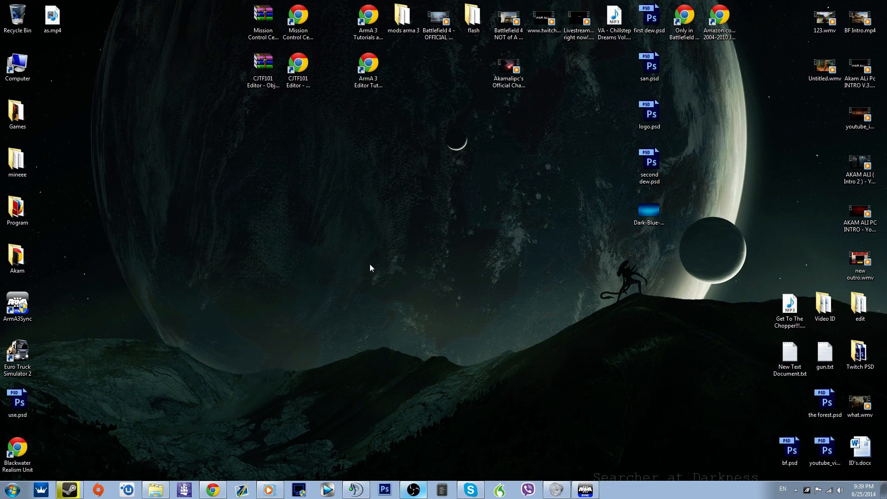
mouse_move(296, 292)
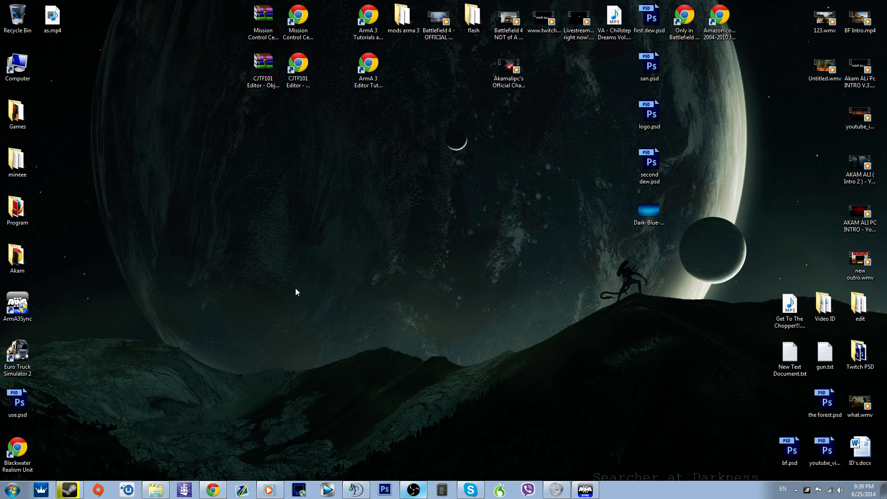
mouse_move(212, 490)
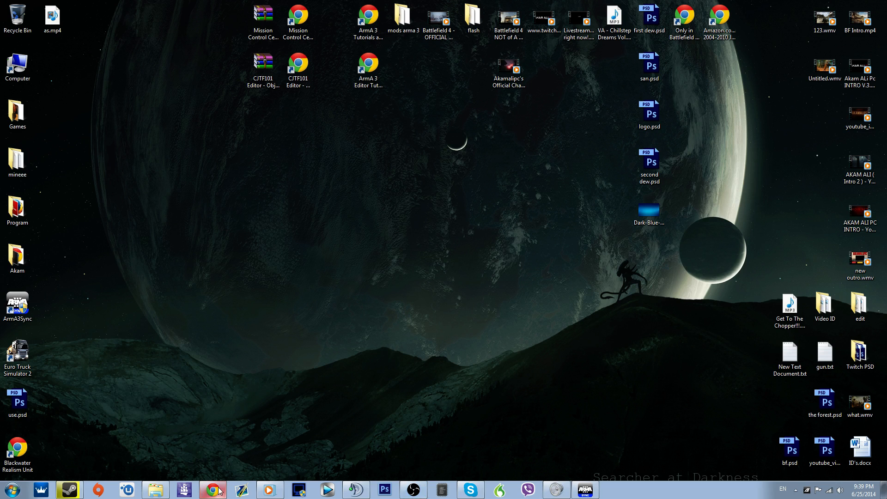
Step: Bring Chrome forward and scan the Armaholic ArmA3Sync page from description to the v1.3 download link
left_click(212, 490)
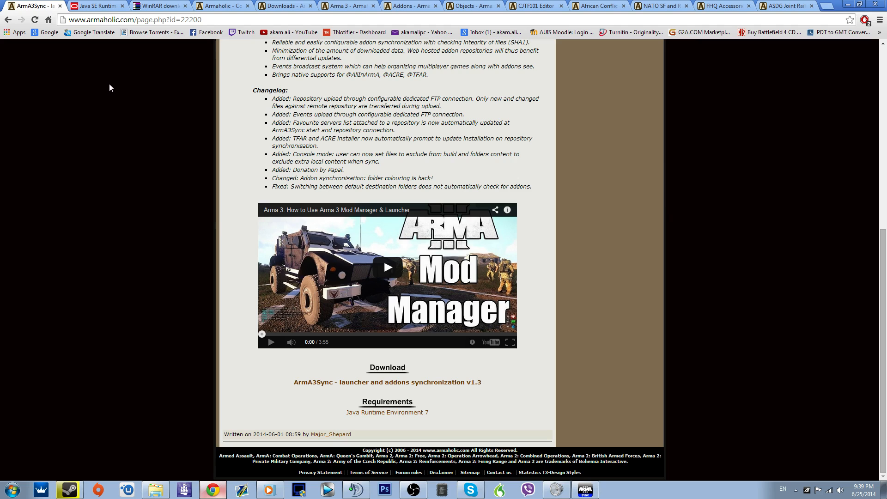
scroll("up", 3)
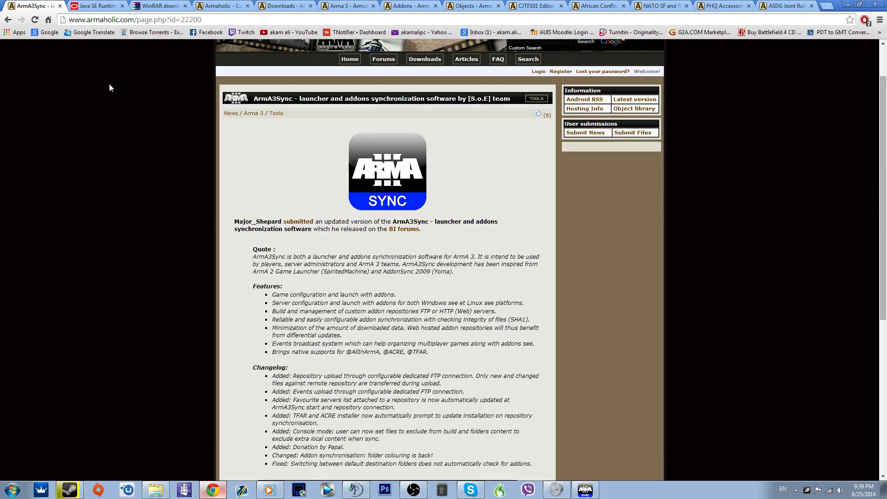
mouse_move(161, 167)
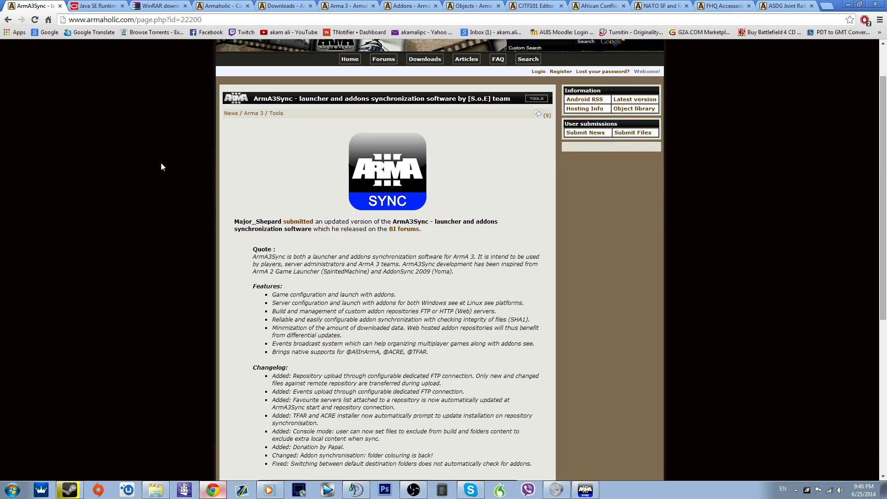
scroll("down", 3)
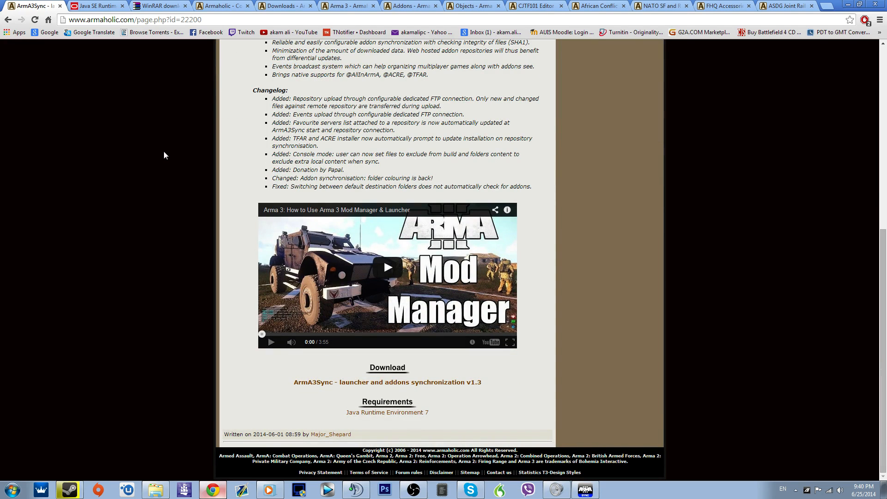
mouse_move(404, 404)
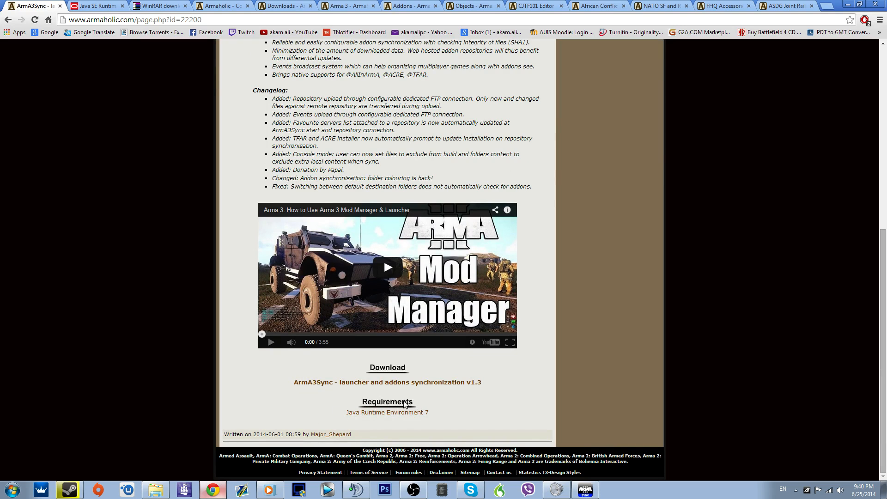
mouse_move(378, 412)
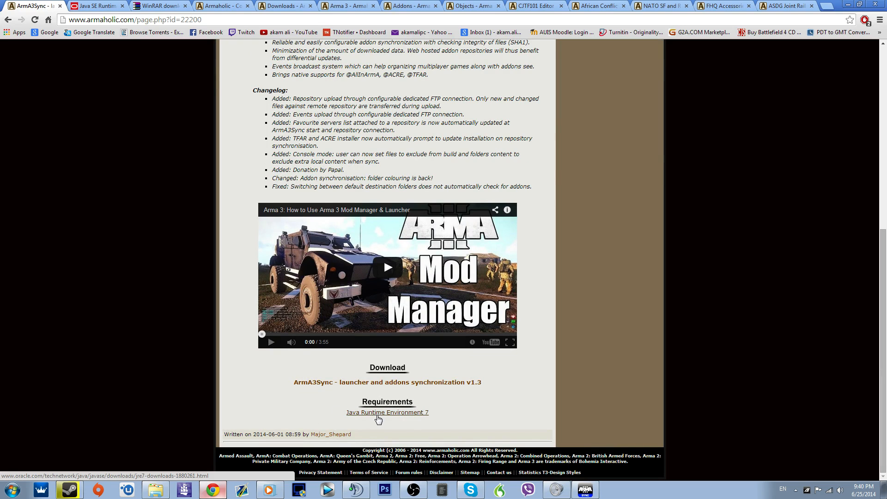
Step: Follow the Java Runtime Environment 7 link to Oracle's downloads and accept the license agreement
left_click(387, 412)
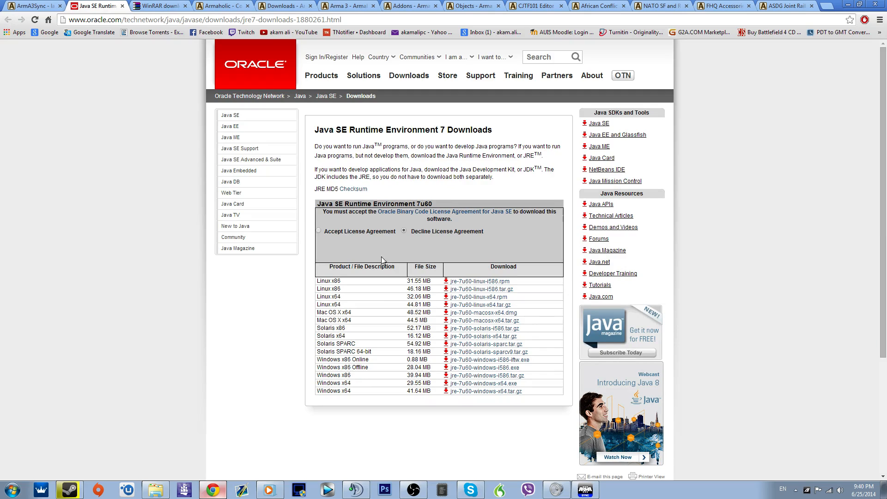
mouse_move(352, 191)
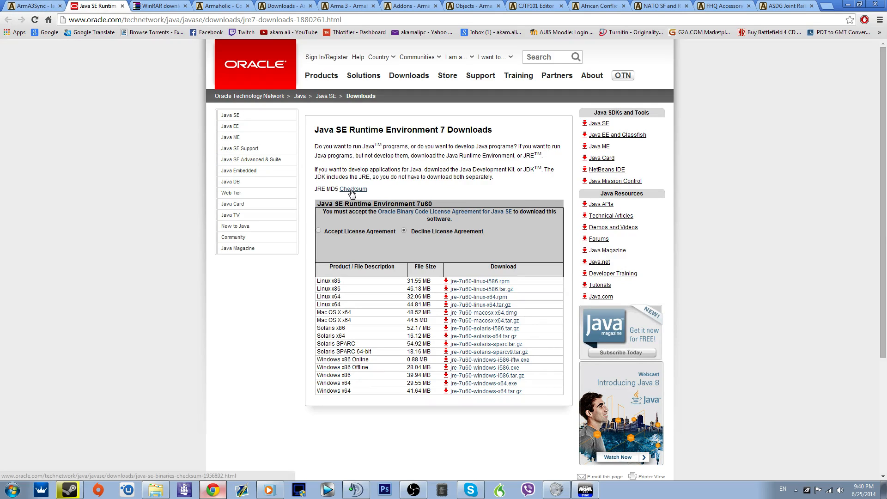
left_click(319, 231)
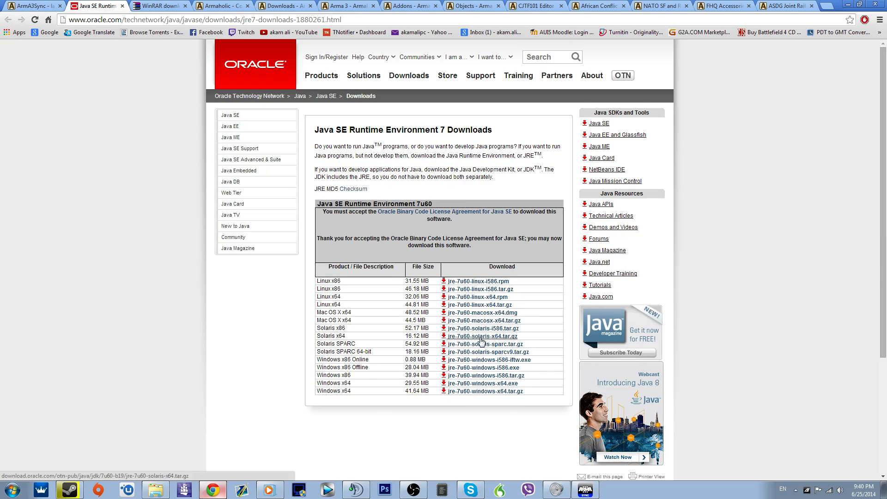
mouse_move(441, 310)
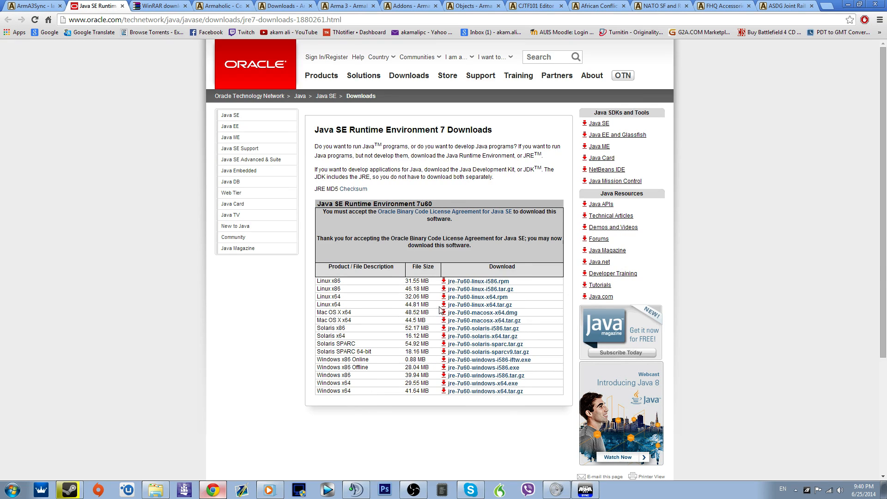
mouse_move(318, 391)
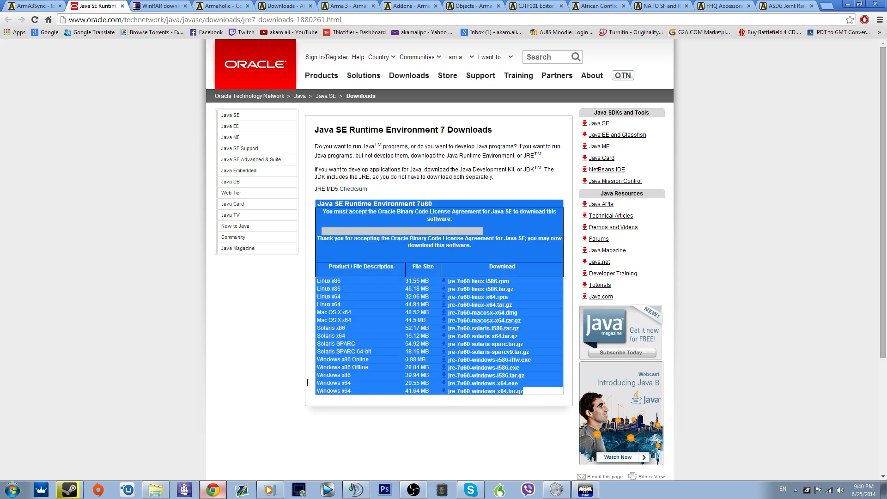
left_click(456, 389)
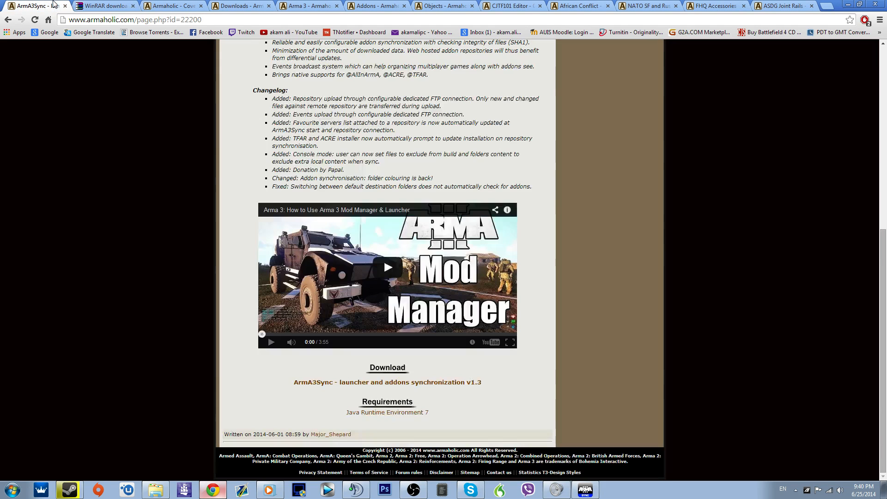
mouse_move(225, 400)
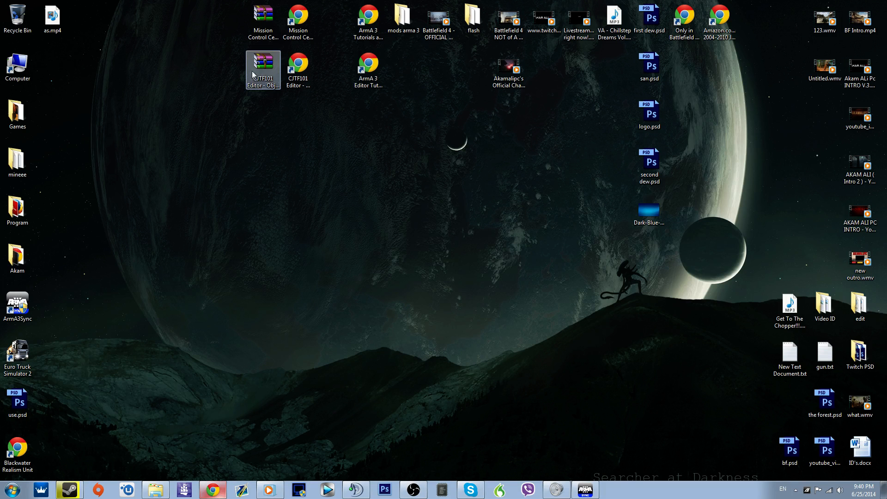
double_click(263, 70)
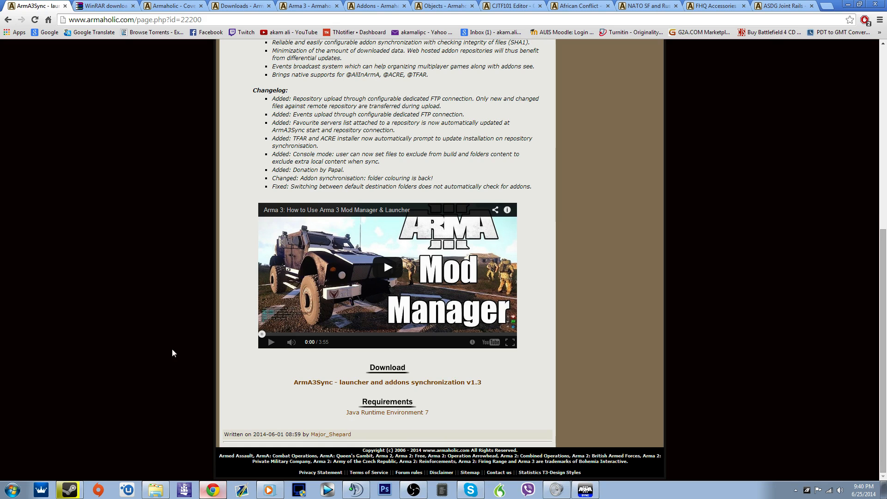
Step: Switch to the WinRAR download page listing the version 5.10 installers by language
left_click(104, 6)
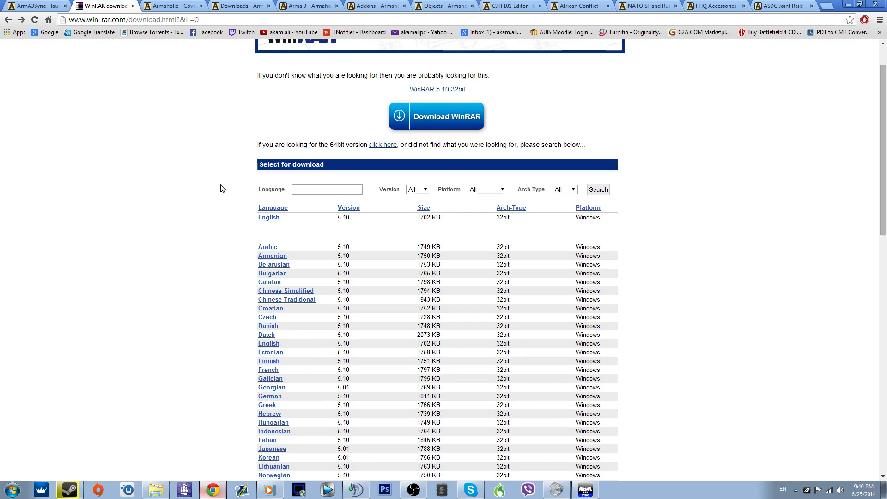
mouse_move(201, 74)
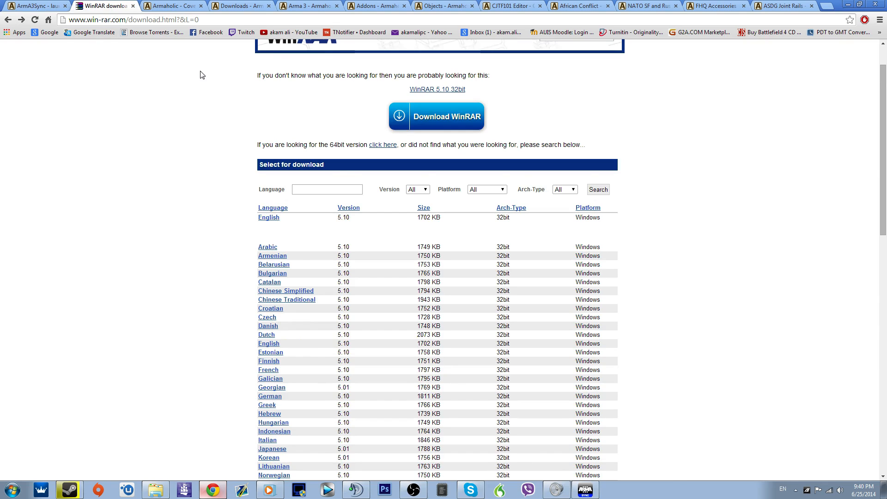
mouse_move(293, 334)
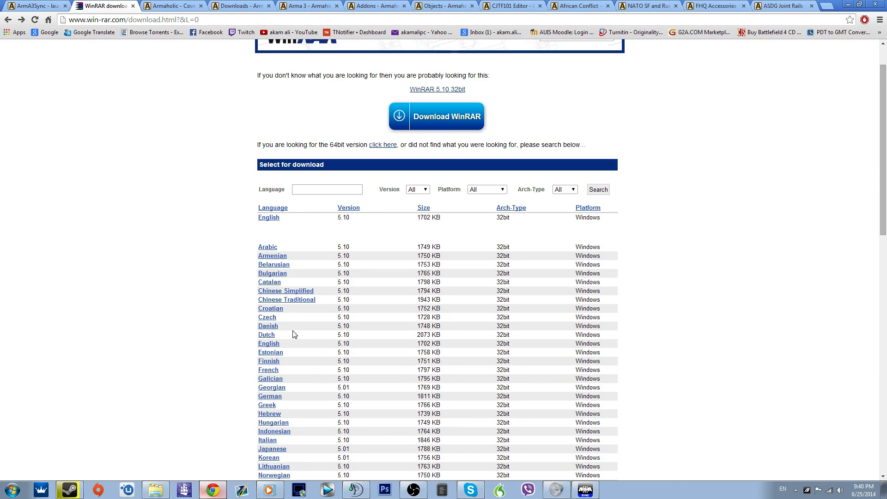
mouse_move(269, 220)
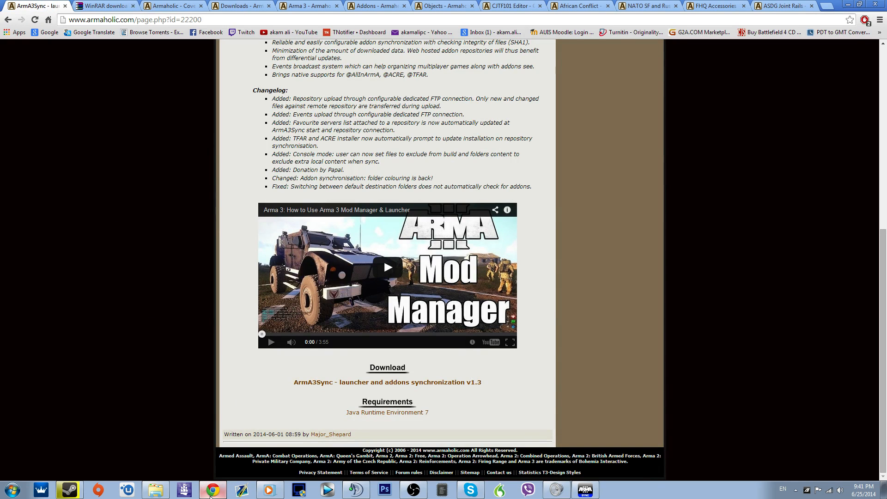
mouse_move(221, 472)
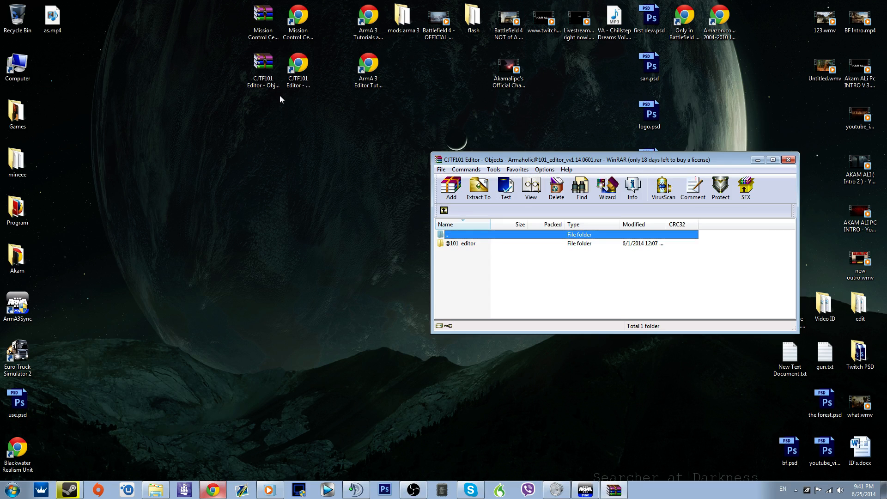
left_click(461, 243)
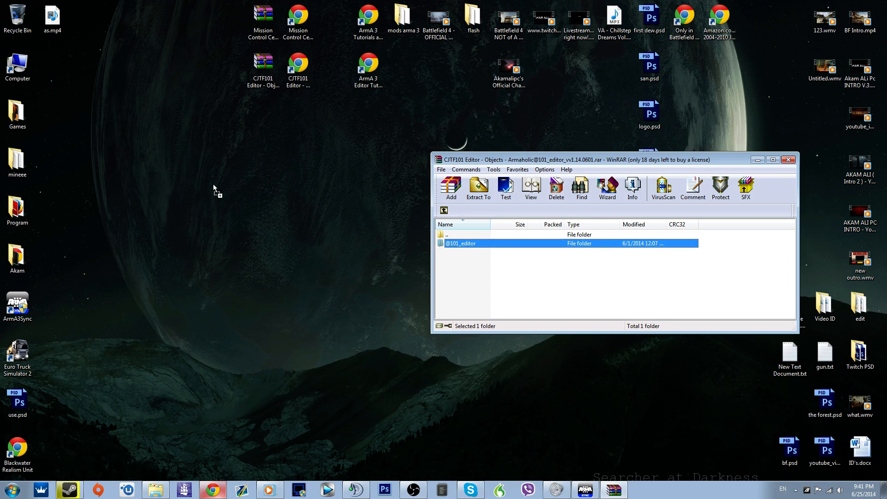
left_click(788, 160)
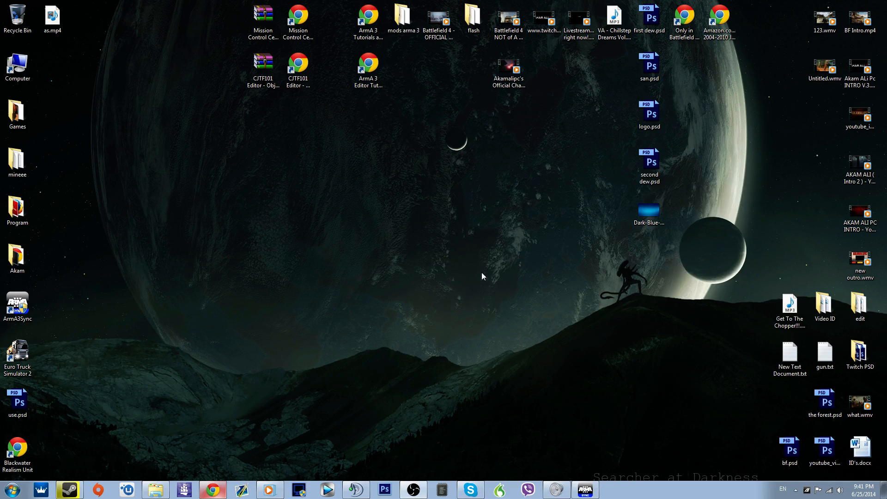
left_click(213, 490)
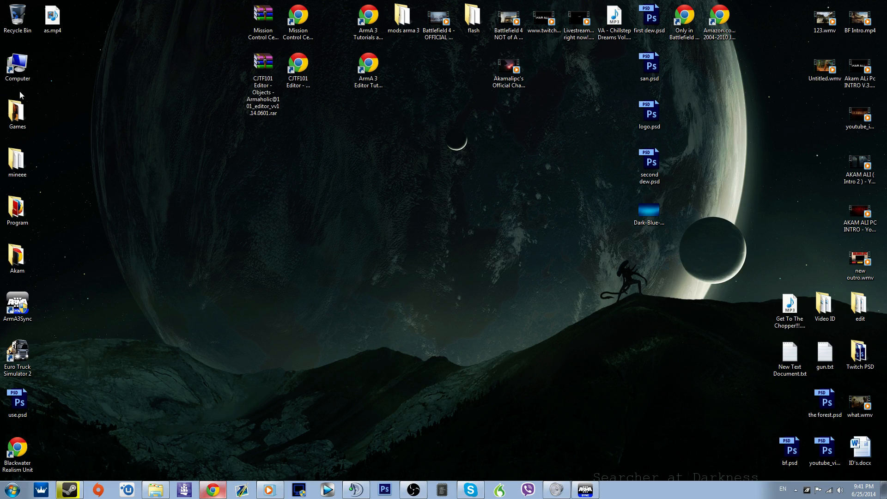
Step: Browse from Computer into the Steam folder on drive E: toward the Arma 3 game folder
double_click(18, 65)
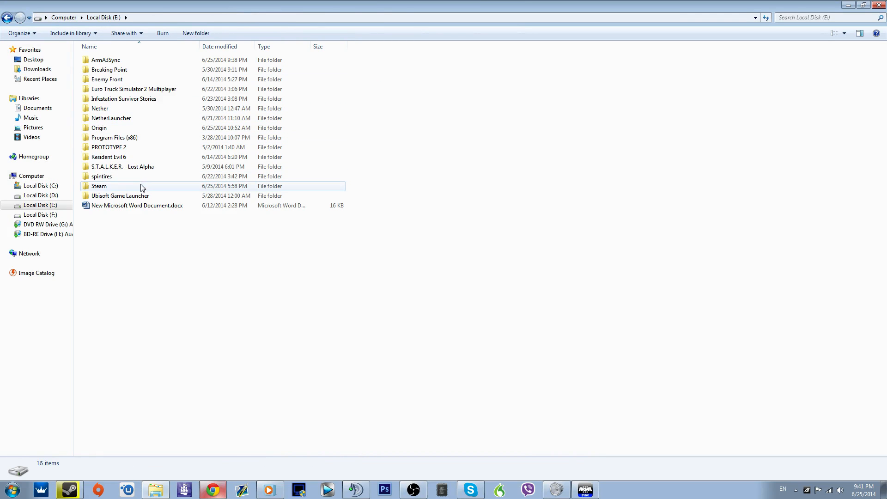
double_click(99, 186)
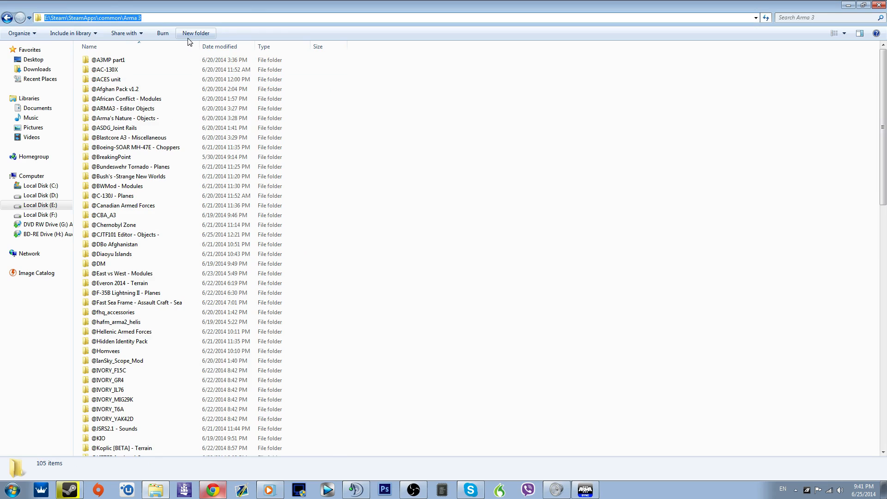
mouse_move(438, 182)
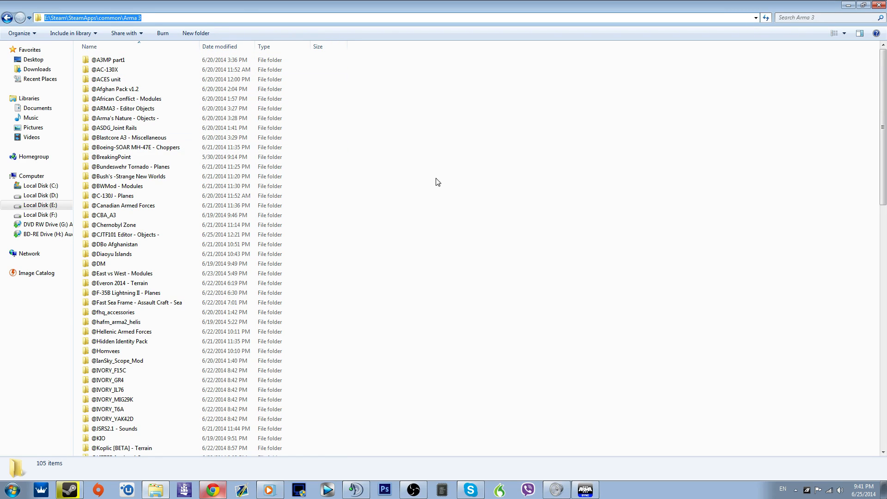
mouse_move(443, 178)
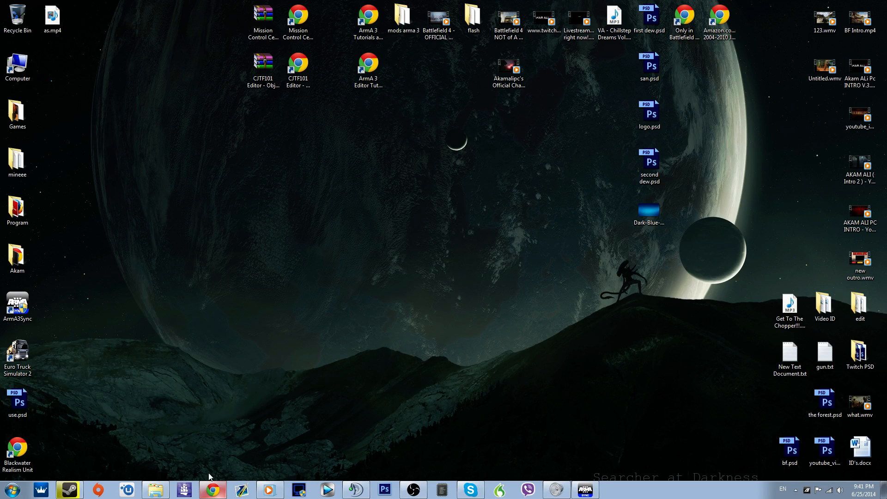
mouse_move(624, 415)
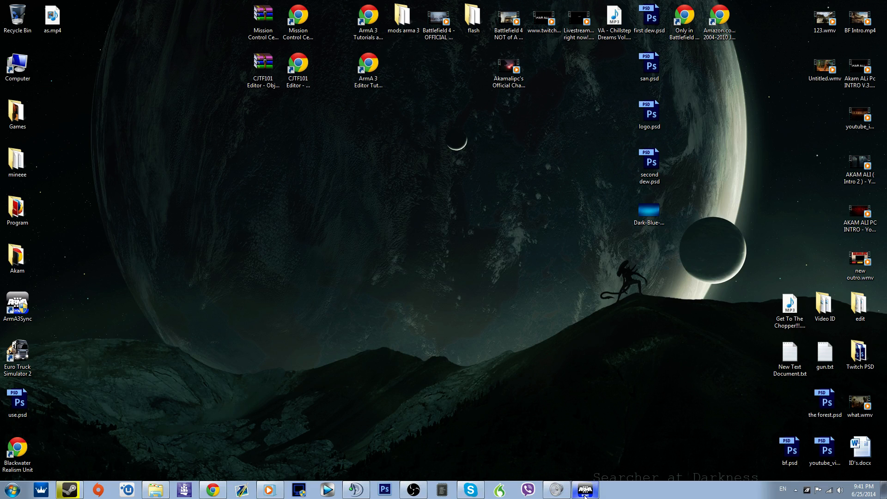
mouse_move(571, 477)
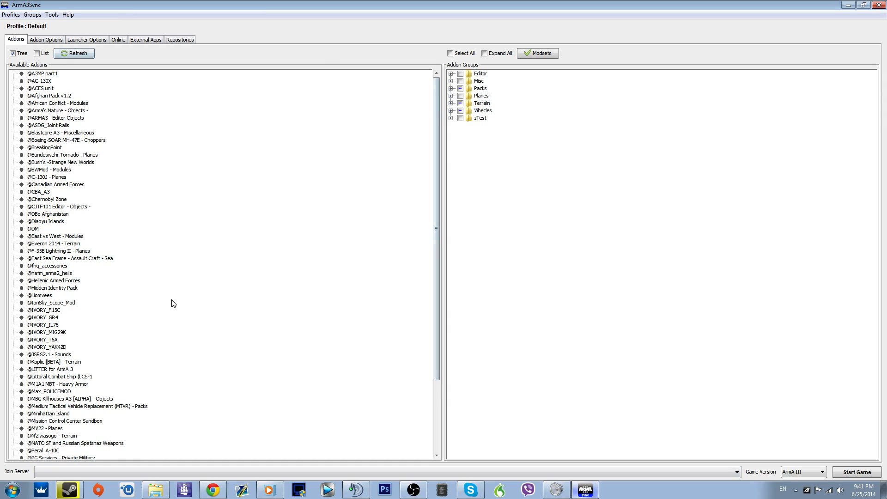
mouse_move(487, 147)
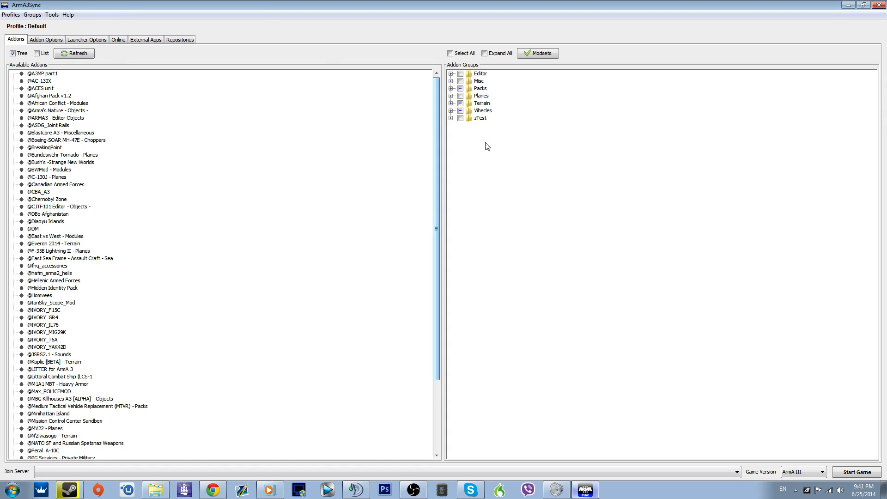
mouse_move(513, 182)
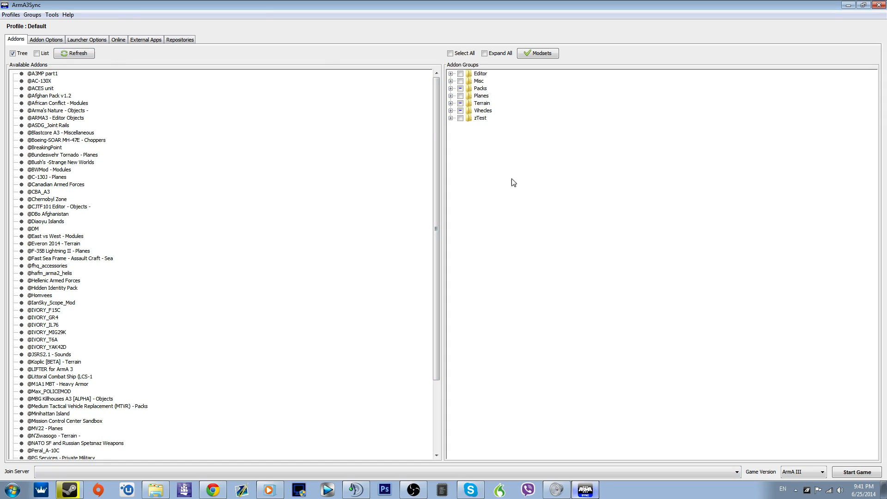
mouse_move(487, 203)
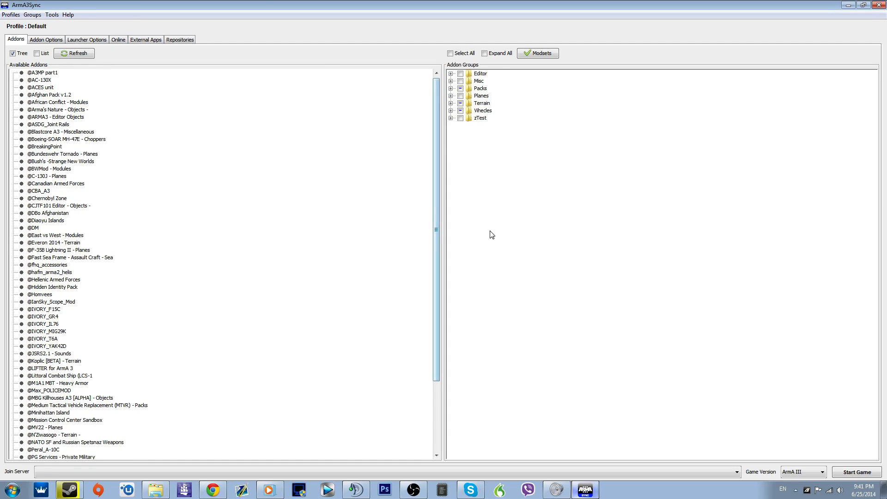
mouse_move(94, 217)
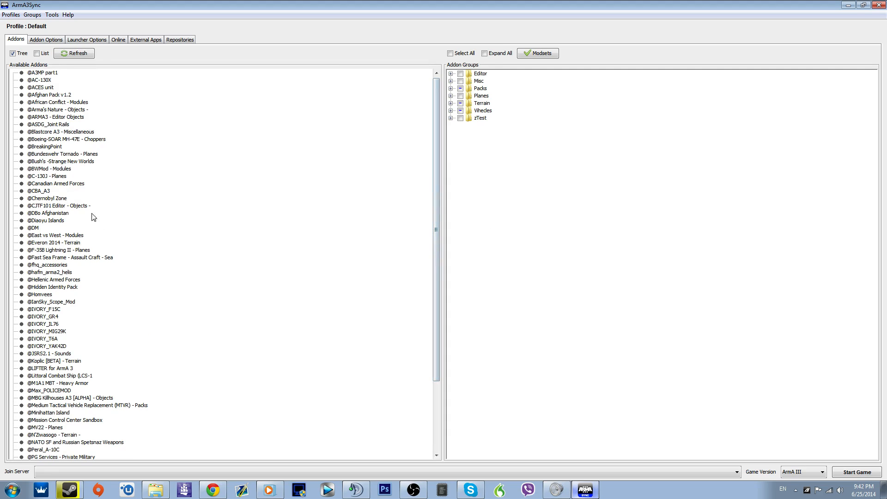
mouse_move(132, 190)
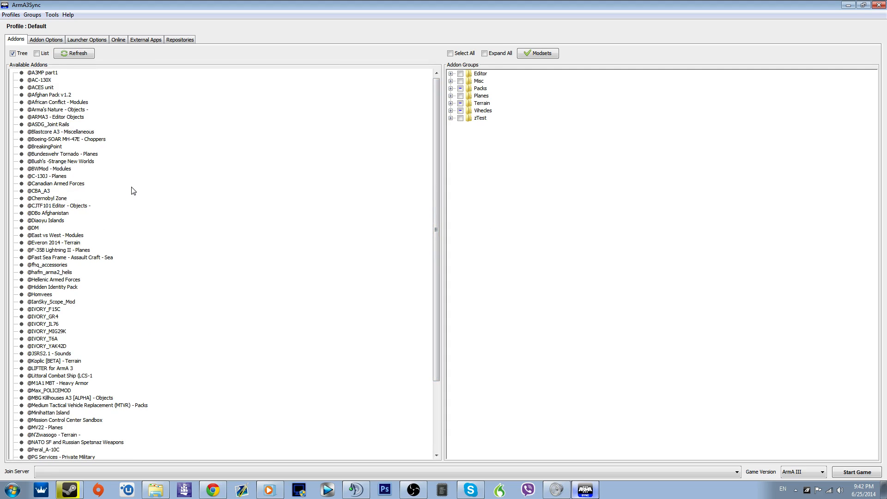
mouse_move(150, 89)
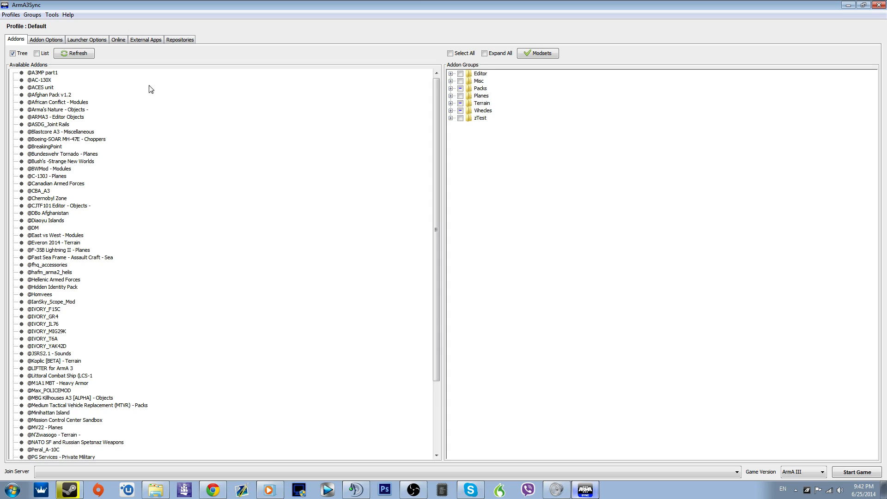
mouse_move(40, 93)
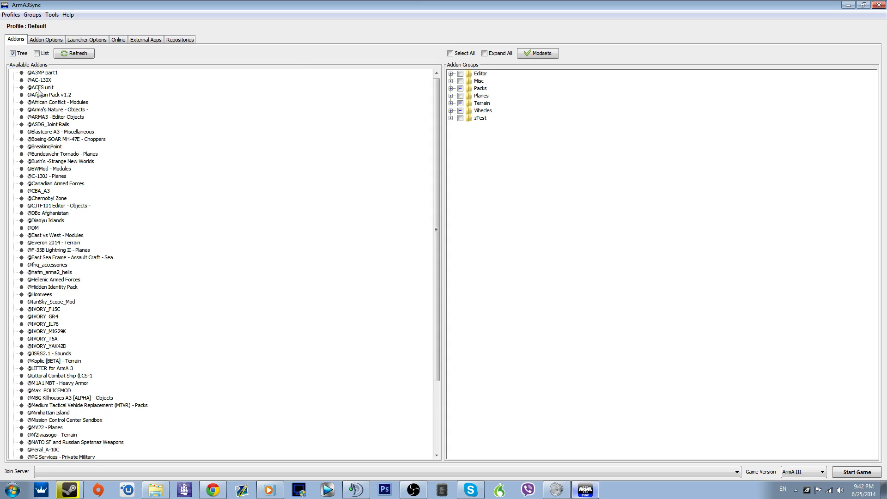
mouse_move(16, 89)
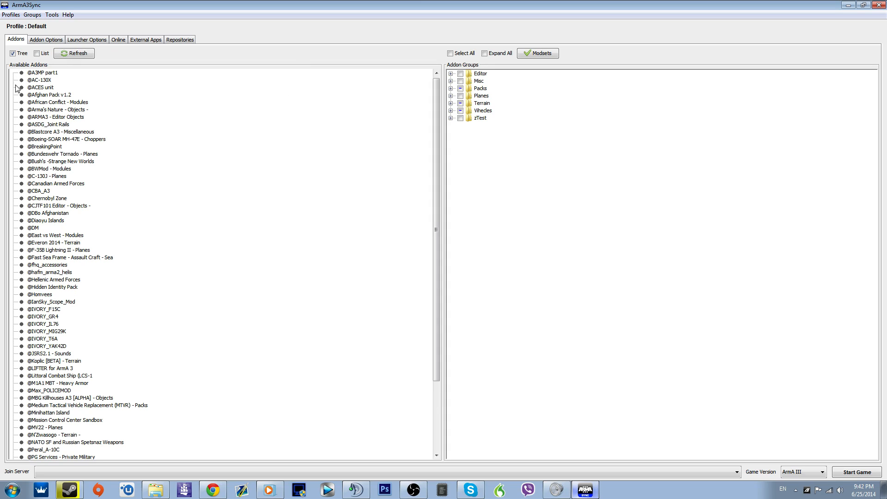
mouse_move(554, 220)
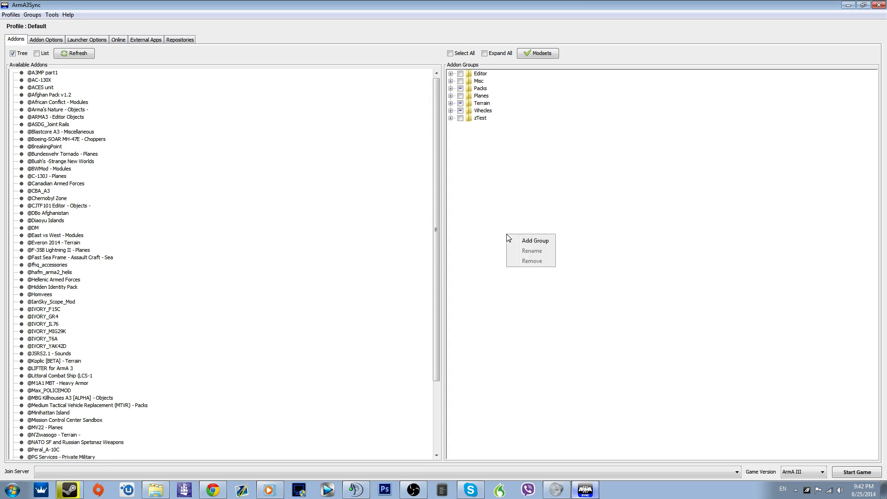
left_click(535, 241)
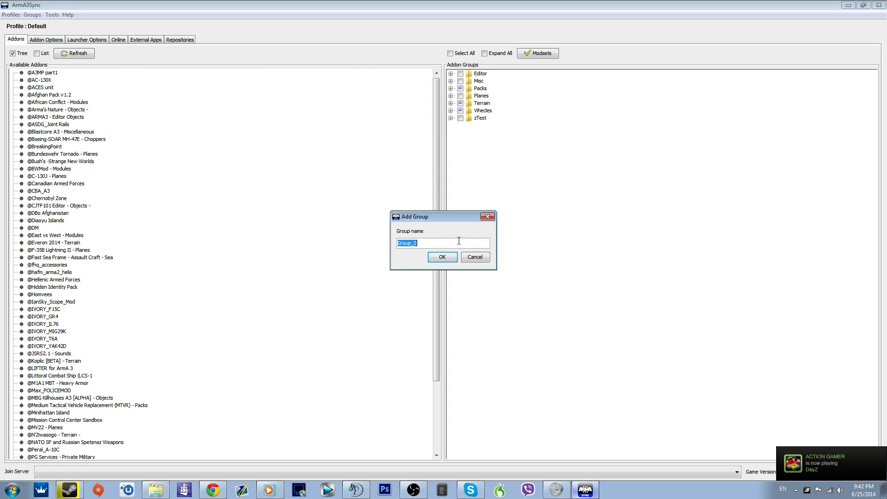
type("fdgdf")
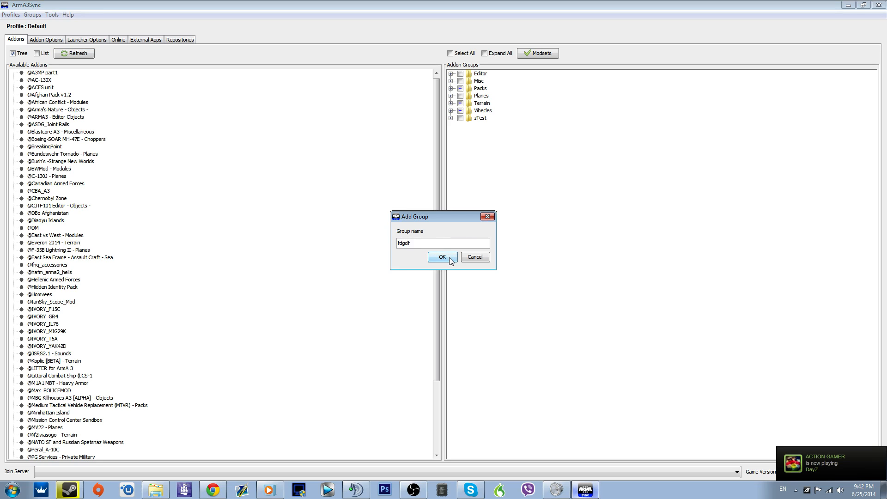
left_click(442, 257)
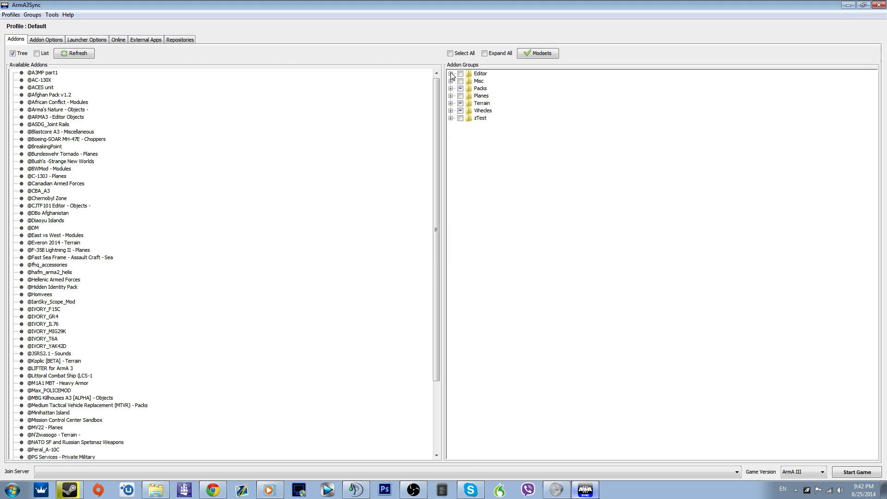
left_click(452, 74)
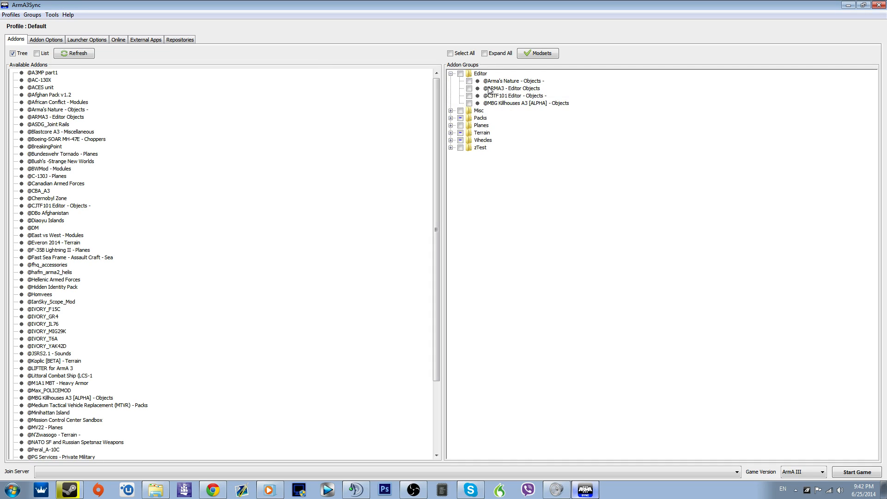
left_click(451, 74)
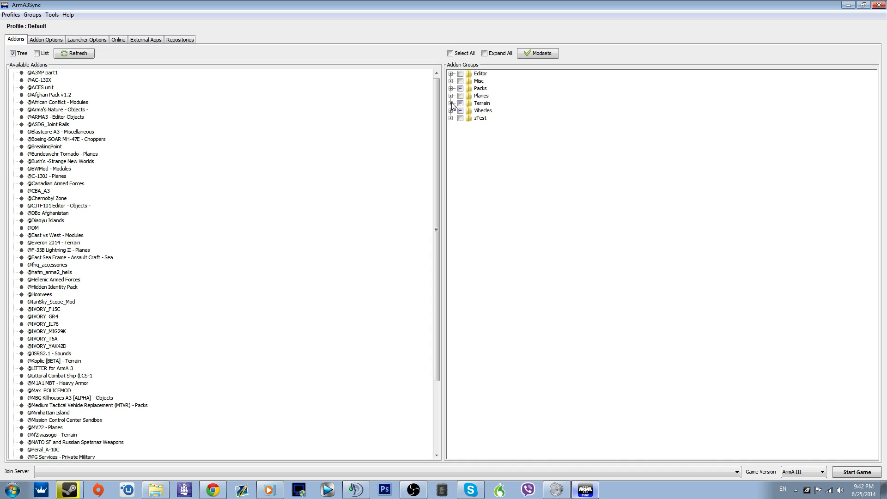
left_click(451, 102)
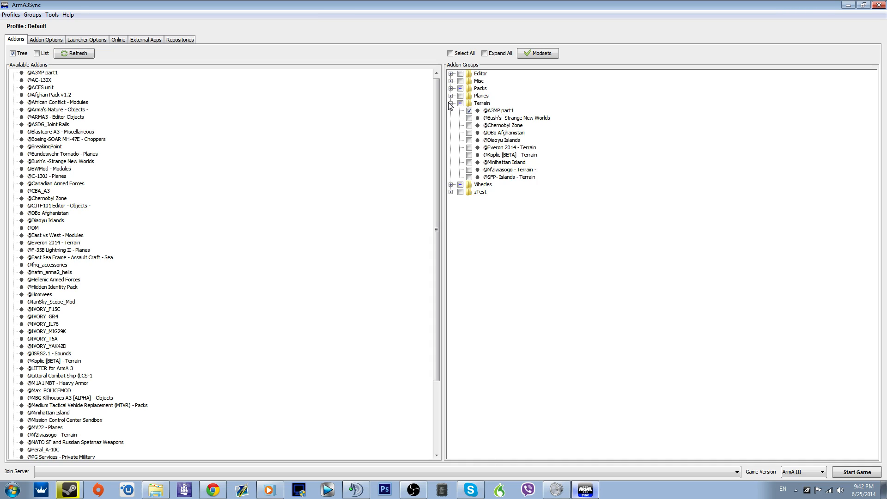
left_click(451, 102)
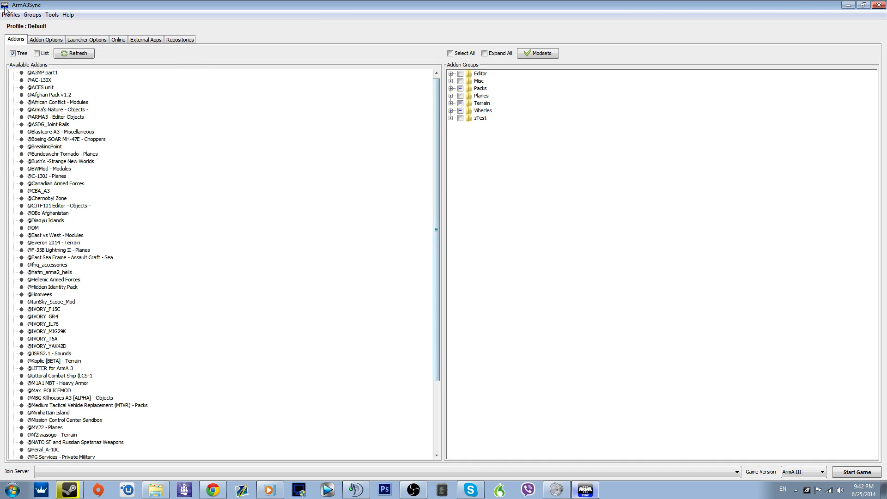
Step: Create a test launcher profile named gh, then remove it to return to the Default profile
left_click(10, 14)
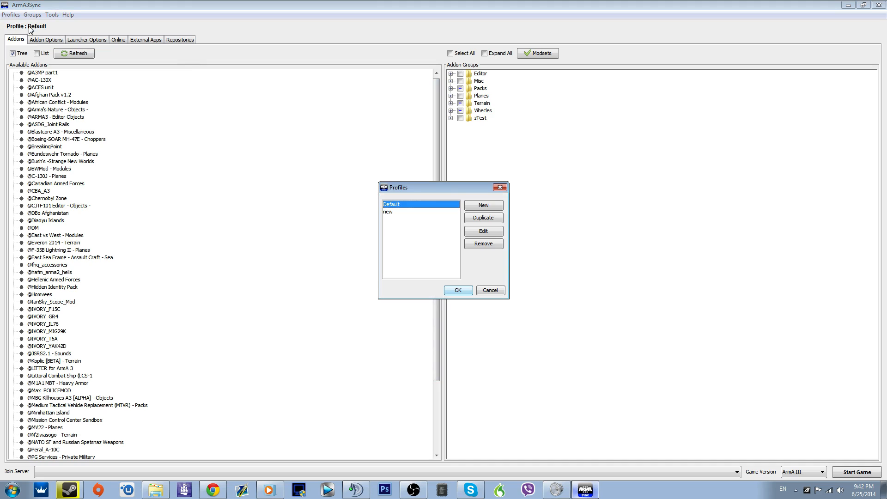
mouse_move(402, 213)
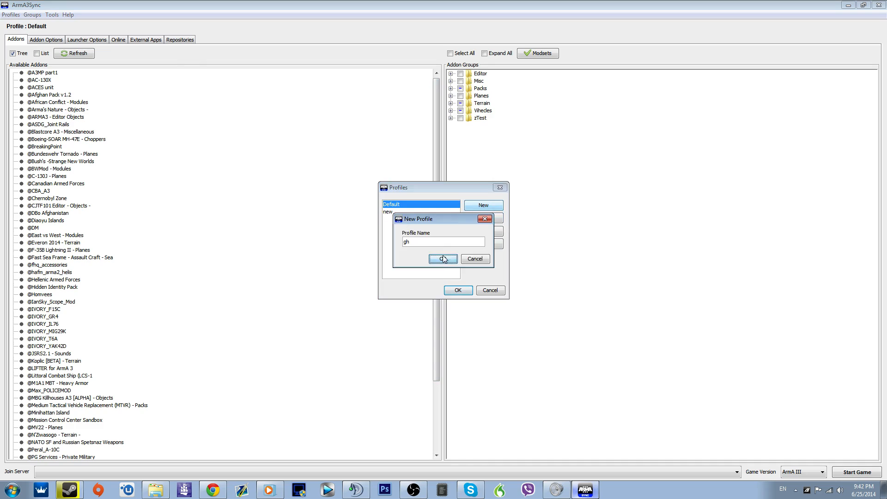
left_click(443, 259)
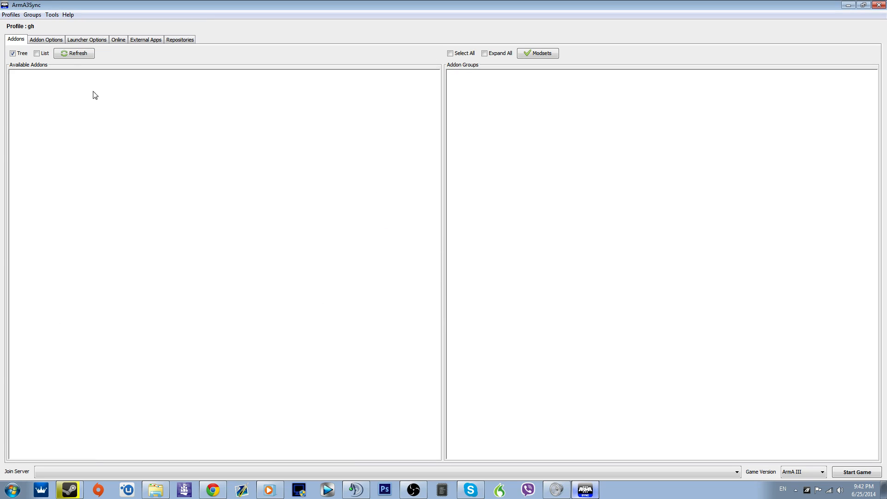
mouse_move(205, 139)
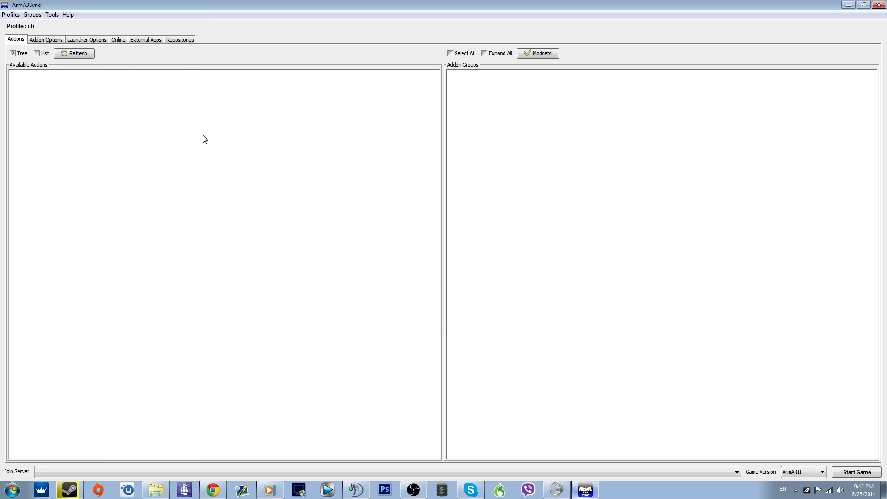
left_click(10, 14)
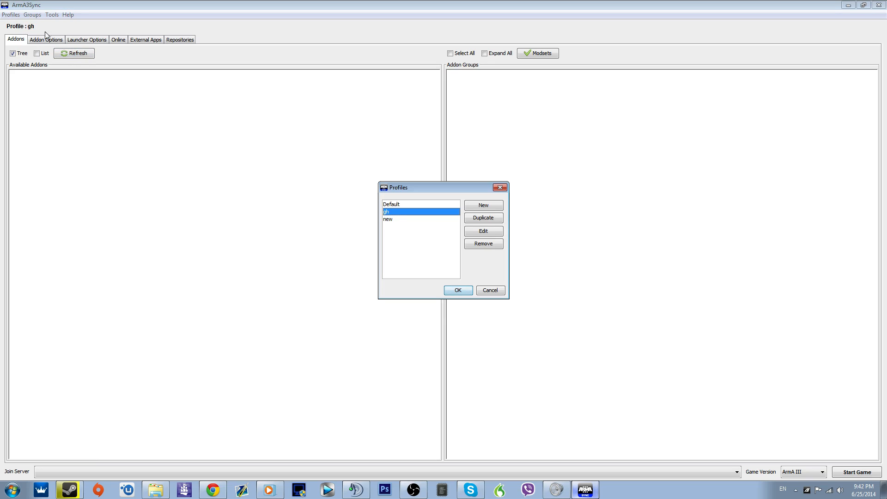
left_click(483, 243)
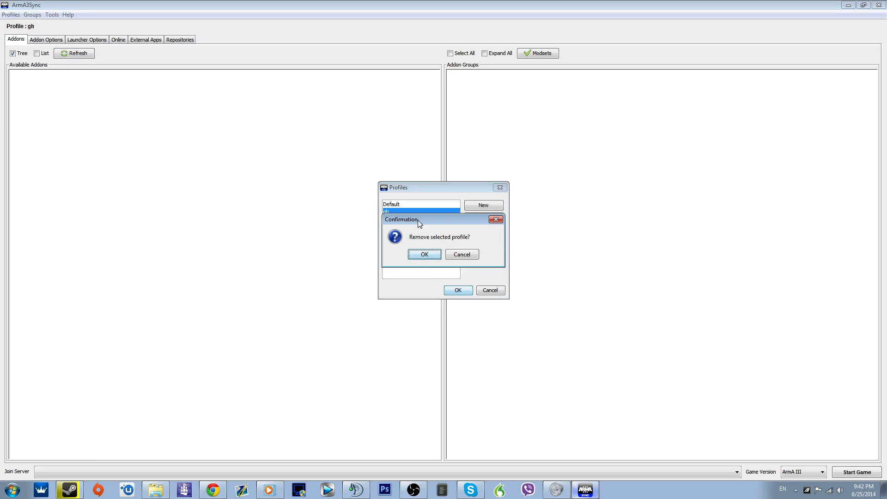
left_click(424, 254)
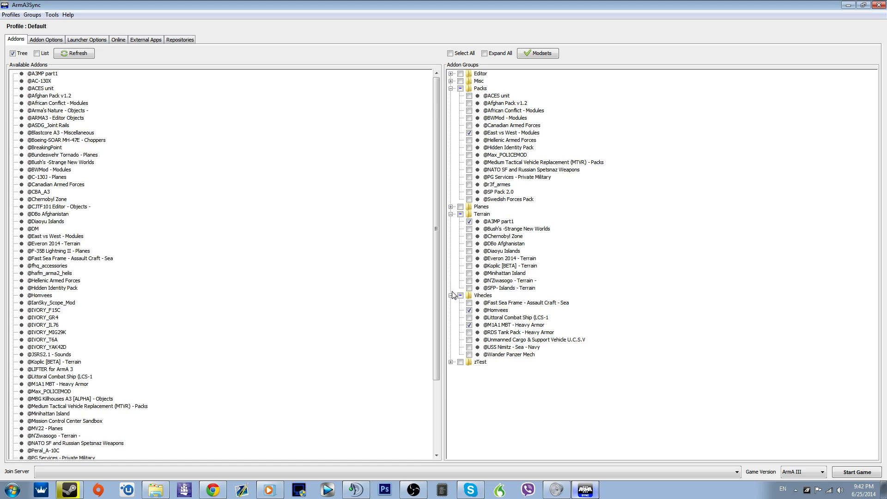
left_click(451, 89)
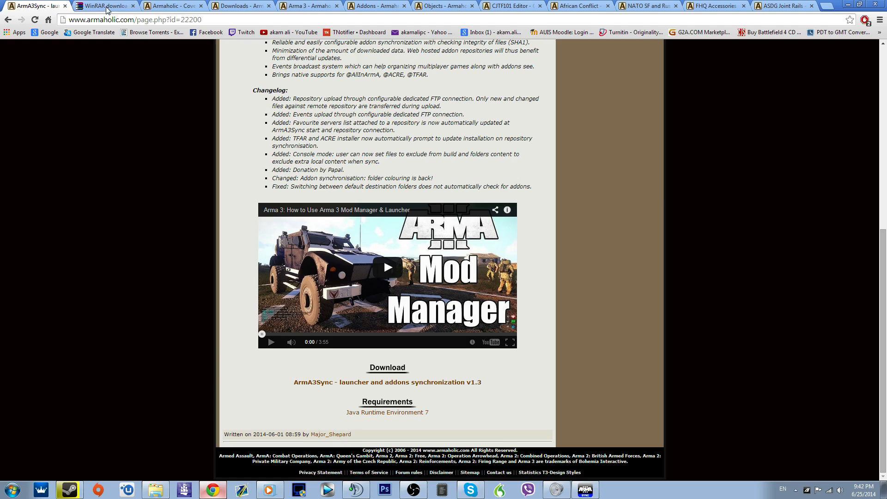
Step: Close the ArmA3Sync and WinRAR tabs and bring the Armaholic home page news feed to the front
left_click(102, 6)
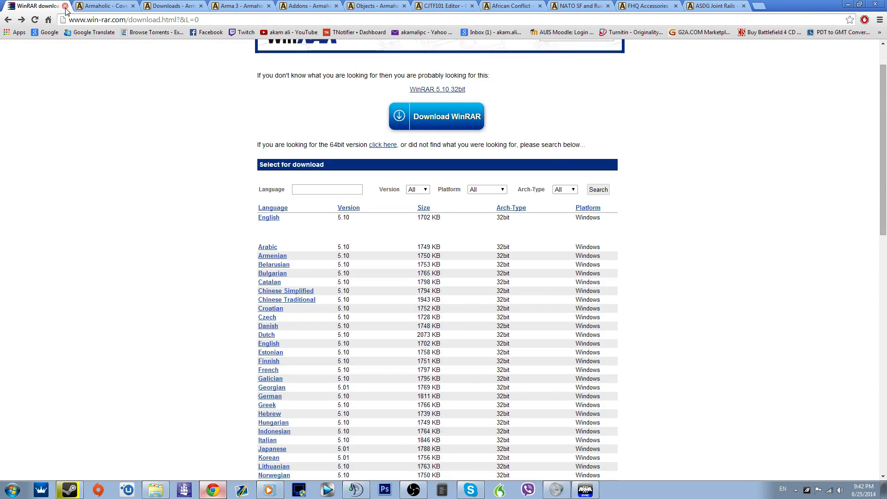
left_click(66, 5)
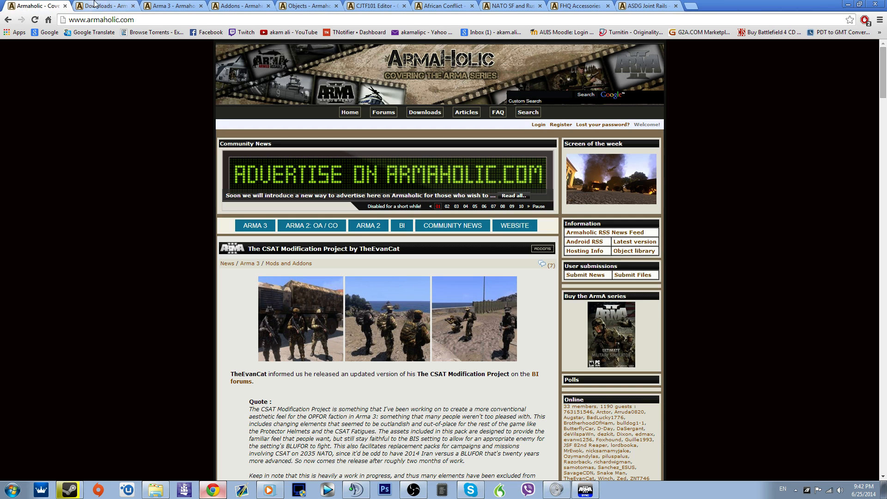
scroll("down", 3)
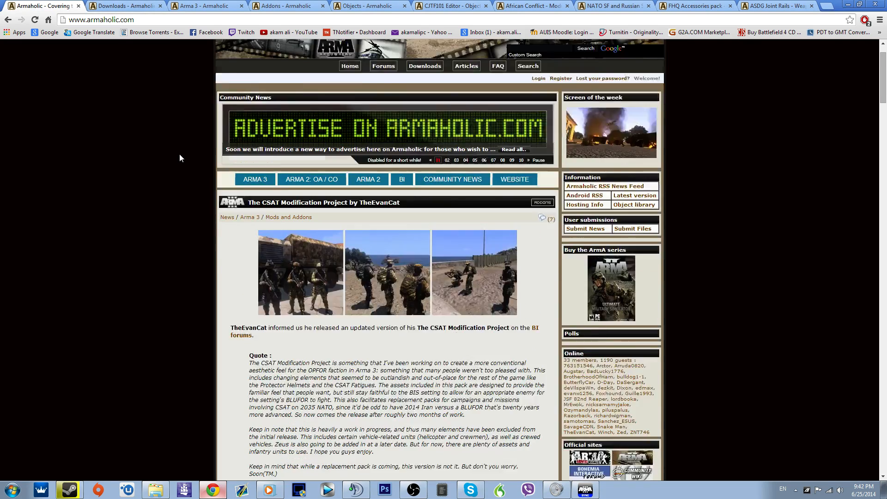
scroll("up", 3)
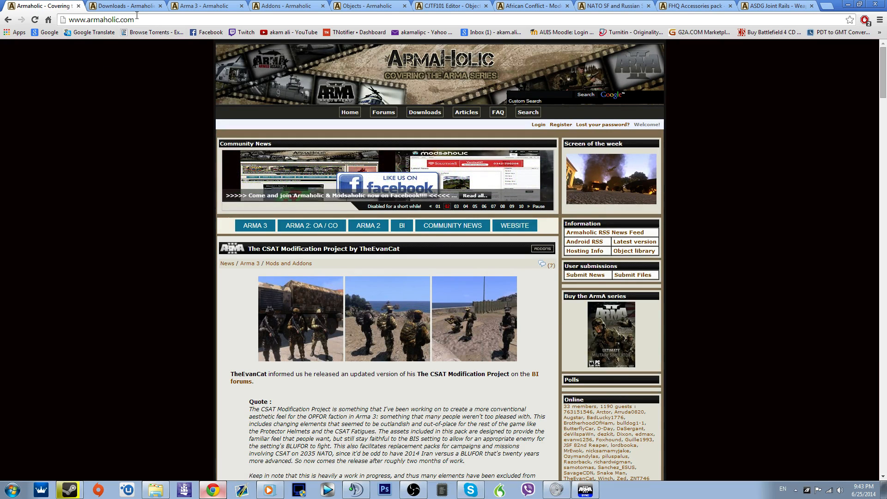
left_click(119, 5)
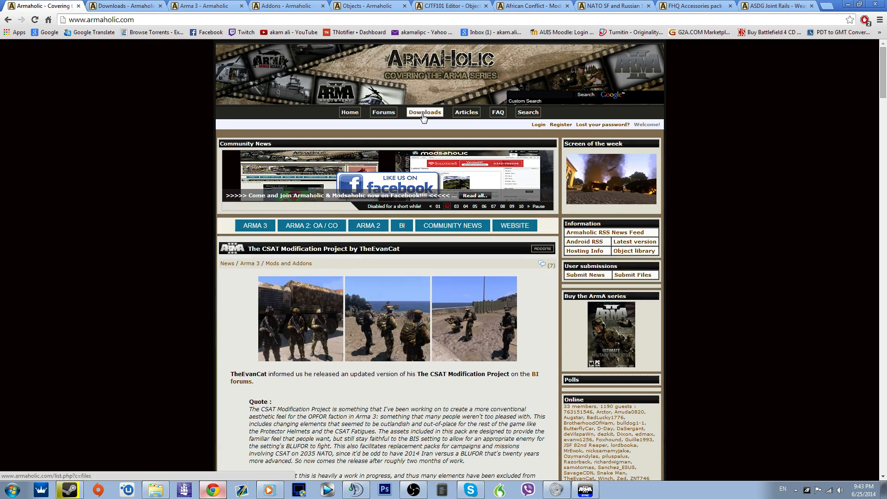
Step: Navigate Downloads > ARMA 3 Files > Arma 3 Addons to the Arma 3 Objects listing, page 1 of 5
left_click(425, 111)
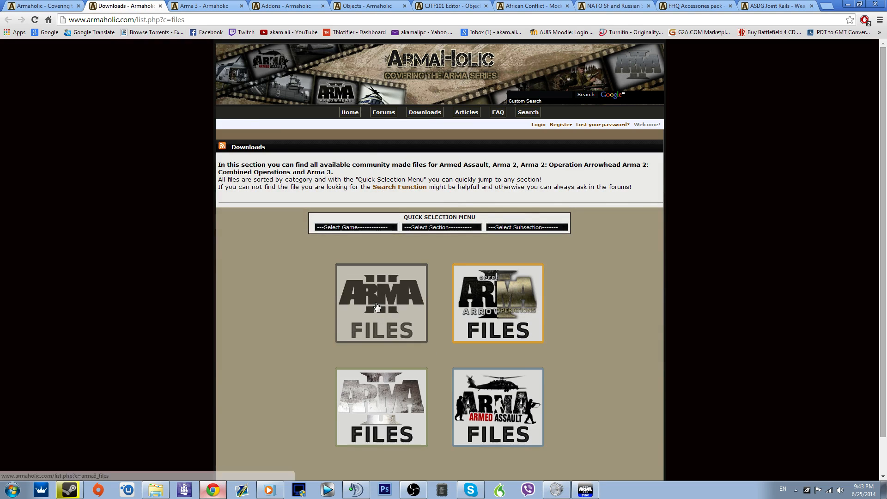
left_click(382, 304)
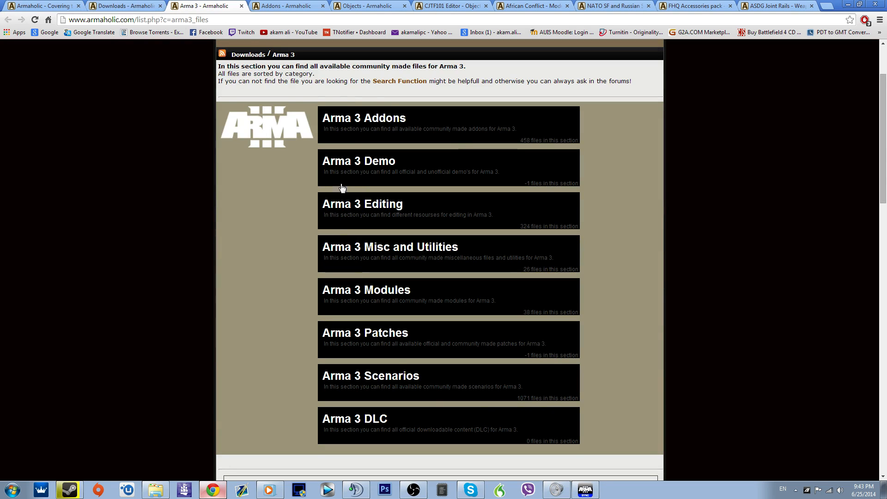
mouse_move(559, 195)
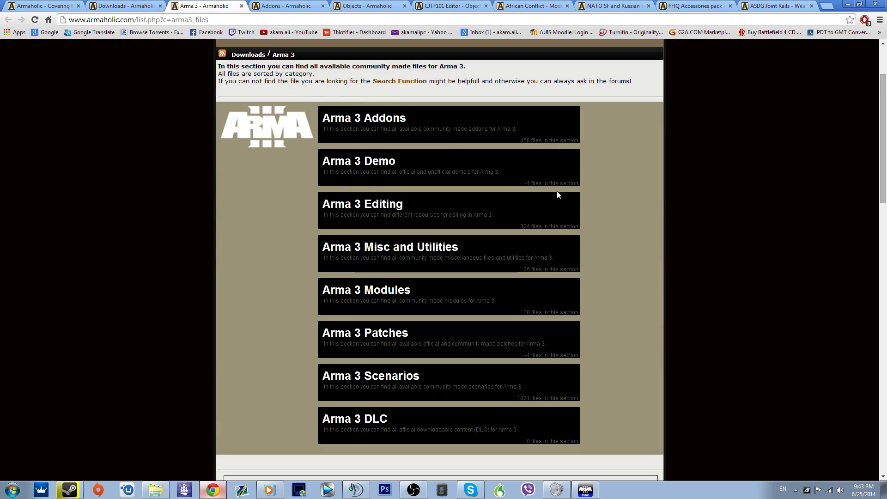
mouse_move(300, 190)
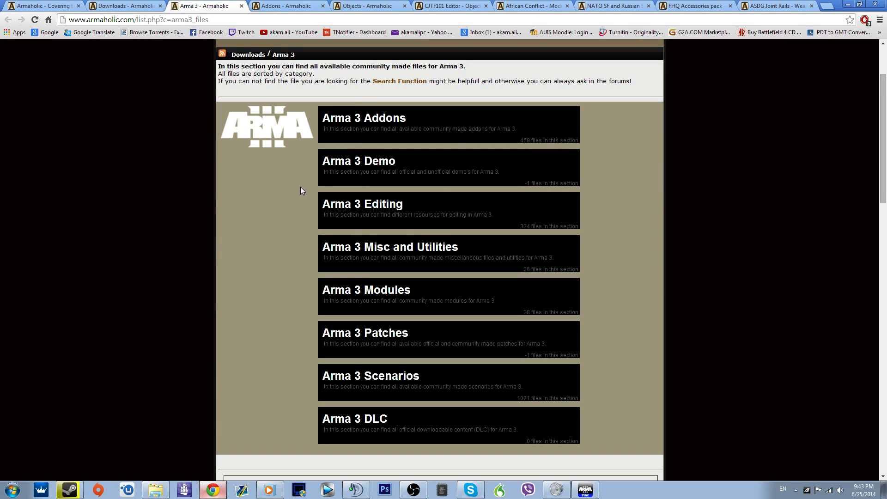
mouse_move(311, 240)
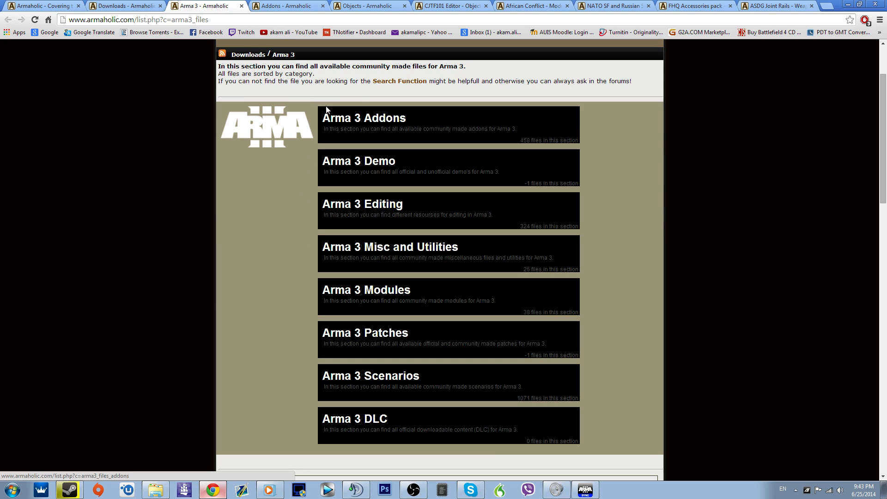
left_click(364, 117)
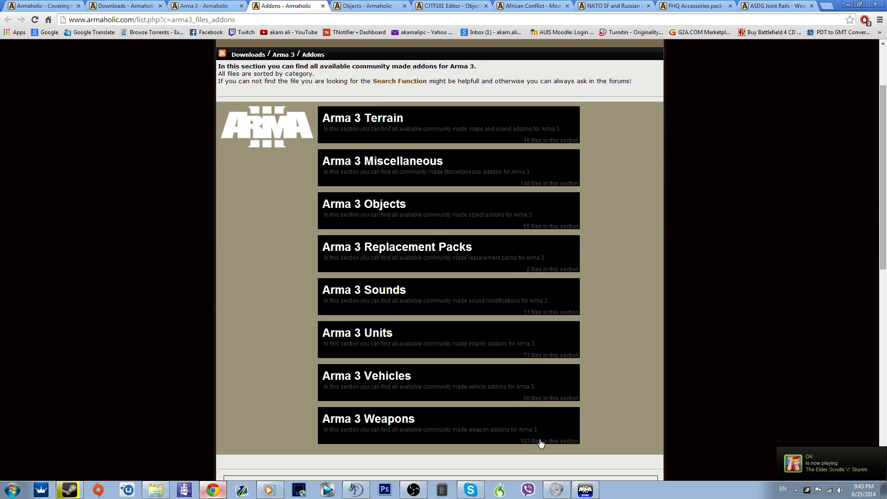
mouse_move(303, 322)
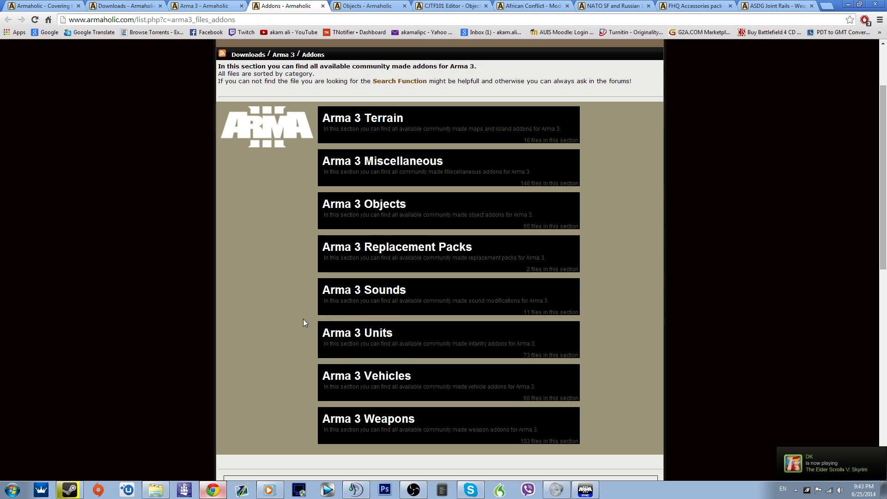
mouse_move(354, 192)
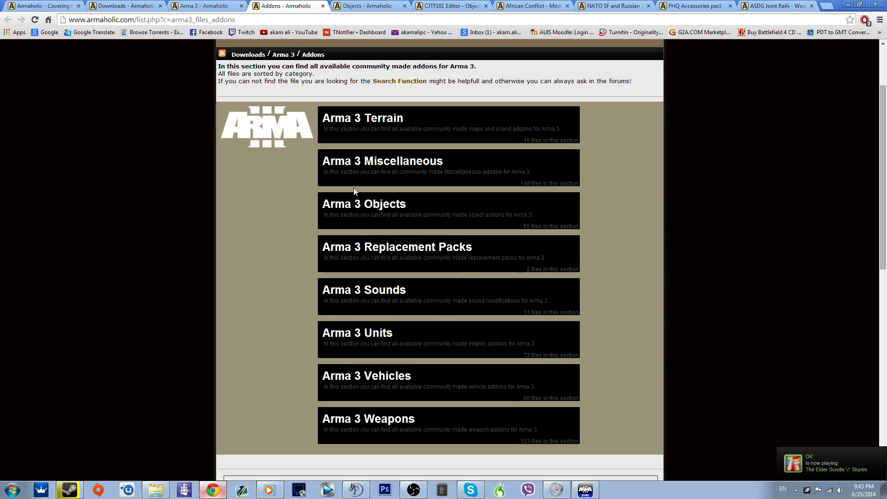
mouse_move(367, 84)
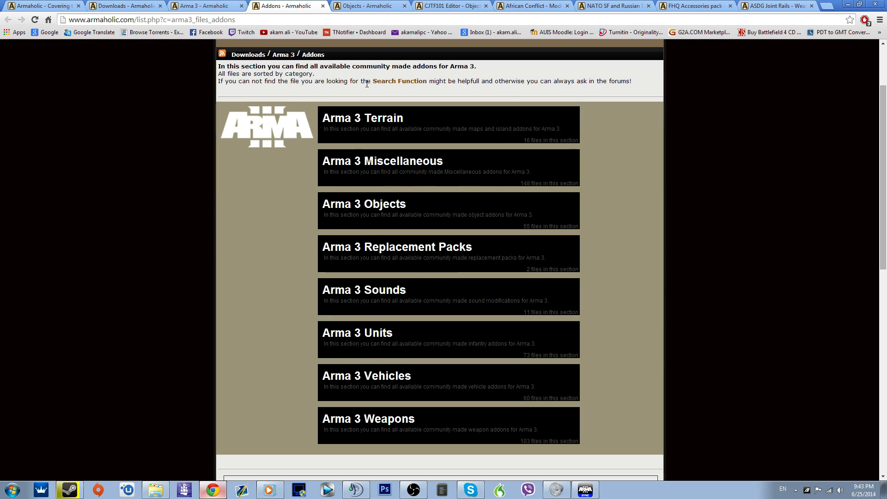
mouse_move(304, 148)
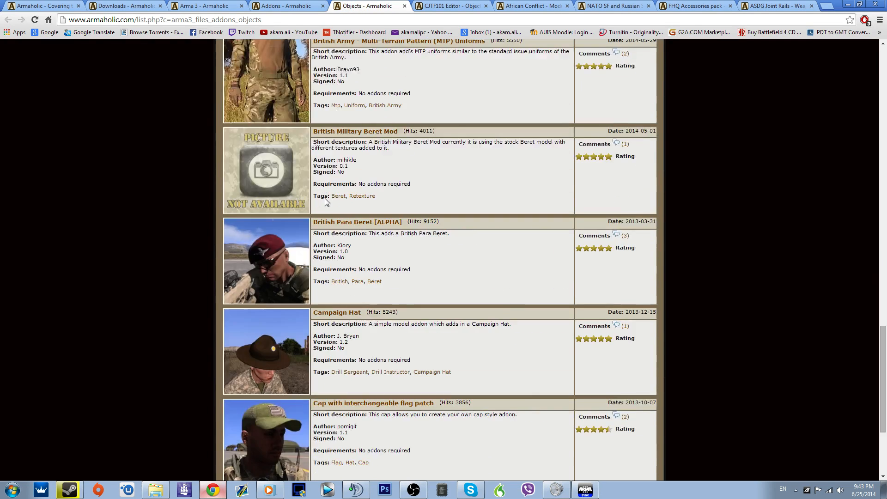
scroll("up", 3)
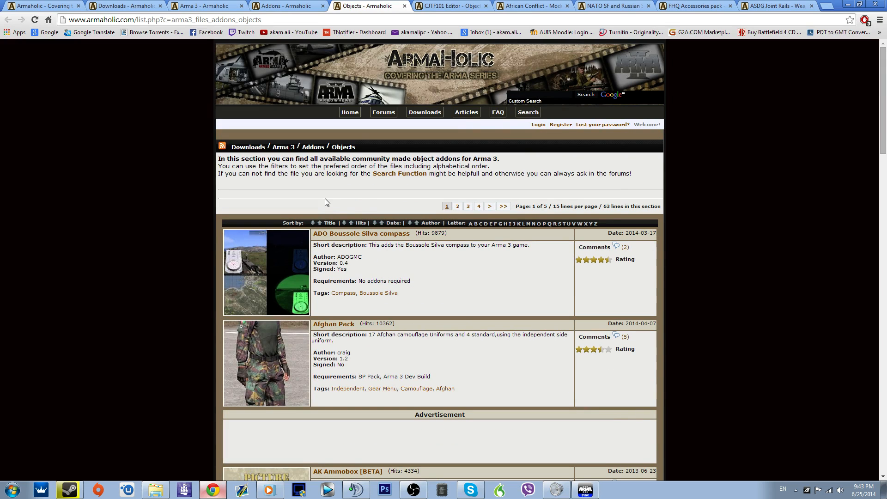
mouse_move(360, 223)
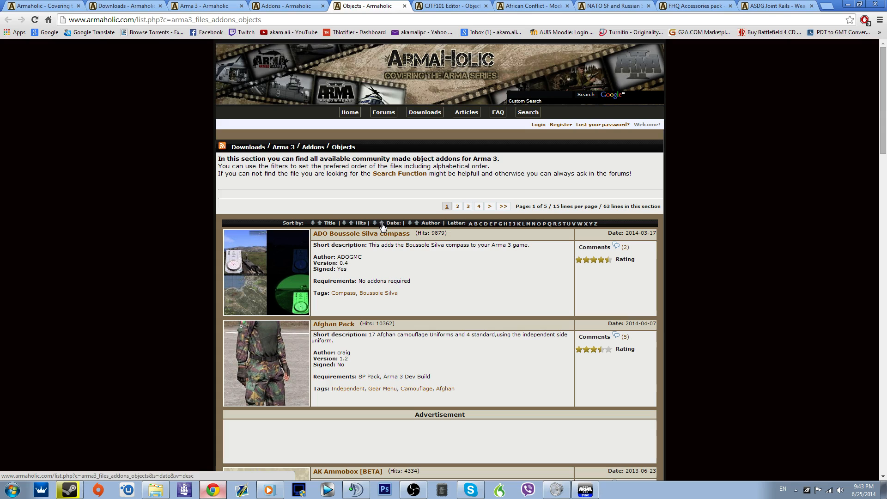
mouse_move(533, 228)
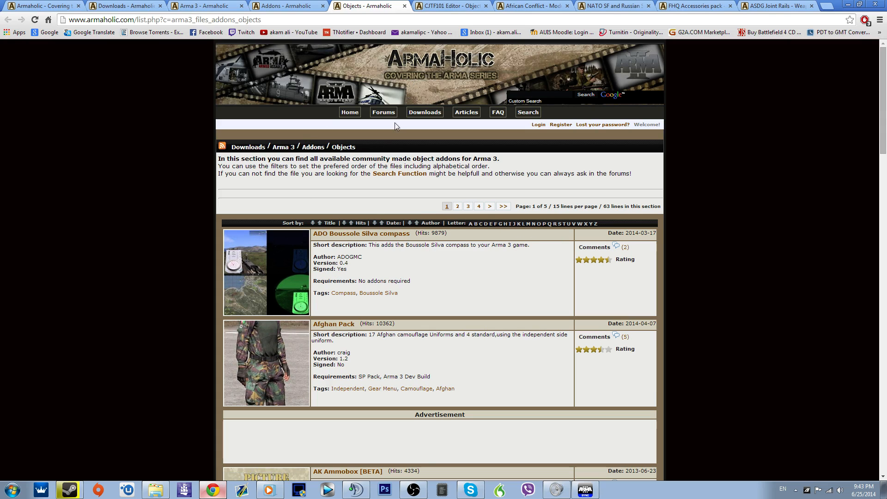
Step: Read through the CJTF101 Editor addon page: installation, usage, changelog and download links
left_click(450, 5)
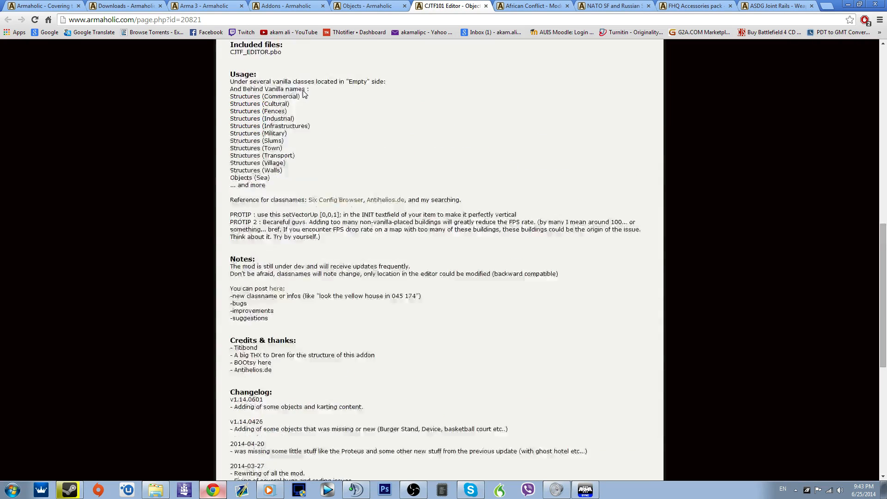
scroll("up", 3)
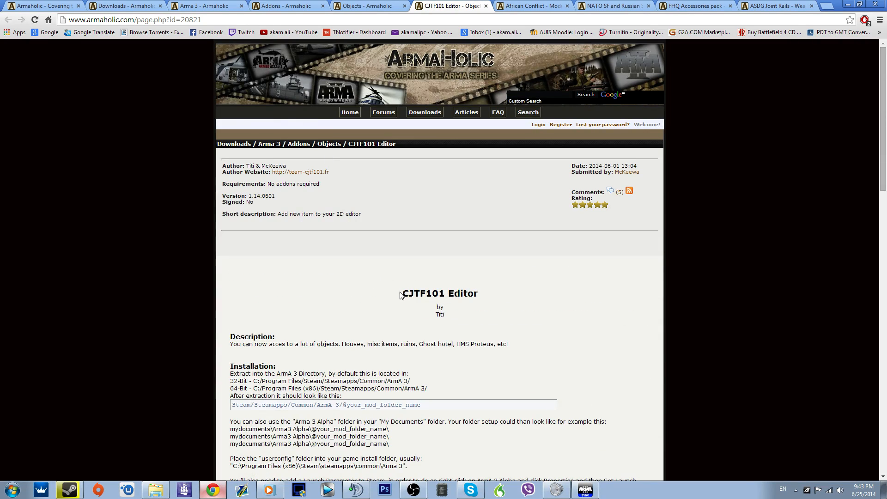
scroll("down", 3)
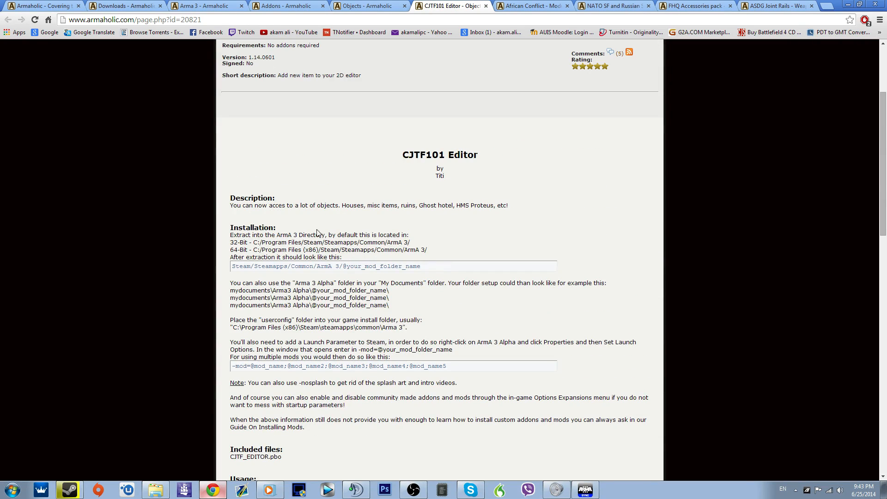
mouse_move(494, 173)
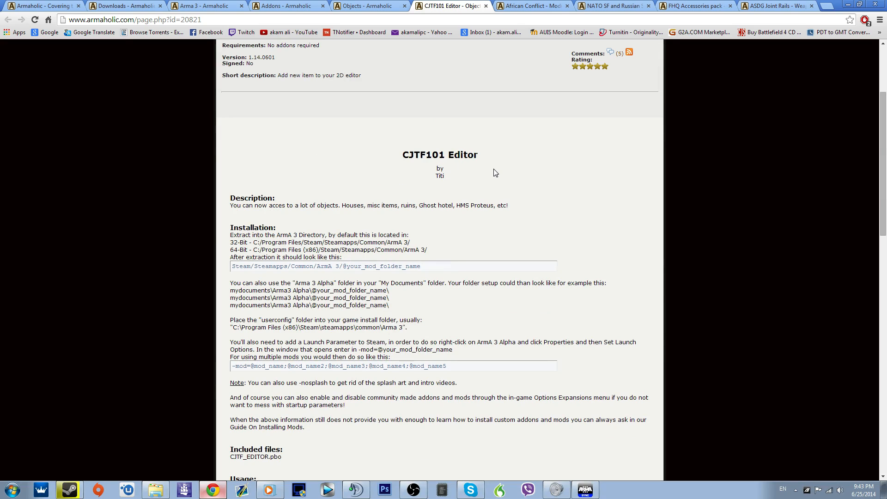
mouse_move(339, 142)
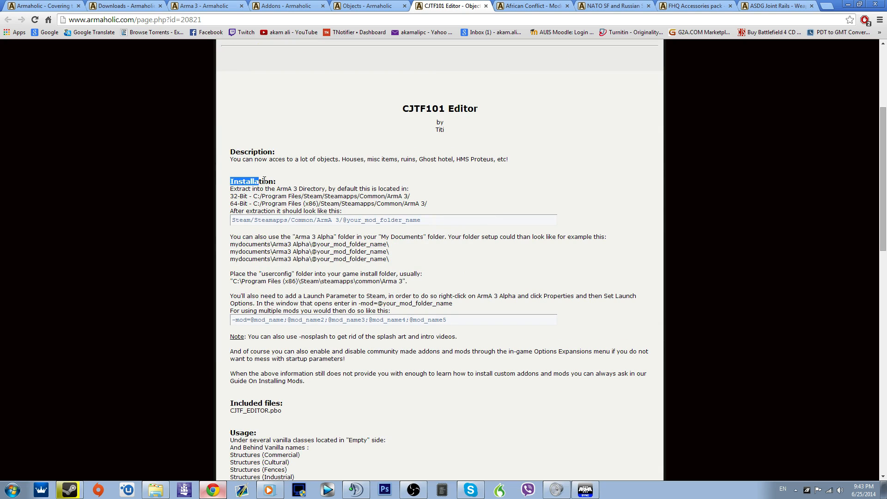
scroll("down", 3)
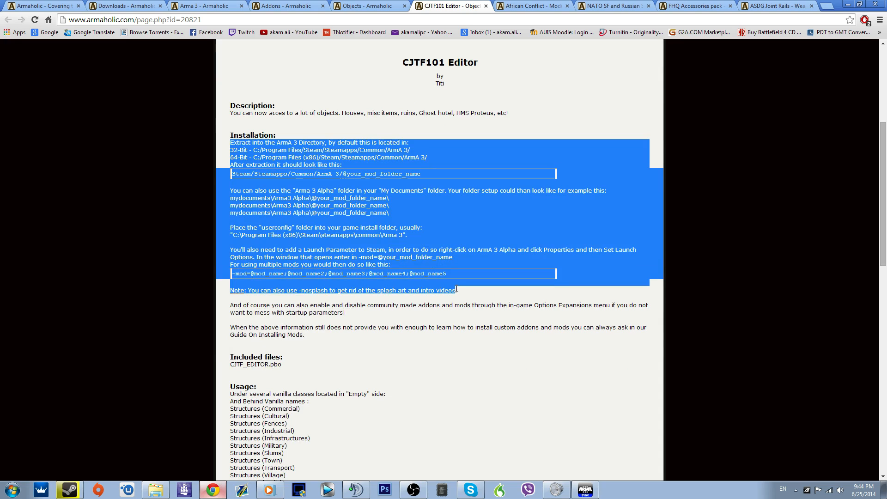
left_click(311, 223)
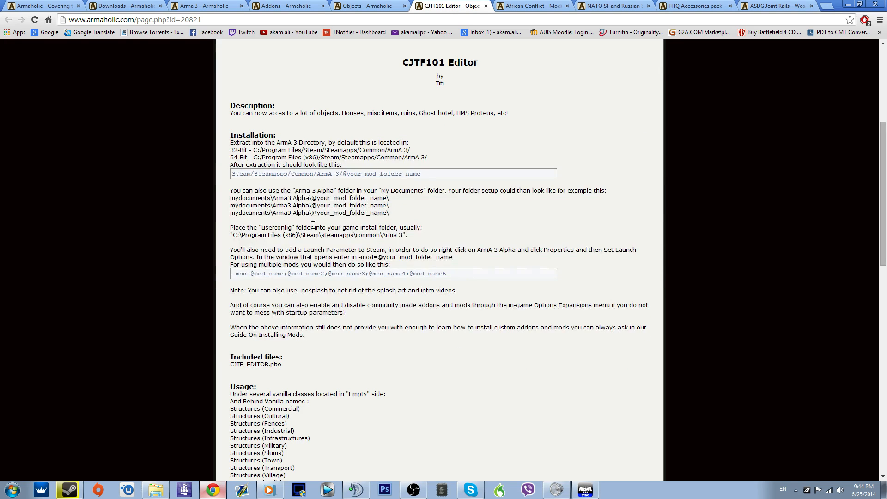
scroll("down", 3)
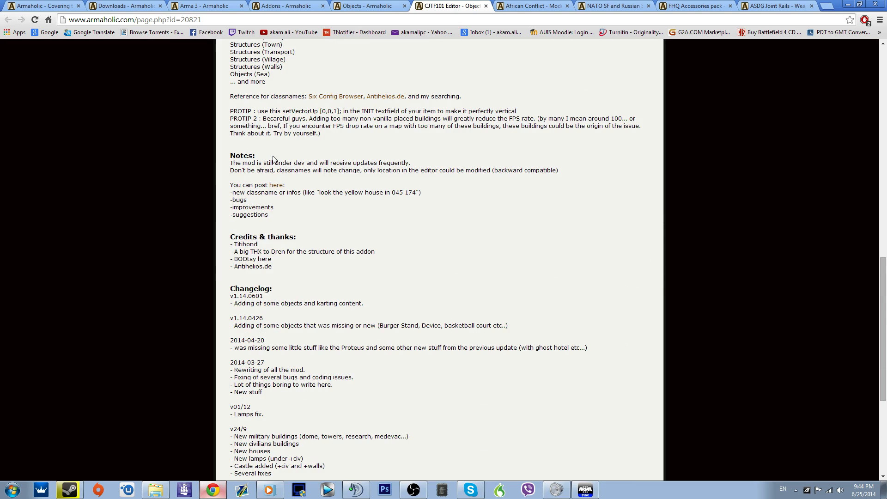
scroll("down", 3)
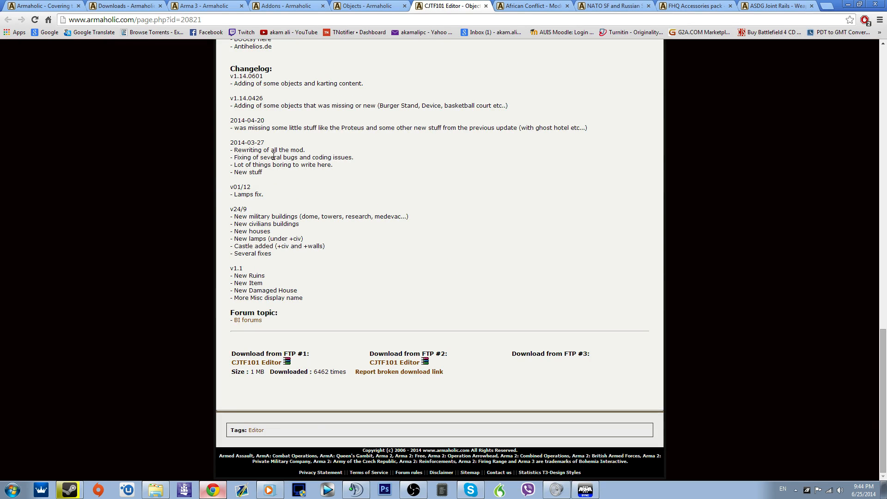
mouse_move(215, 363)
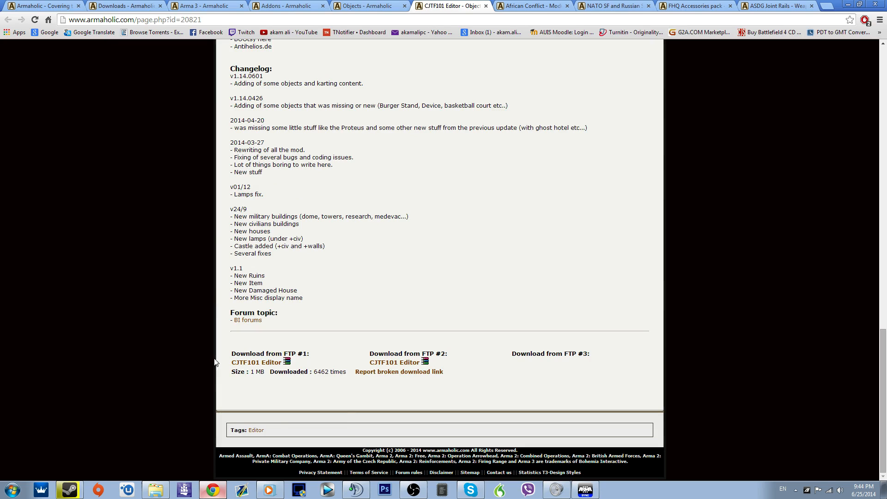
mouse_move(319, 303)
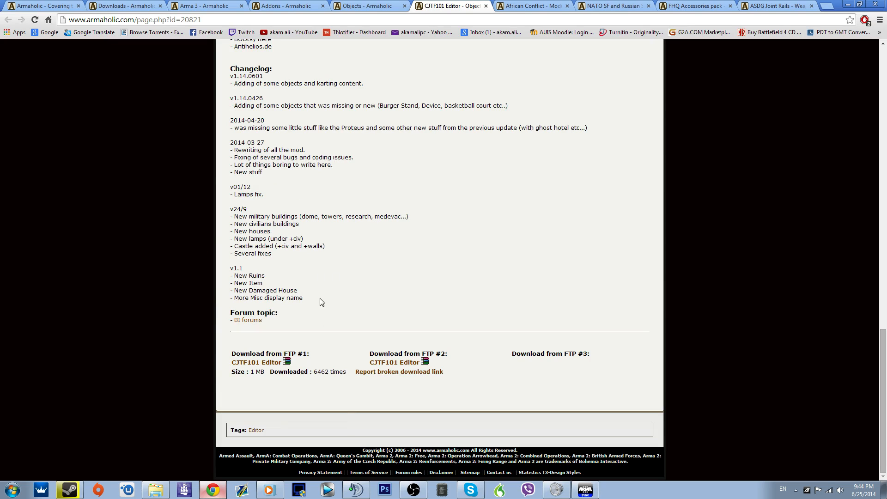
mouse_move(395, 362)
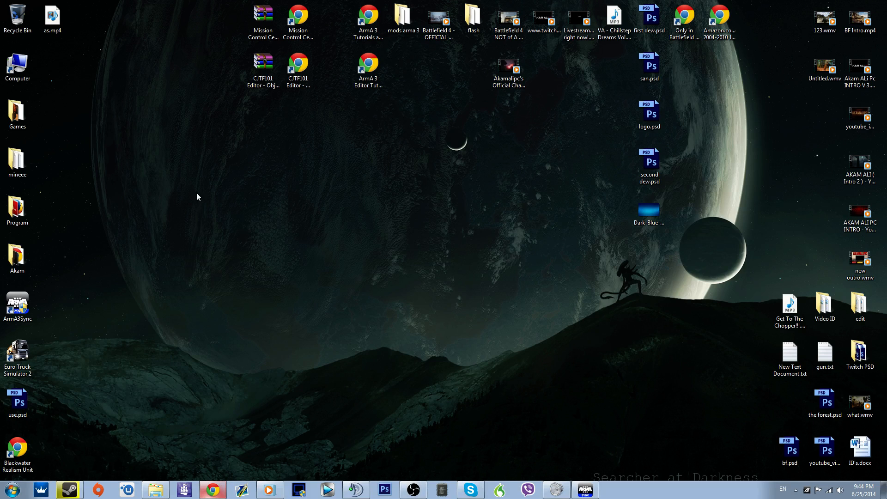
double_click(264, 59)
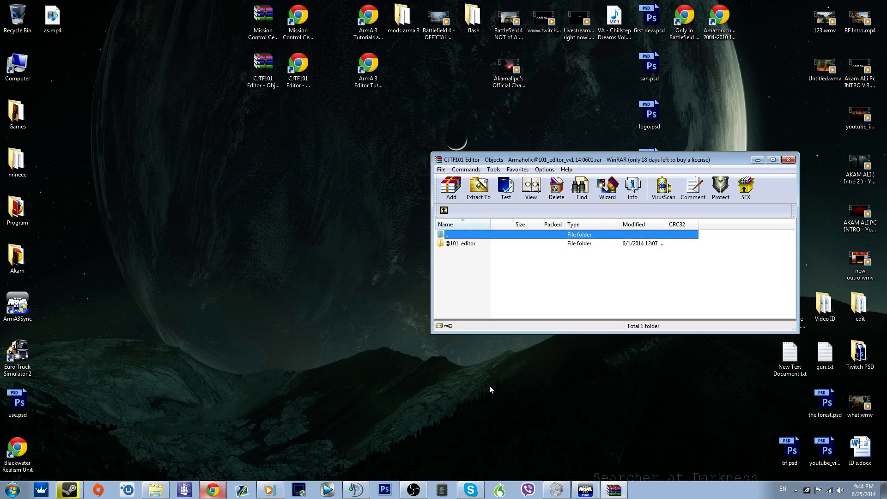
double_click(461, 243)
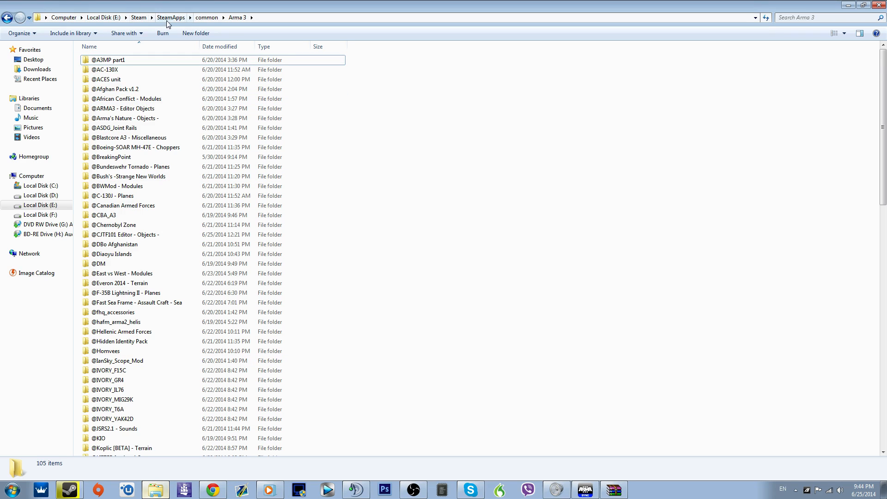
mouse_move(379, 99)
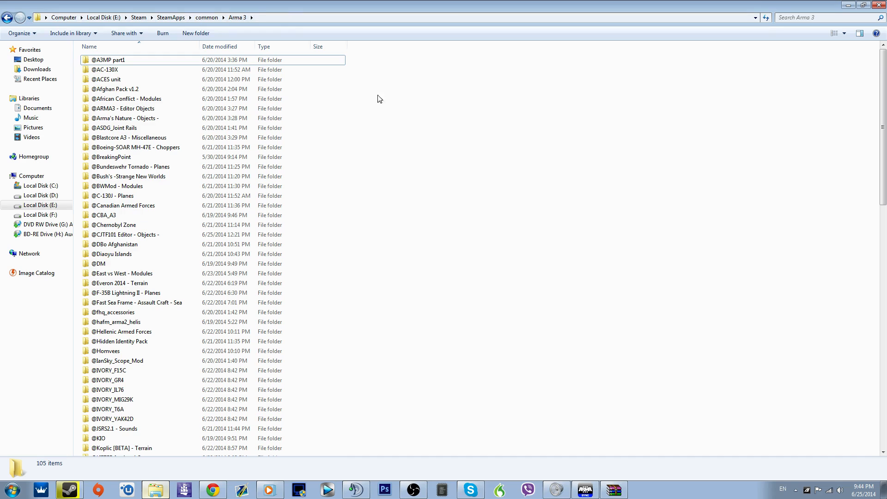
double_click(126, 234)
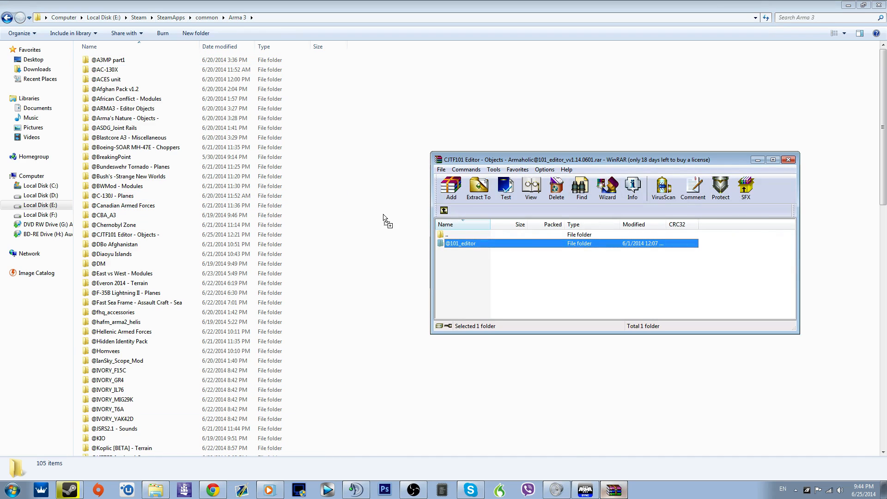
mouse_move(463, 249)
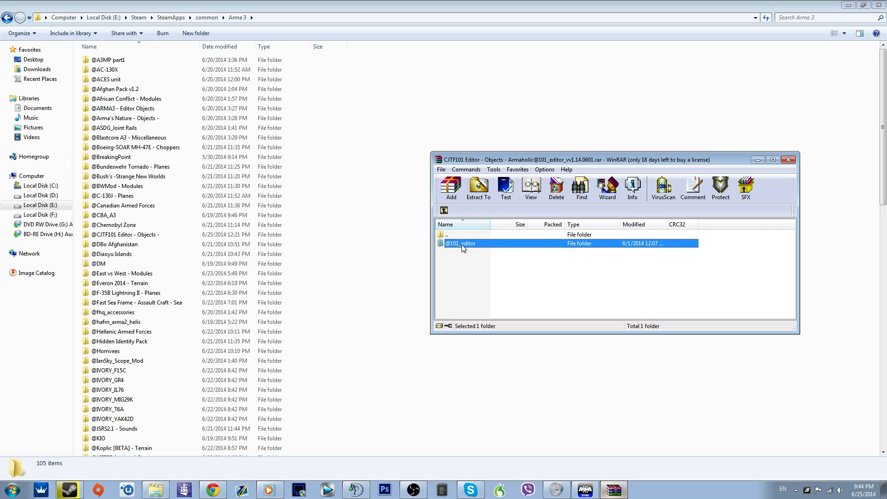
mouse_move(425, 235)
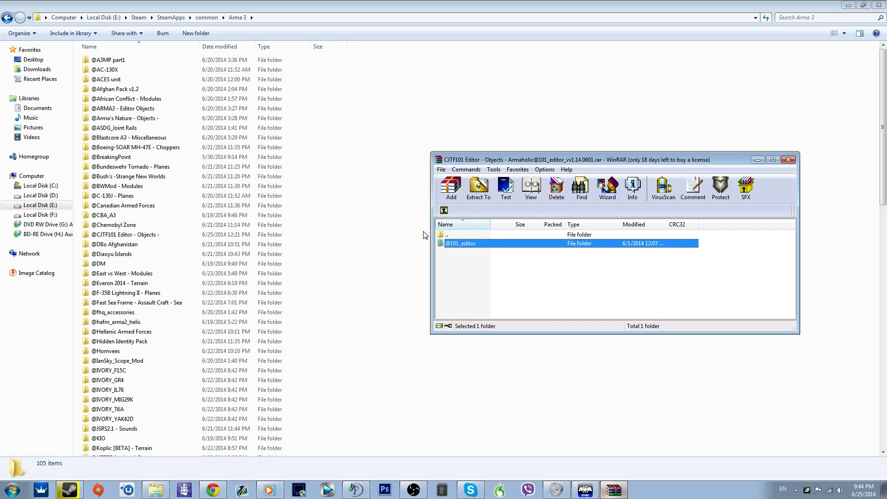
mouse_move(421, 248)
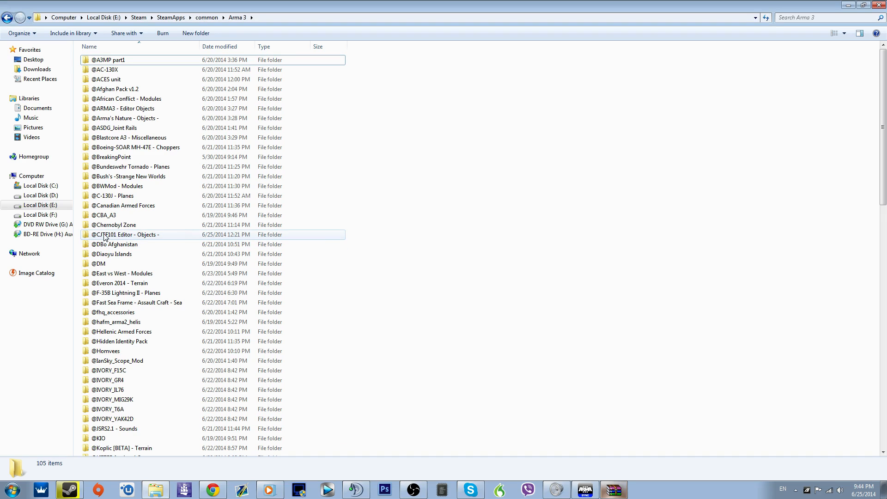
double_click(131, 234)
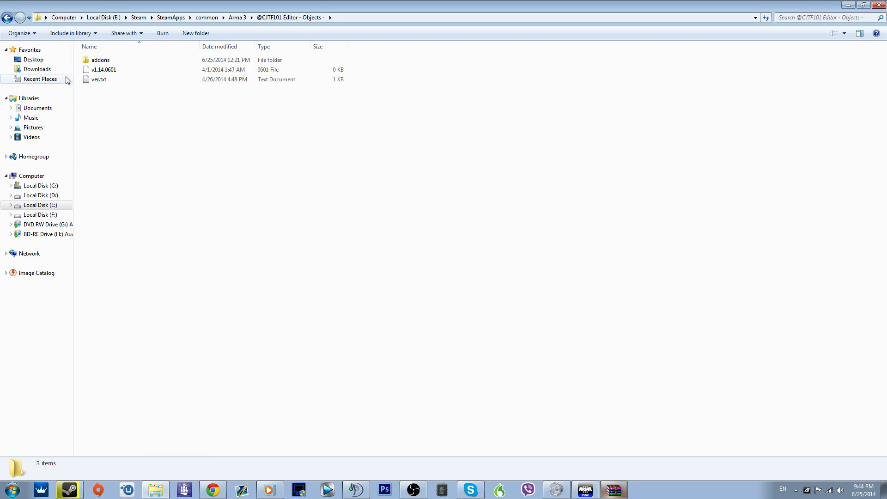
mouse_move(164, 168)
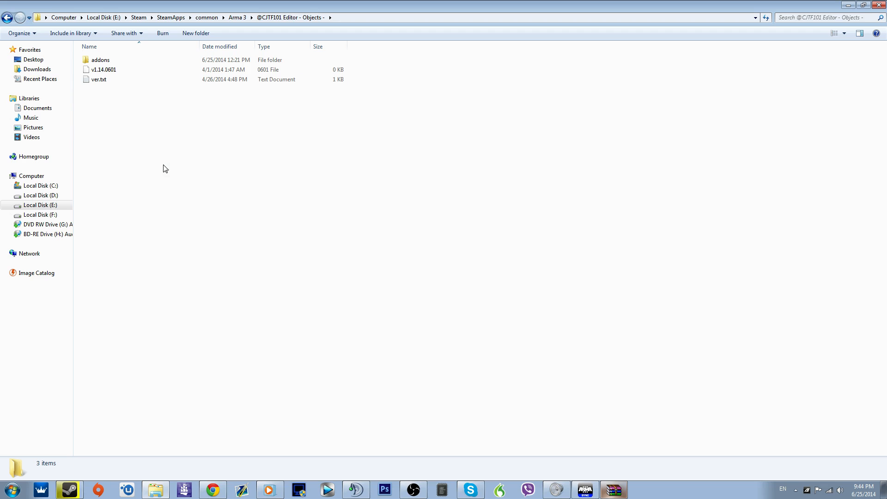
mouse_move(162, 163)
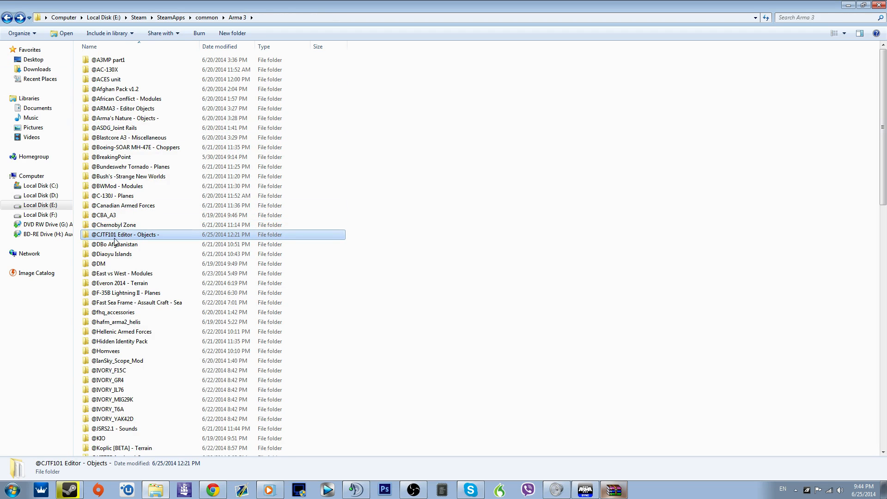
double_click(126, 234)
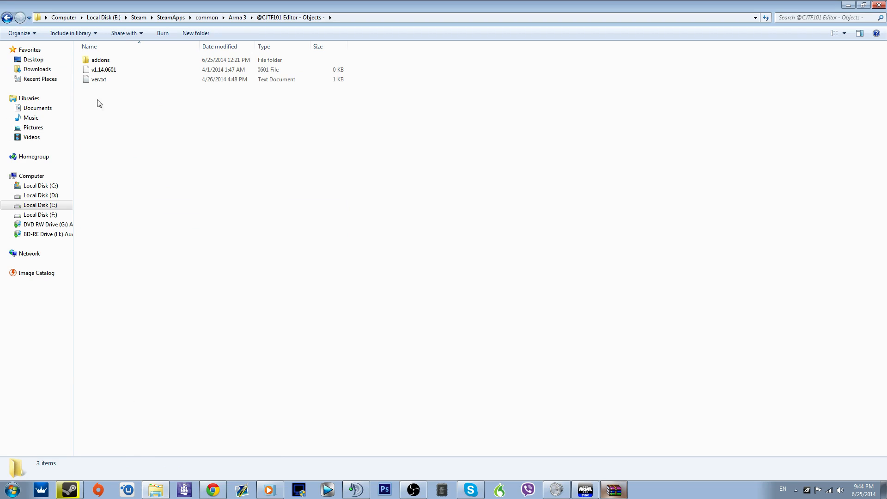
left_click(99, 60)
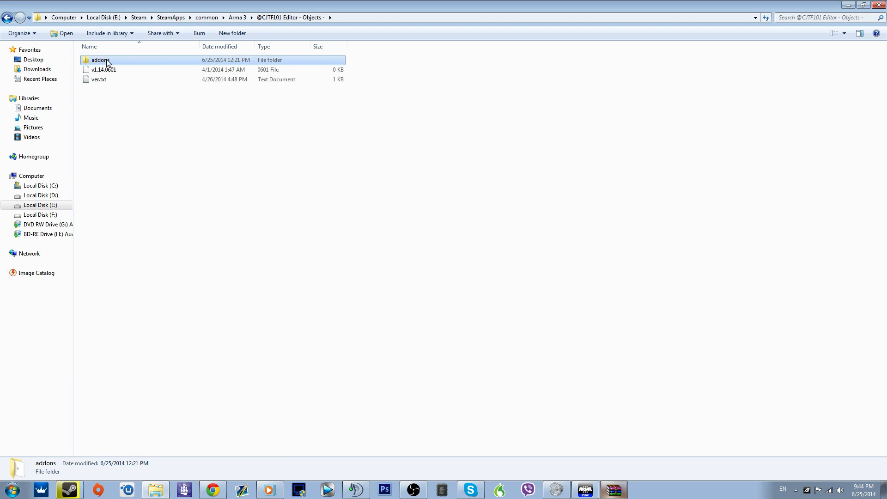
mouse_move(546, 417)
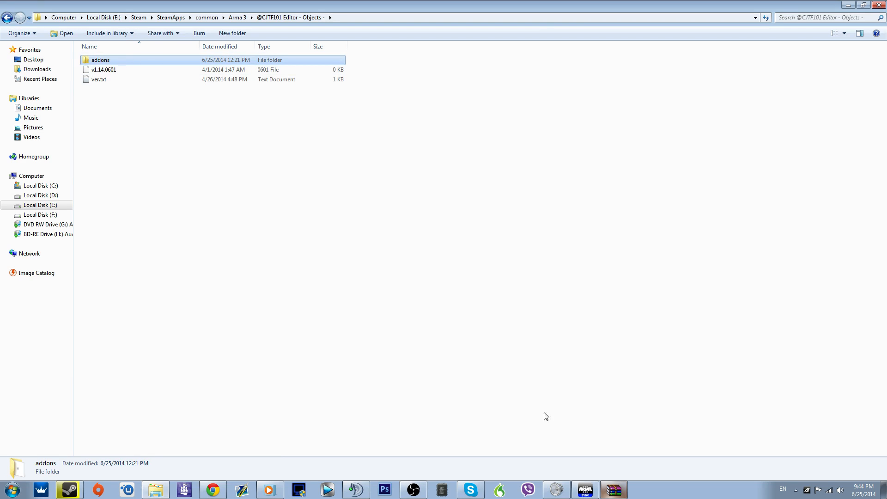
left_click(586, 490)
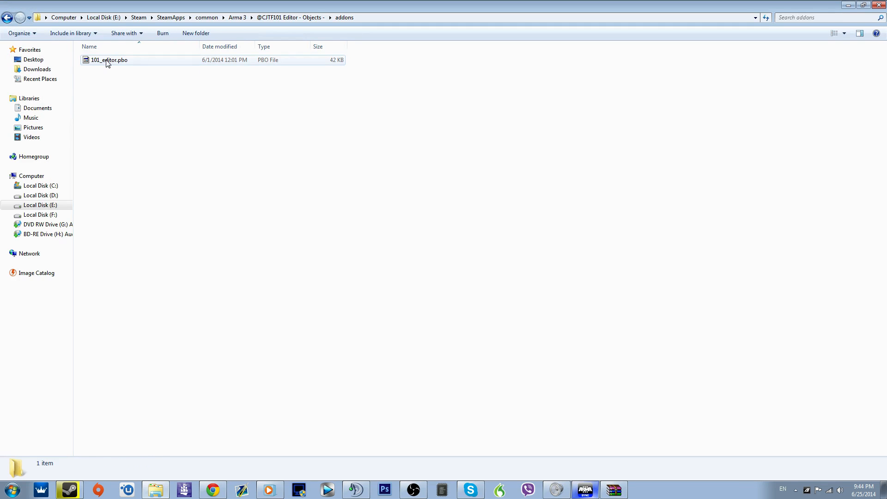
left_click(9, 18)
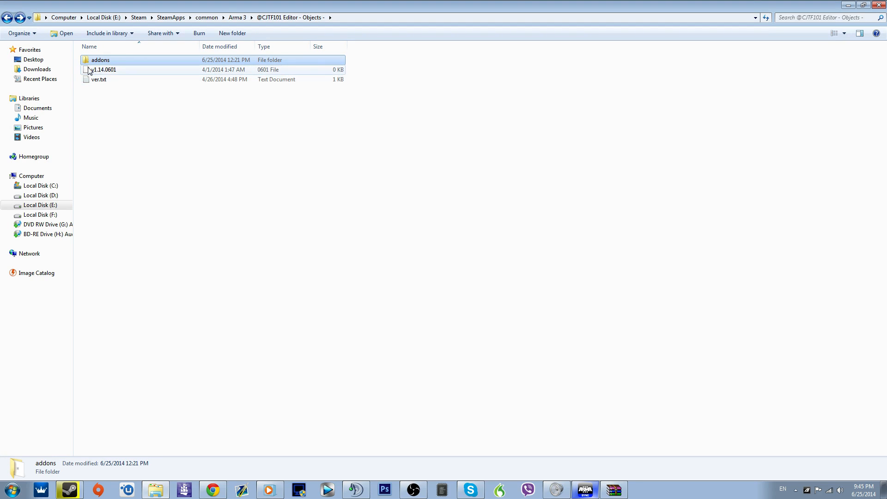
left_click(236, 18)
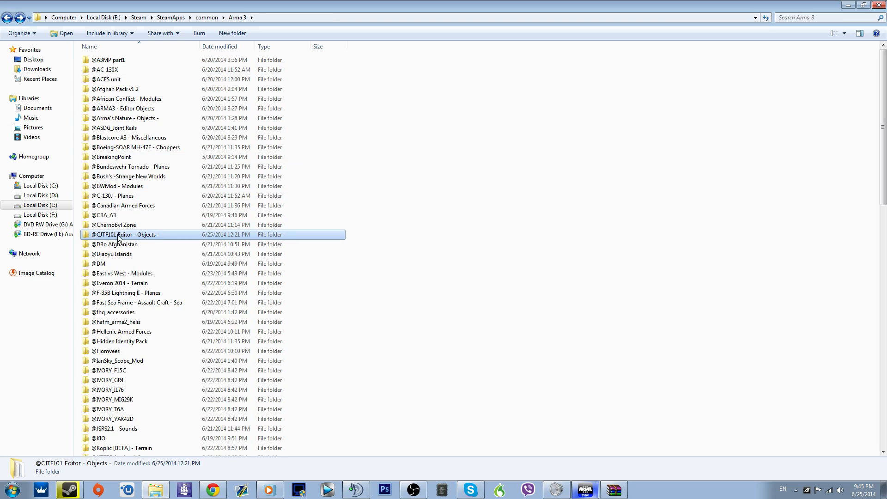
double_click(127, 234)
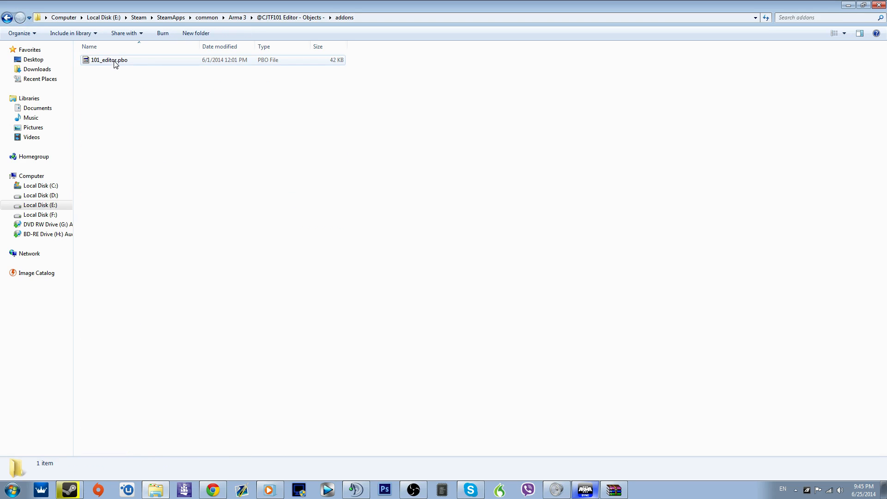
left_click(7, 17)
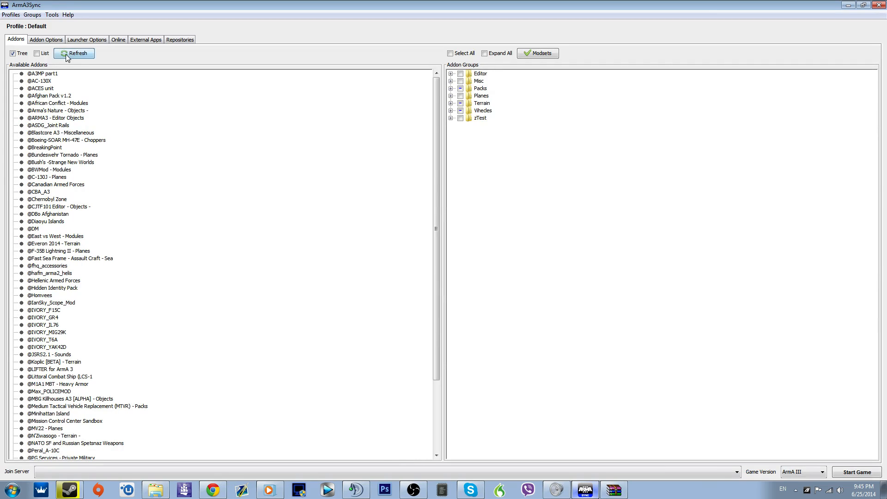
left_click(77, 53)
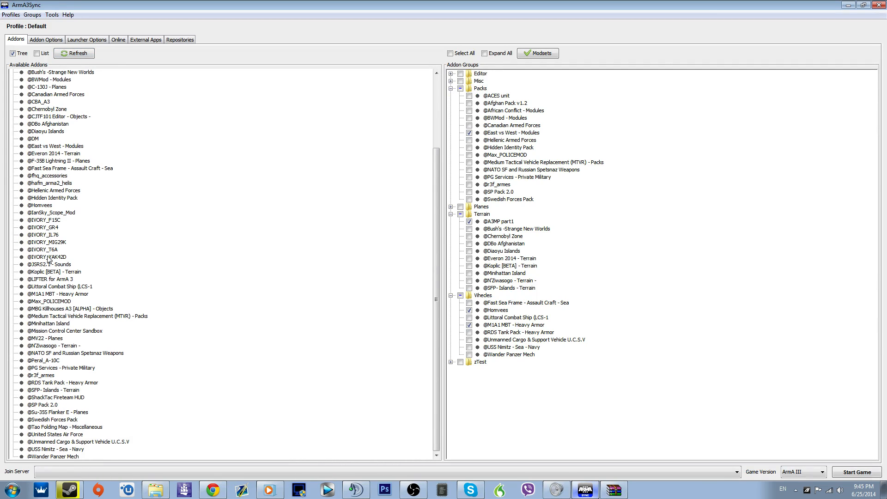
mouse_move(56, 293)
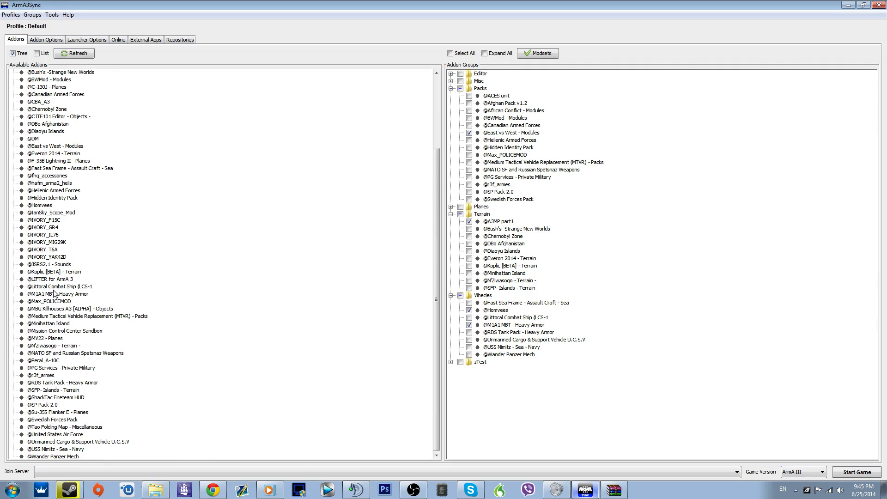
mouse_move(53, 203)
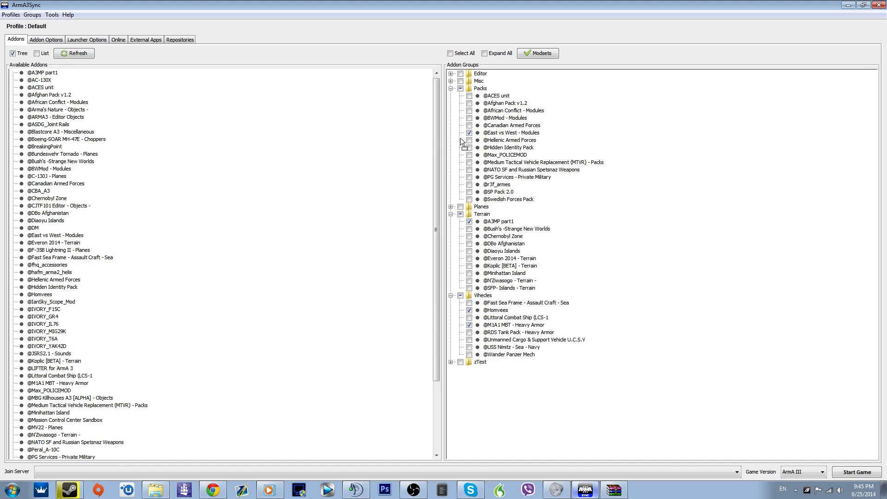
mouse_move(490, 358)
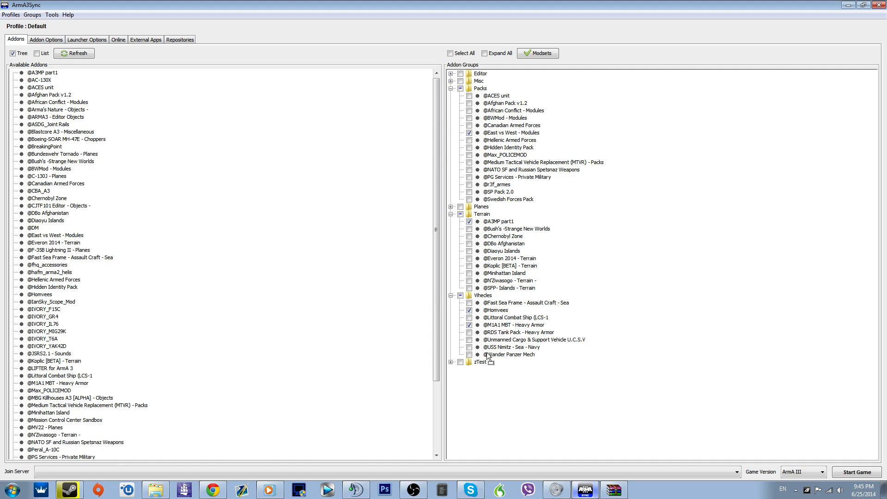
mouse_move(360, 139)
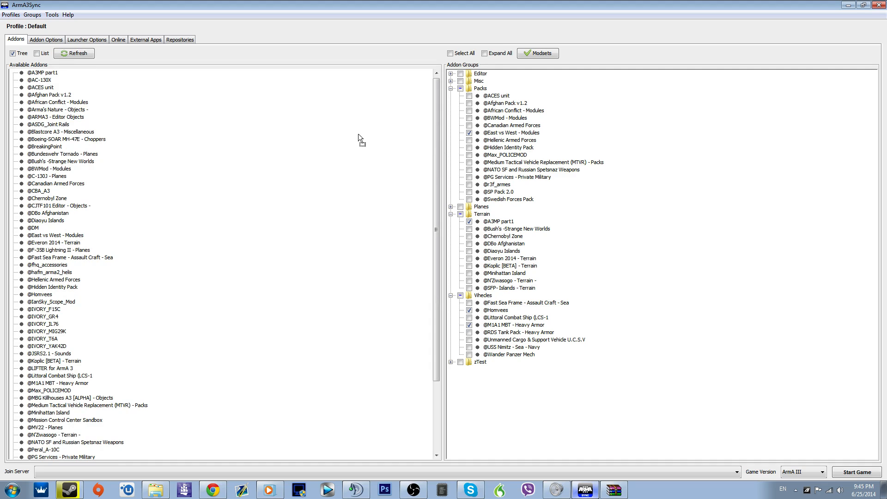
left_click(481, 73)
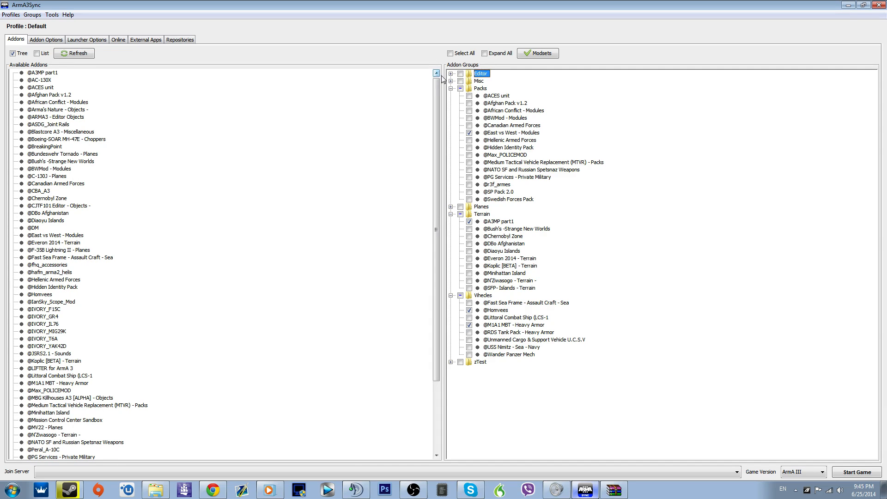
left_click(451, 74)
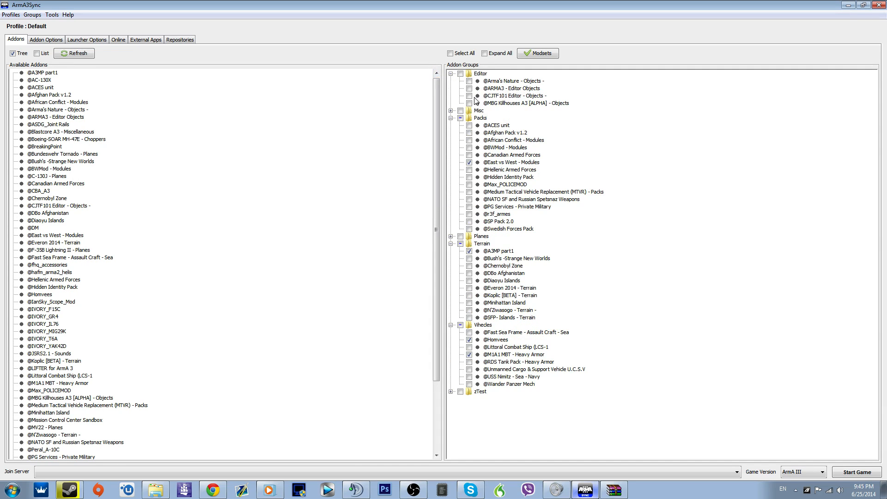
left_click(513, 95)
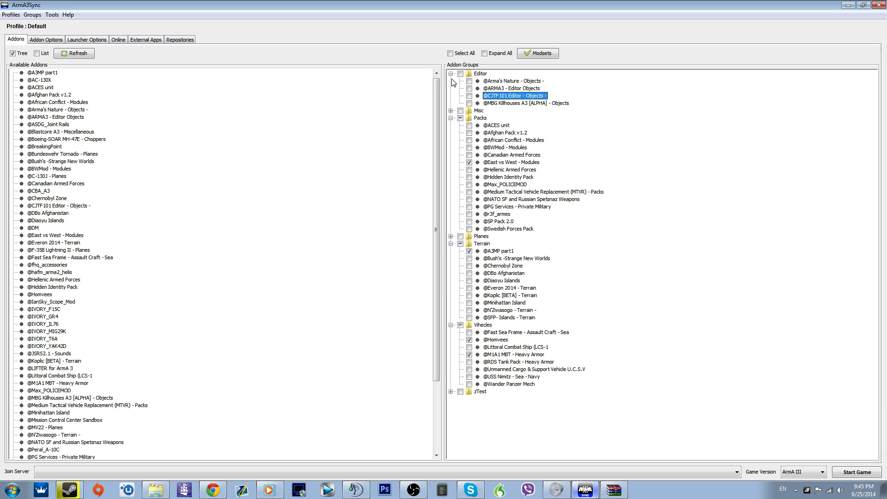
left_click(451, 74)
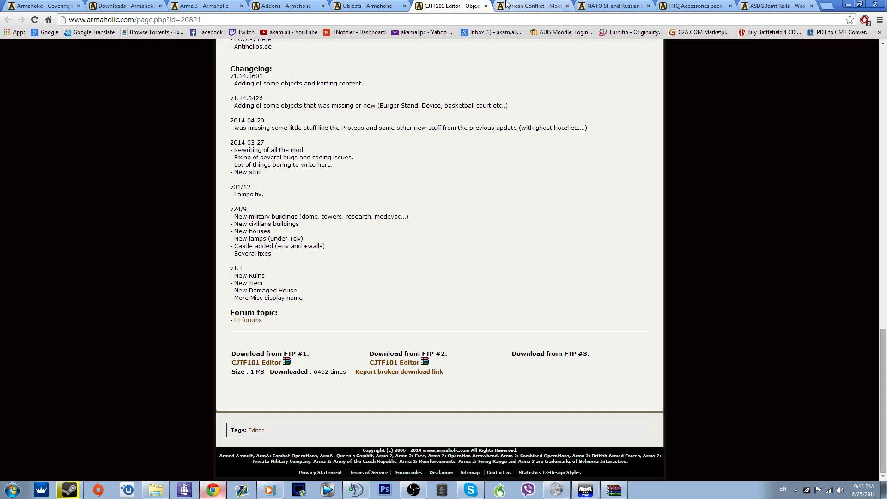
Step: Read through the African Conflict mod page's description and installation notes
left_click(531, 5)
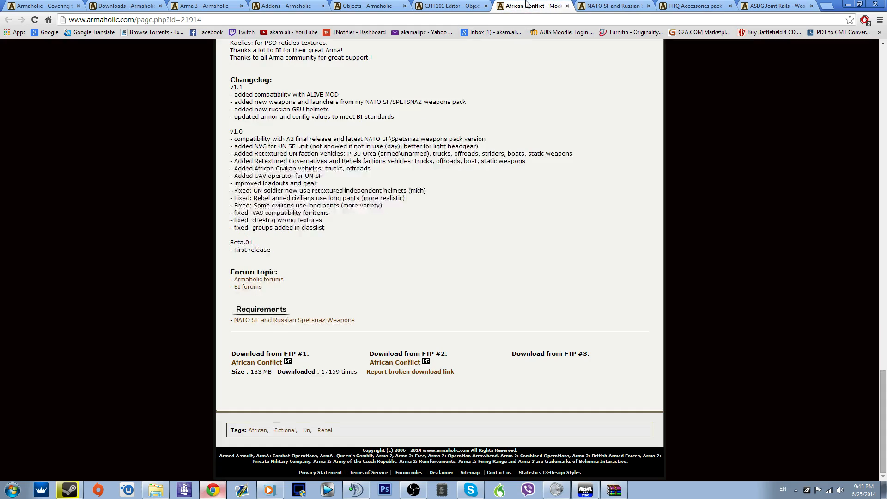
scroll("up", 3)
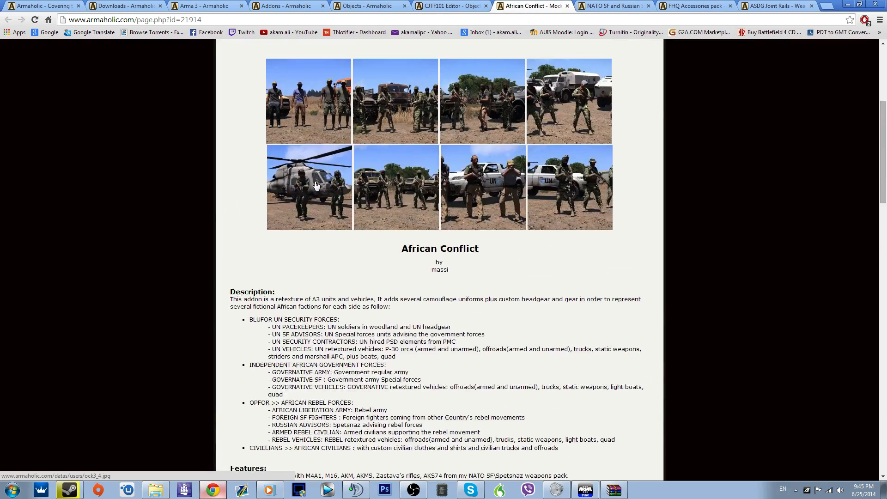
scroll("down", 3)
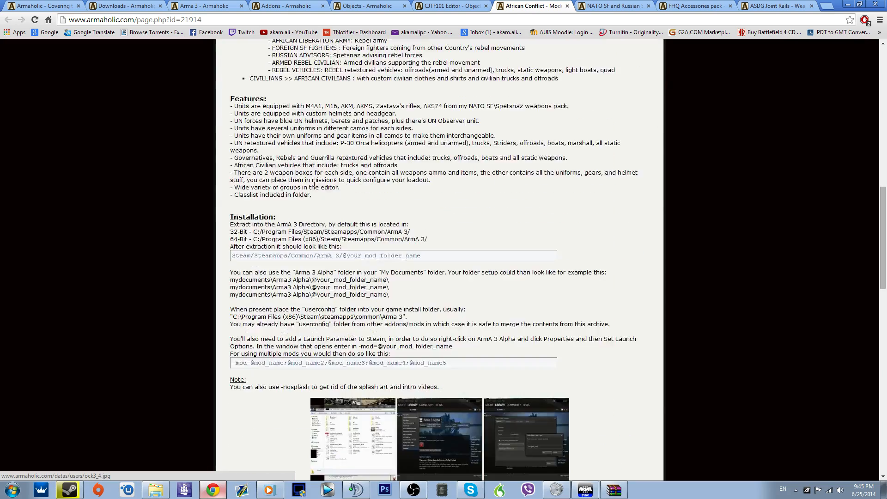
scroll("down", 3)
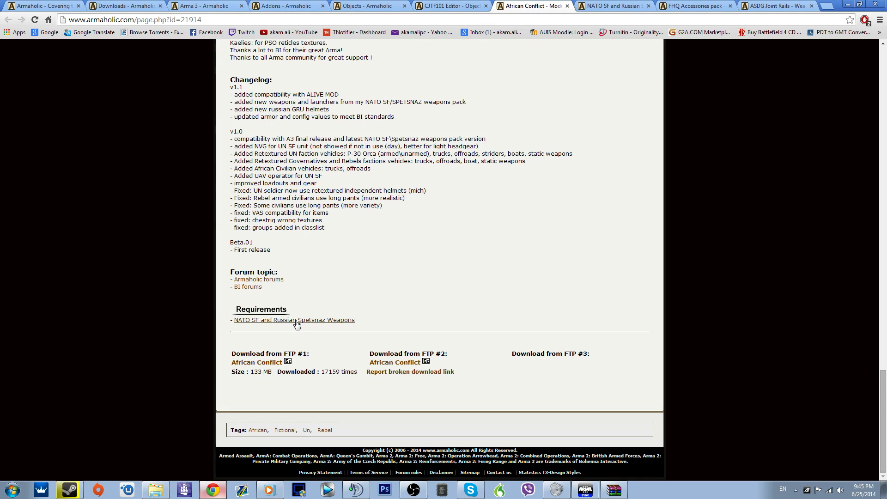
mouse_move(293, 327)
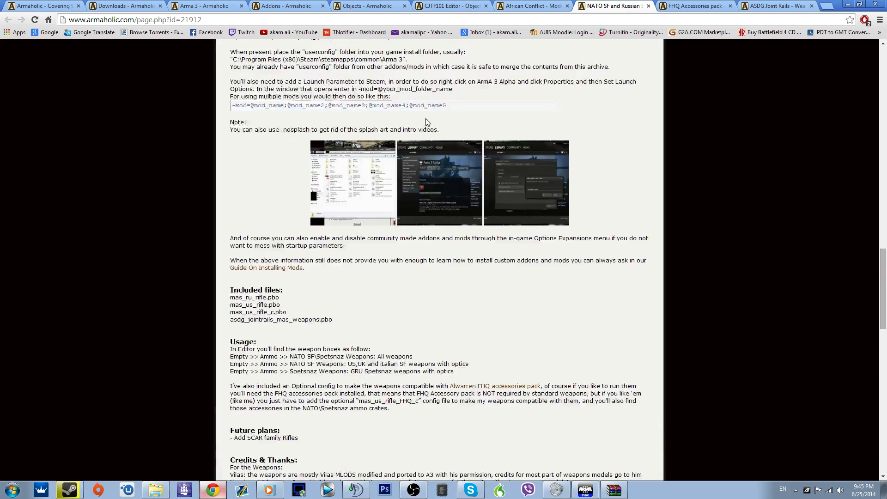
Step: Follow the requirement links to the FHQ Accessories and ASDG Joint Rails pages from the NATO SF weapons page
scroll("up", 3)
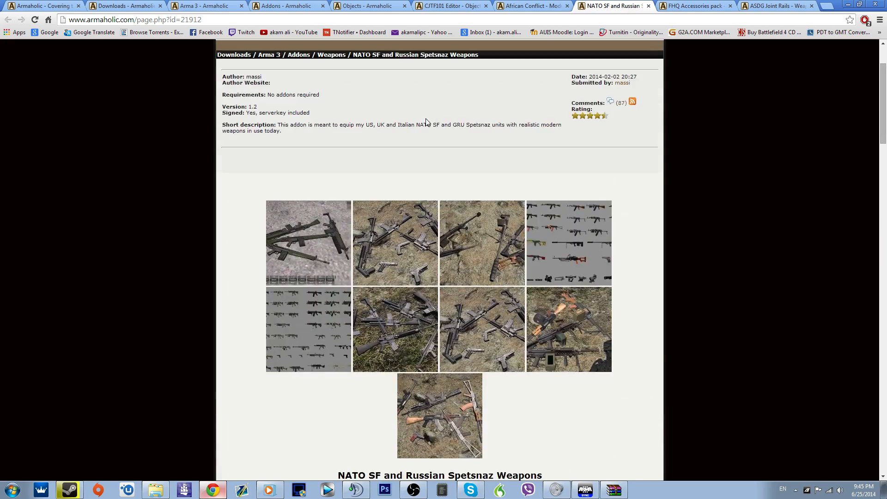
scroll("down", 3)
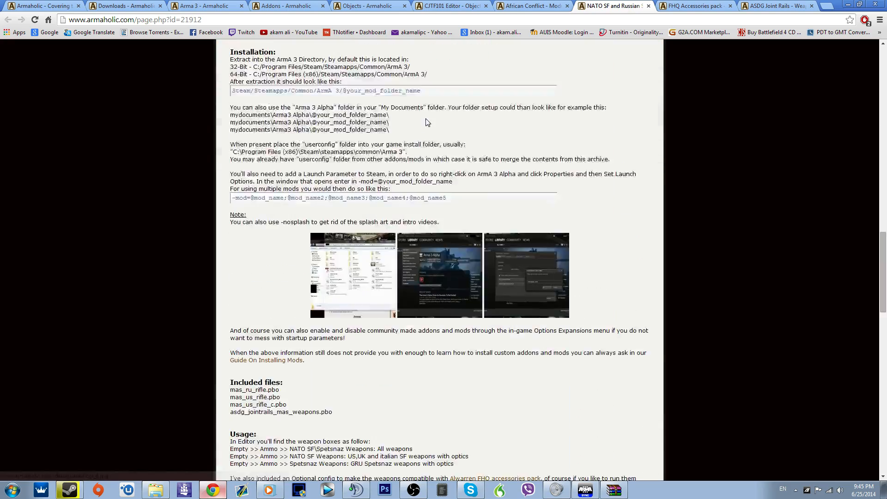
scroll("down", 3)
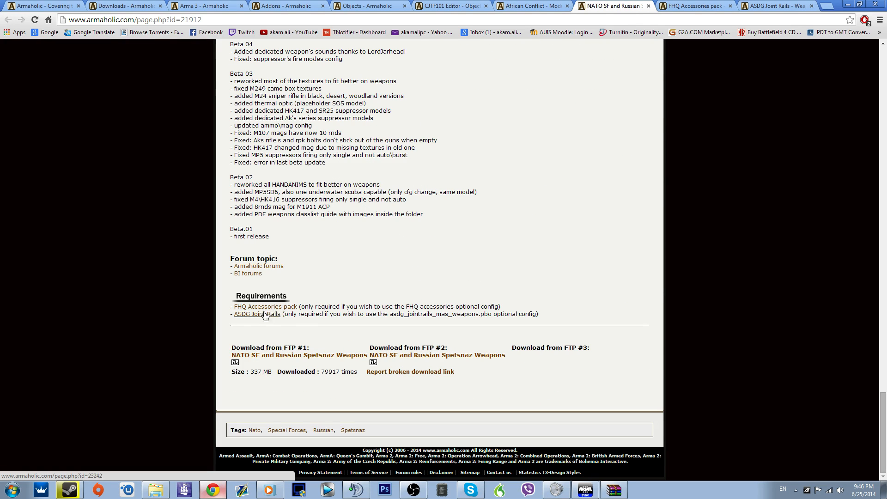
mouse_move(264, 306)
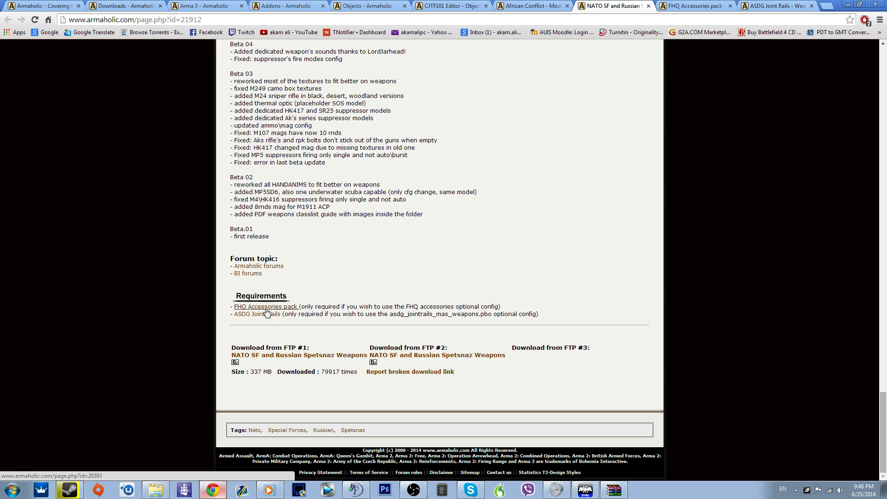
left_click(266, 306)
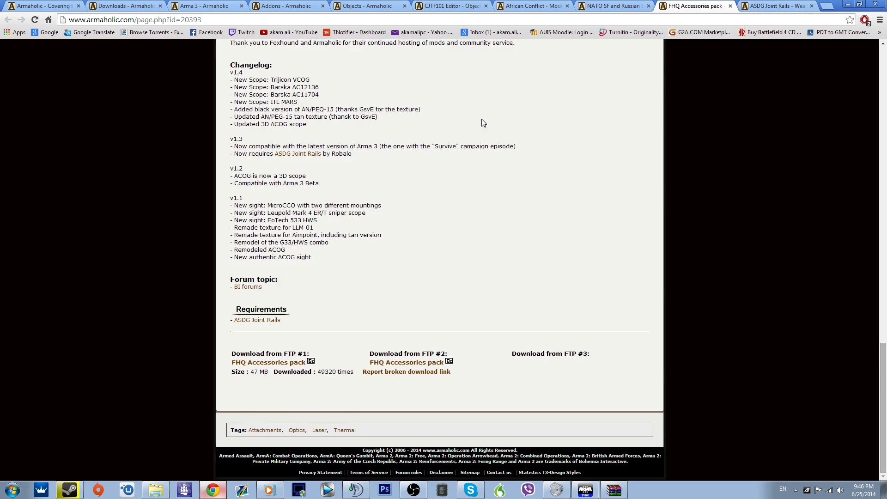
mouse_move(620, 3)
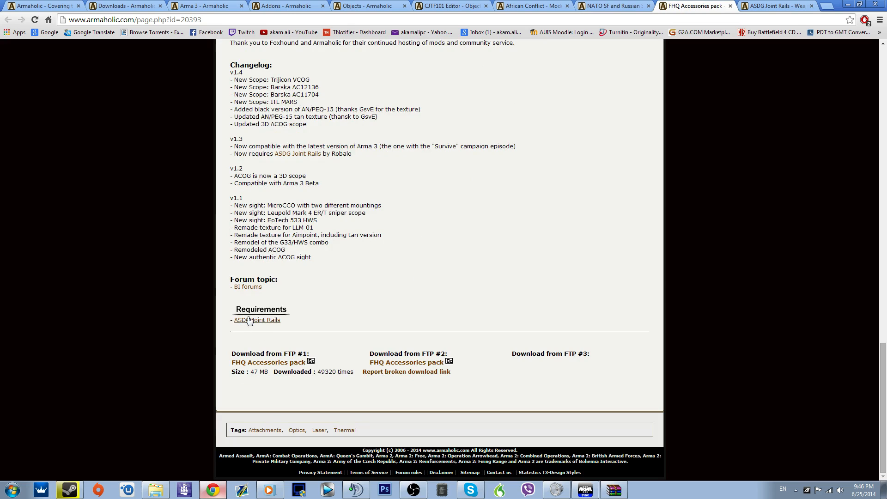
left_click(613, 6)
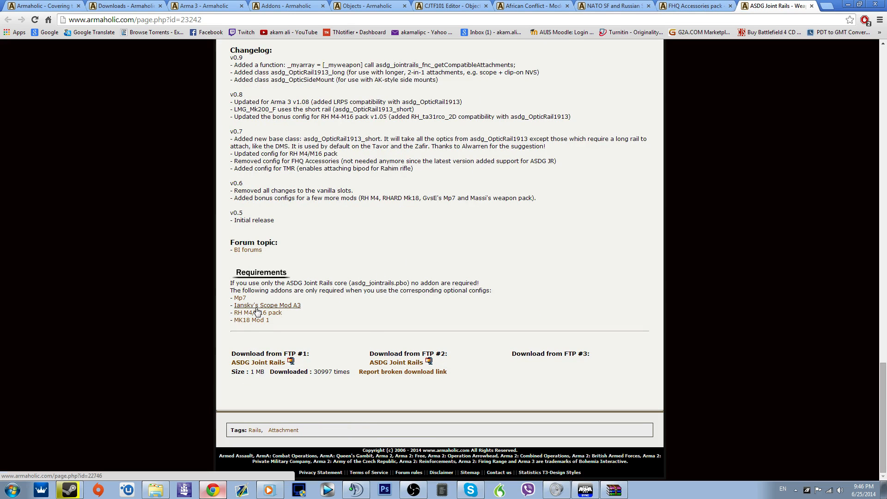
mouse_move(690, 6)
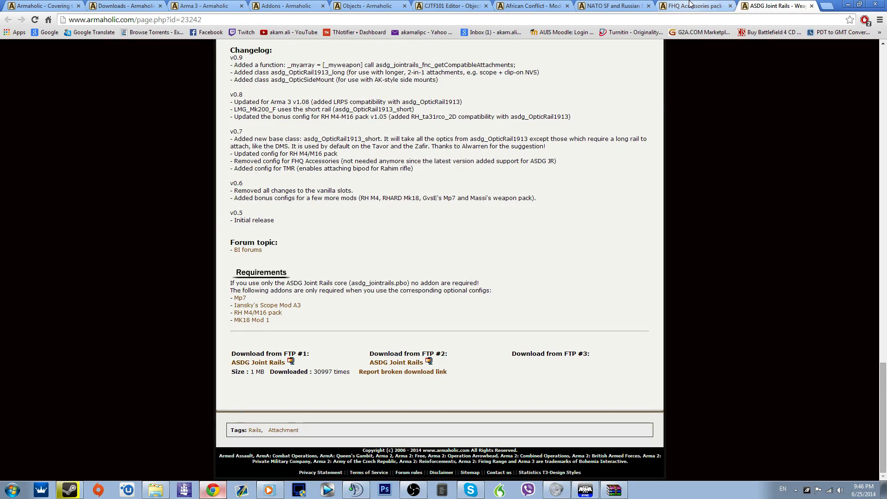
left_click(533, 5)
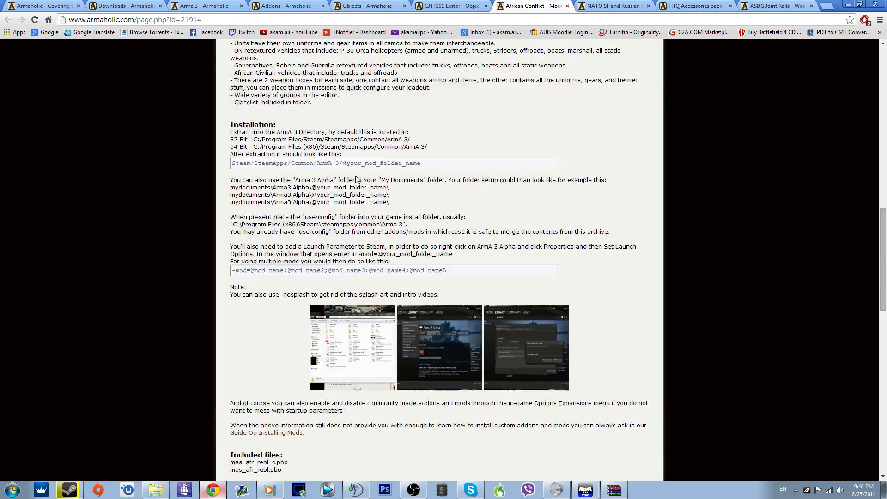
scroll("down", 3)
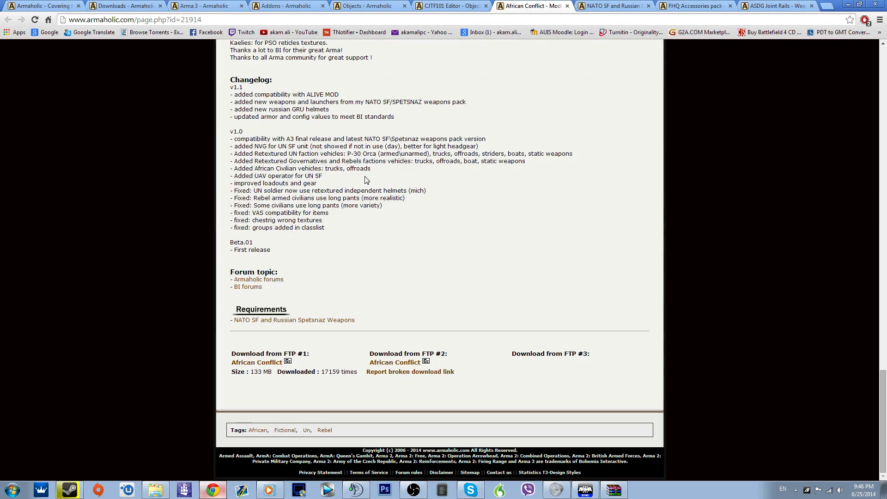
Step: Review the FHQ Accessories, ASDG Joint Rails, NATO SF and African Conflict pages, then close the individual mod pages
left_click(611, 6)
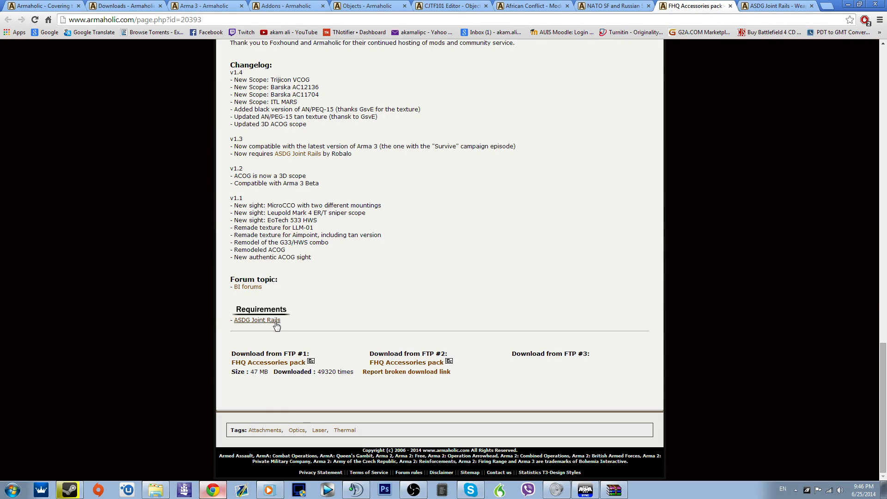
left_click(531, 6)
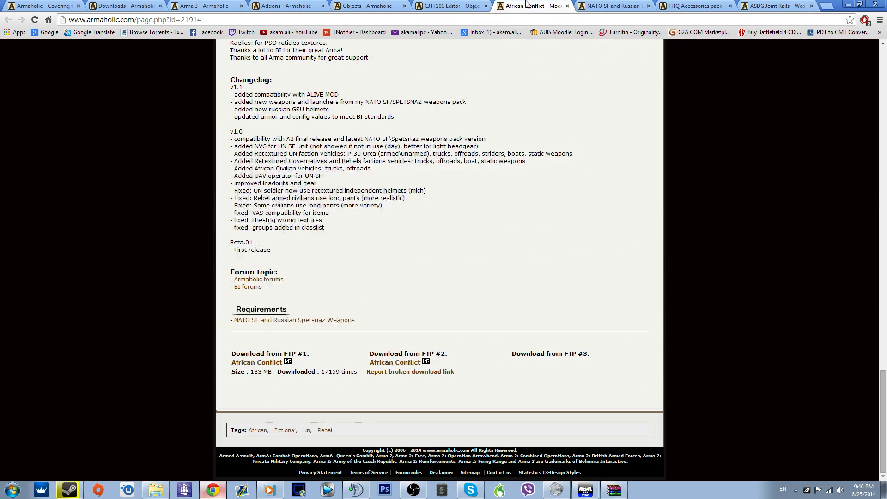
left_click(775, 6)
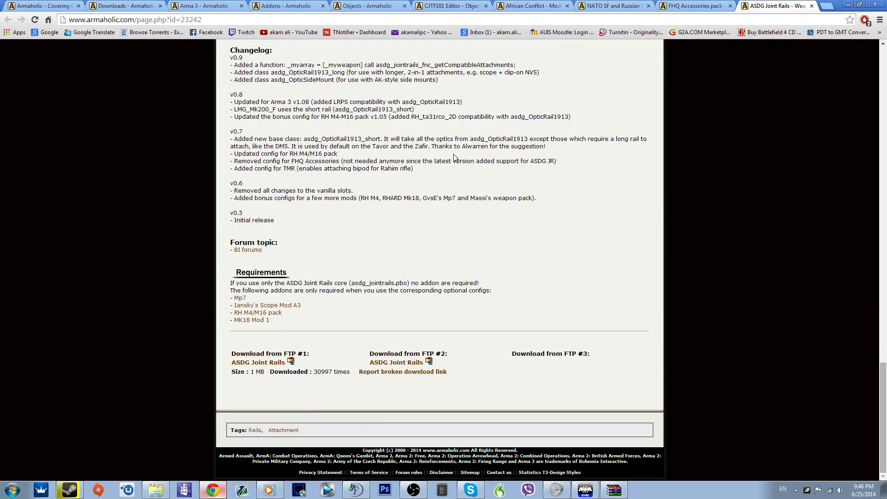
mouse_move(486, 290)
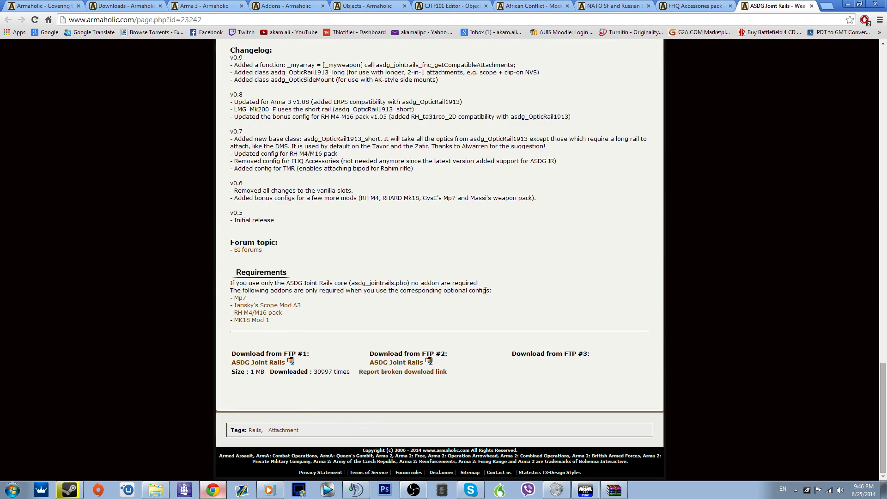
mouse_move(360, 276)
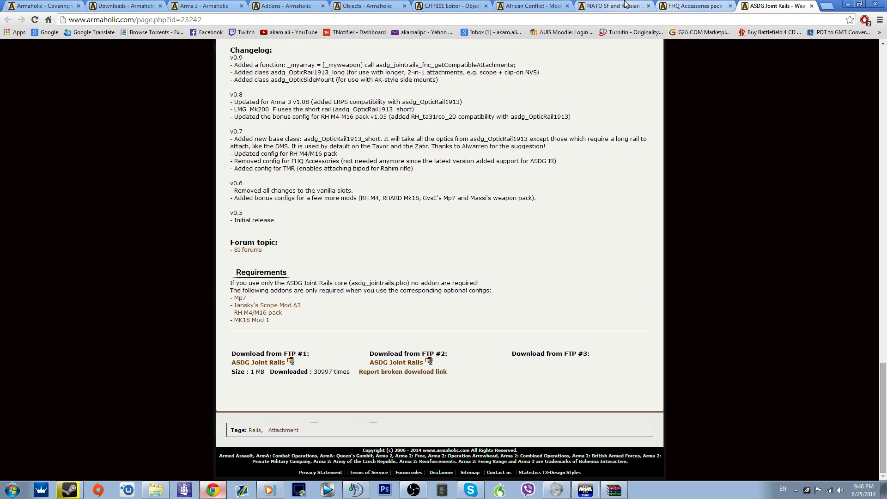
left_click(530, 6)
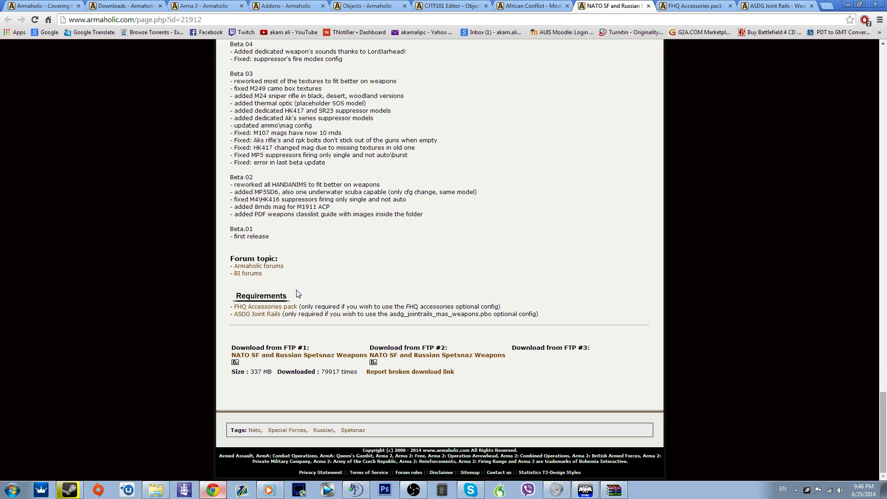
left_click(695, 6)
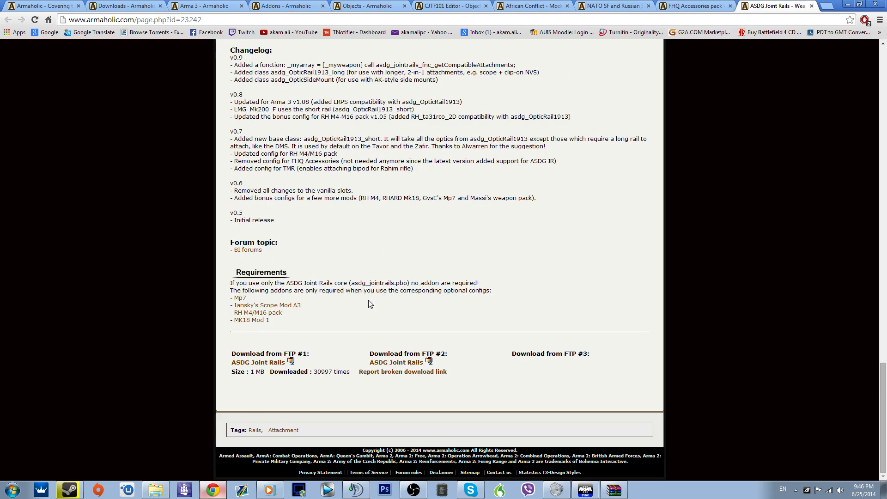
mouse_move(376, 354)
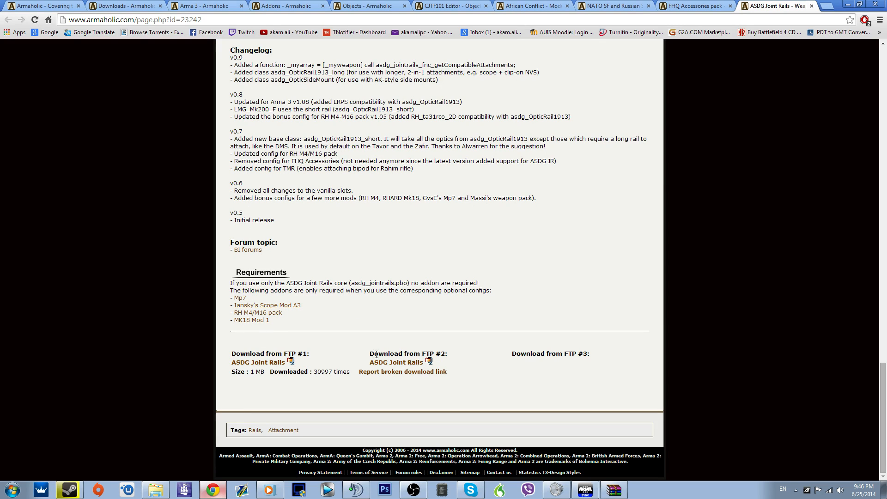
left_click(693, 6)
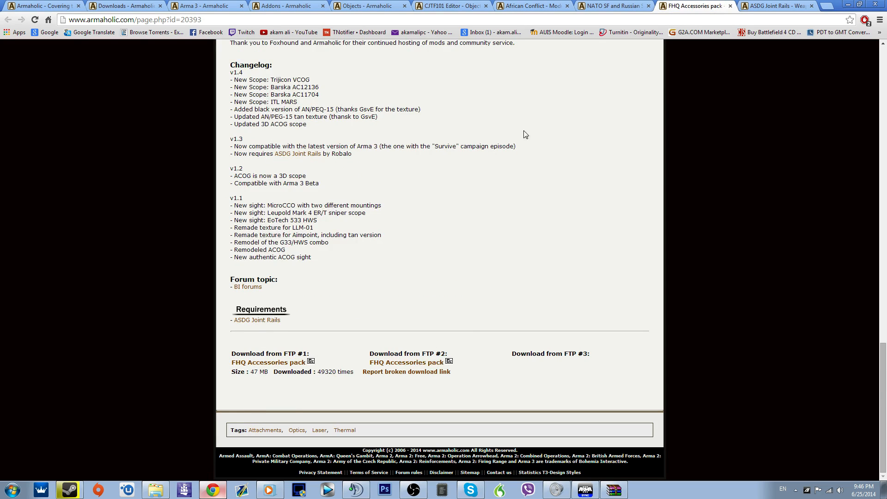
left_click(611, 5)
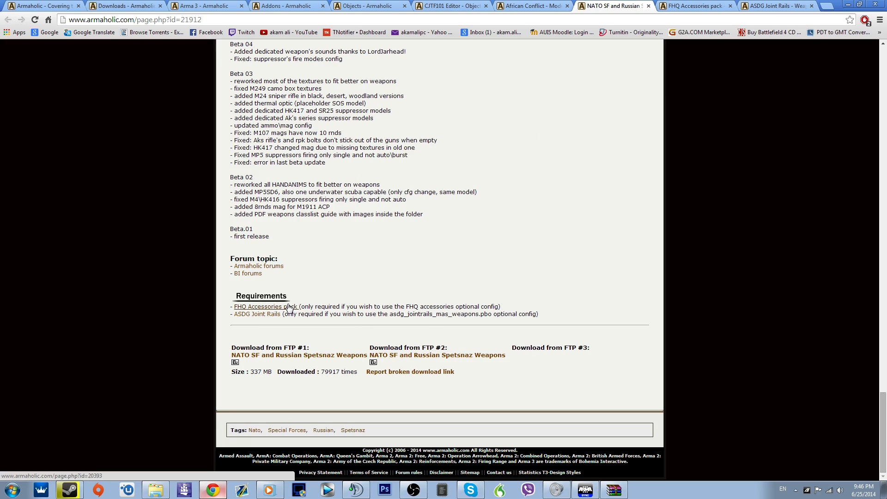
left_click(529, 5)
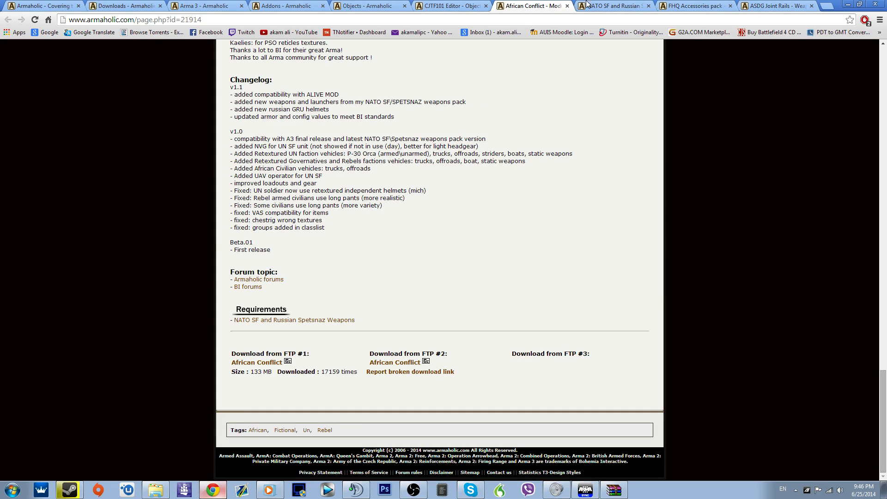
left_click(448, 6)
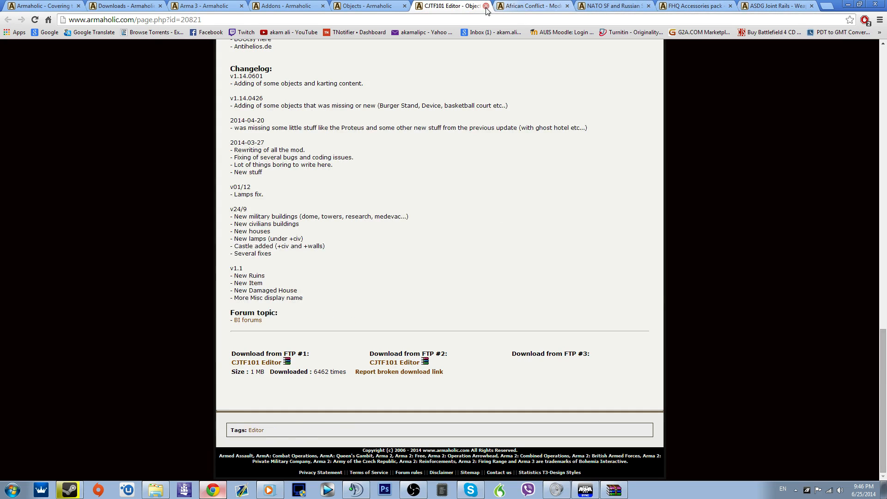
left_click(485, 6)
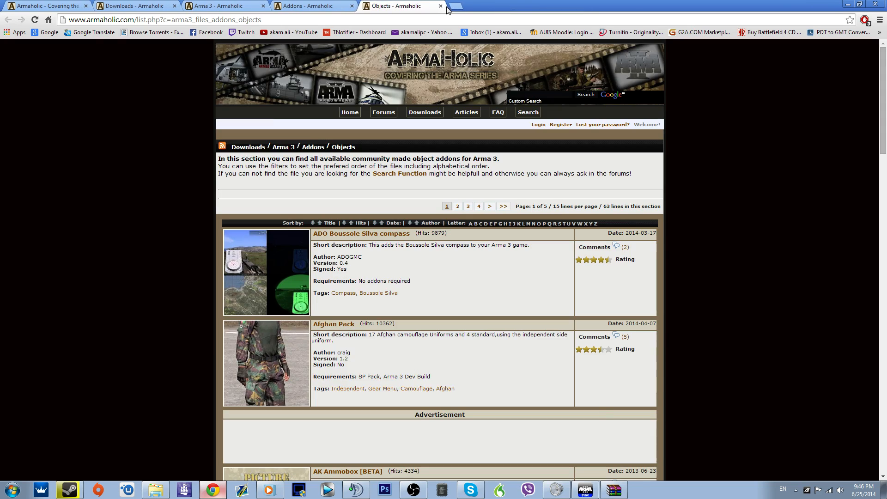
Step: Close the CJTF101 Editor archive, glance at the mods arma 3 folder and return to the Arma 3 game folder
left_click(440, 5)
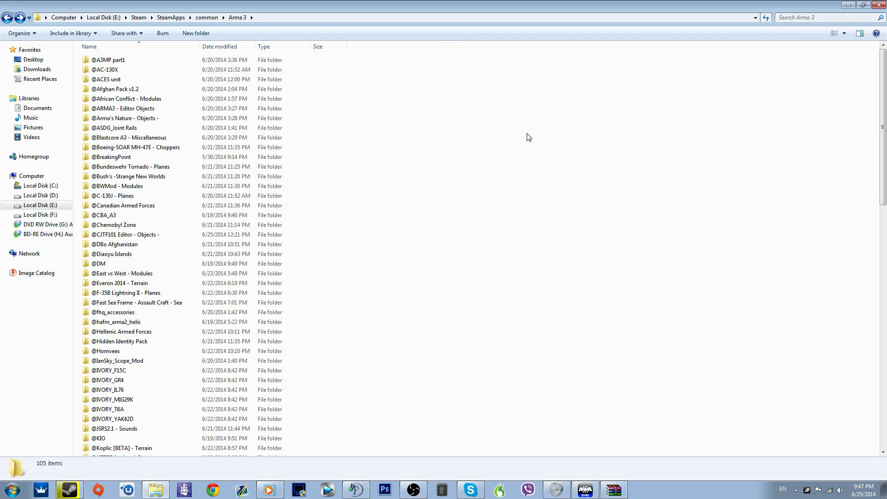
left_click(109, 59)
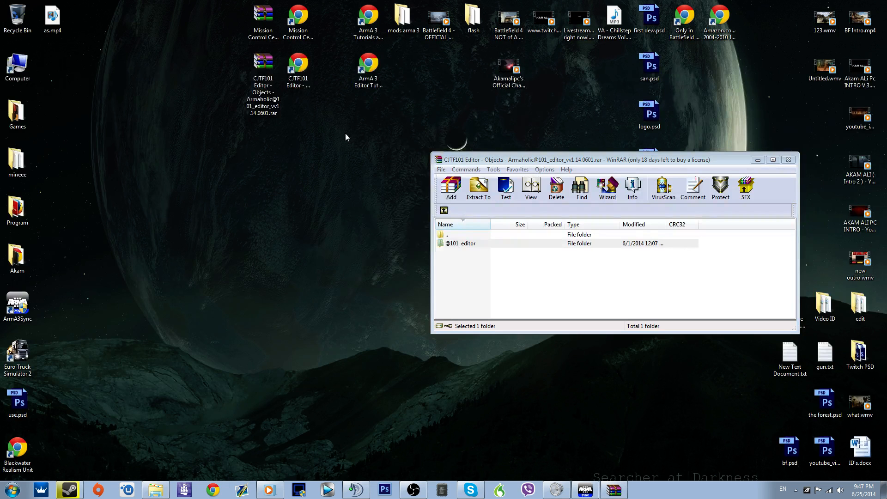
left_click(789, 160)
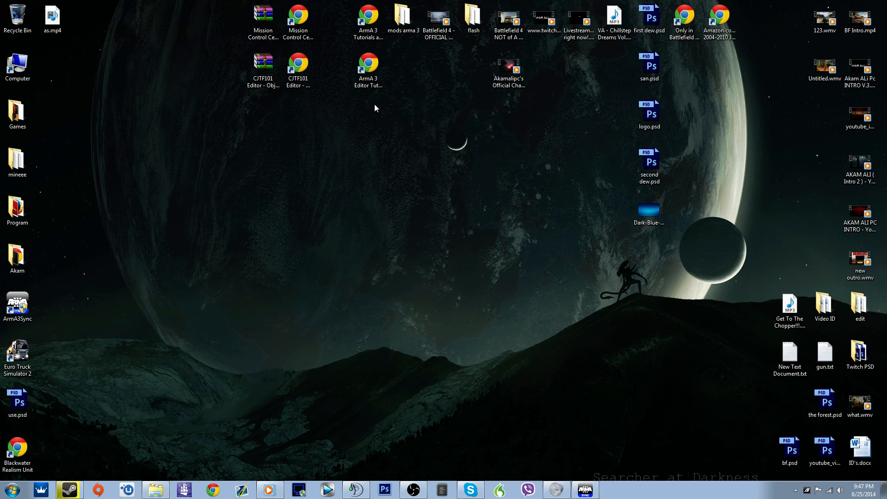
double_click(404, 17)
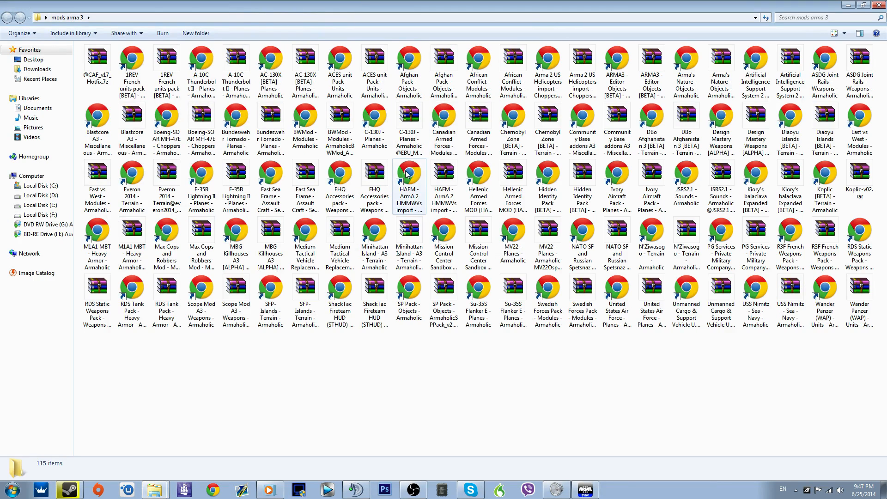
double_click(409, 173)
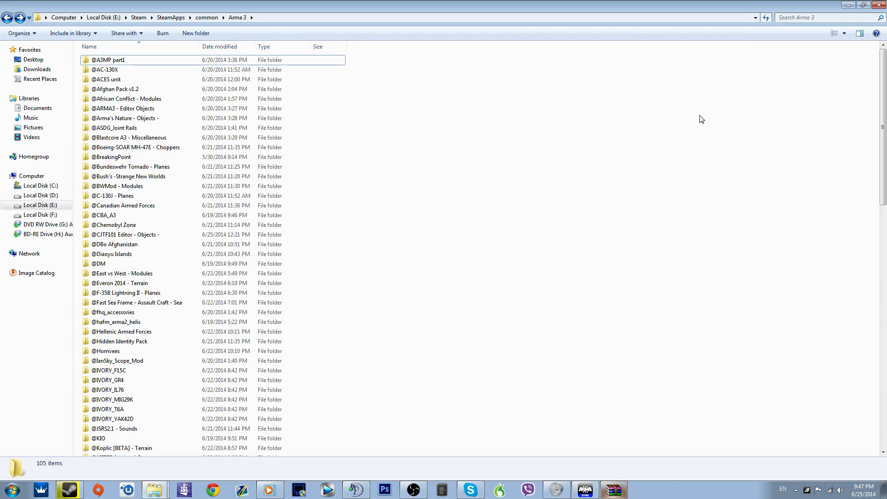
left_click(196, 34)
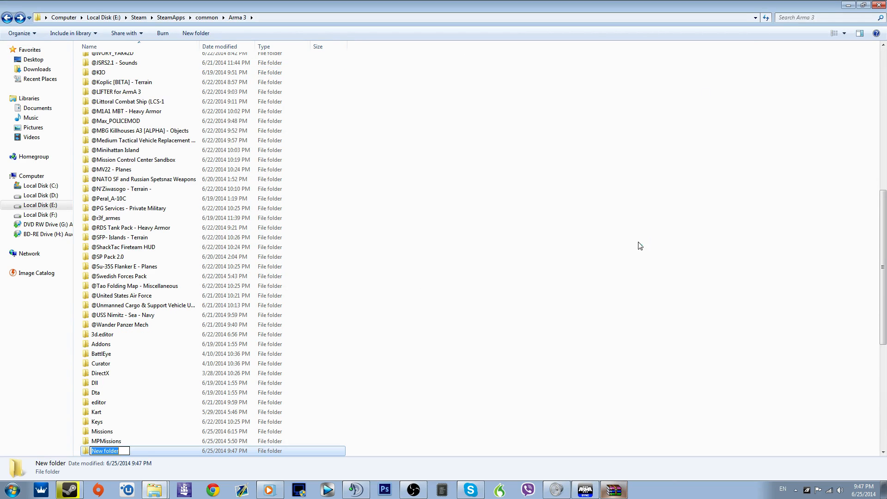
type("@")
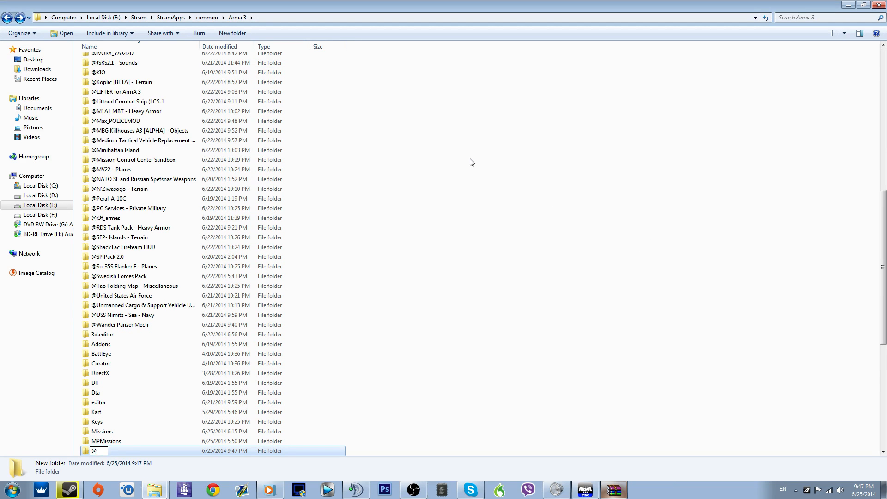
type("what")
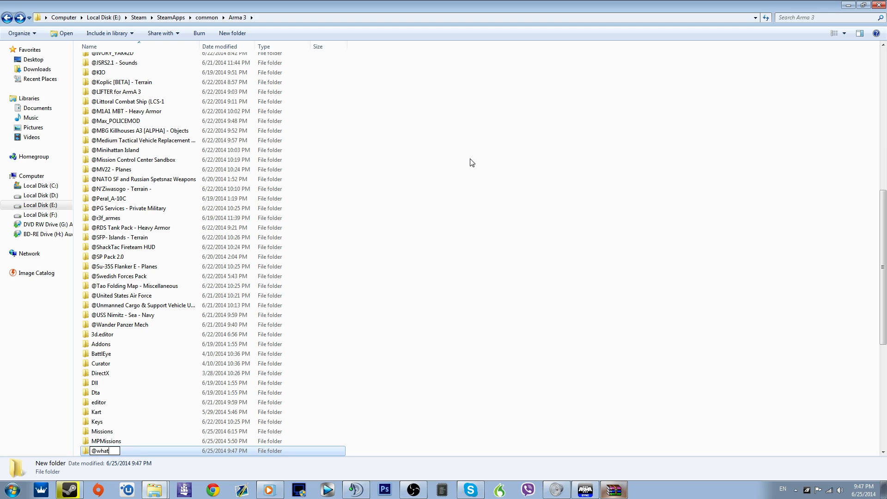
key("Return")
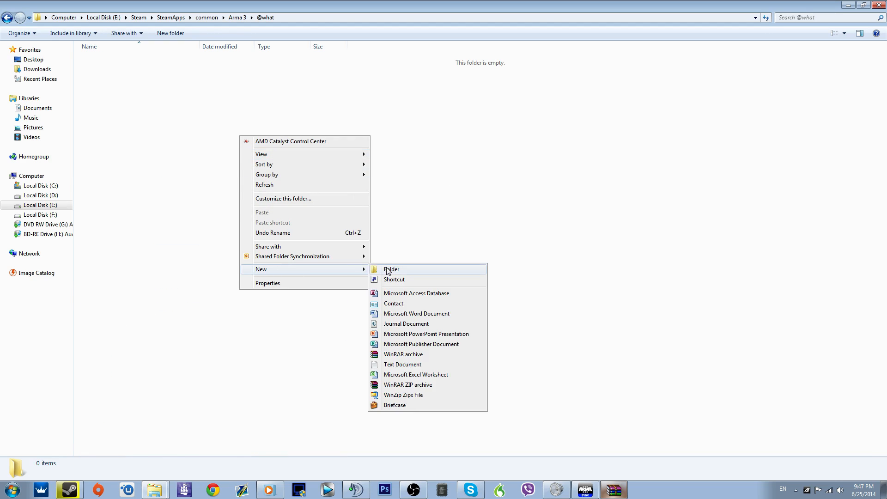
left_click(391, 269)
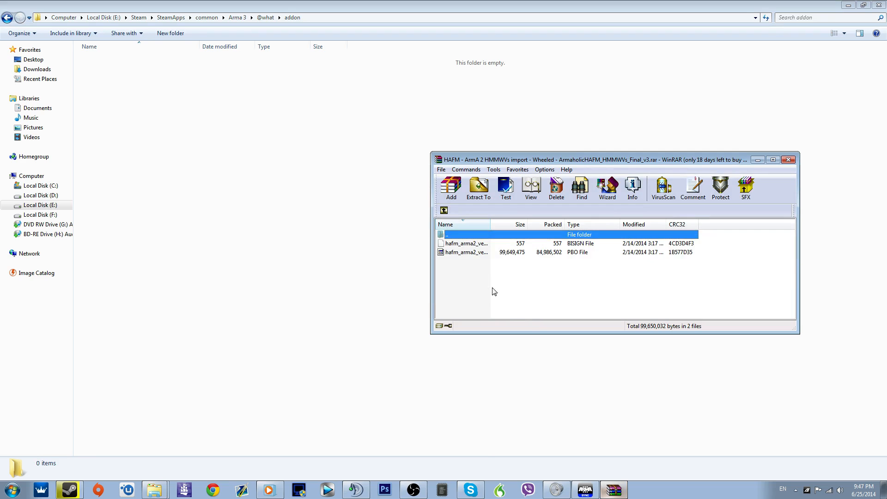
left_click(478, 189)
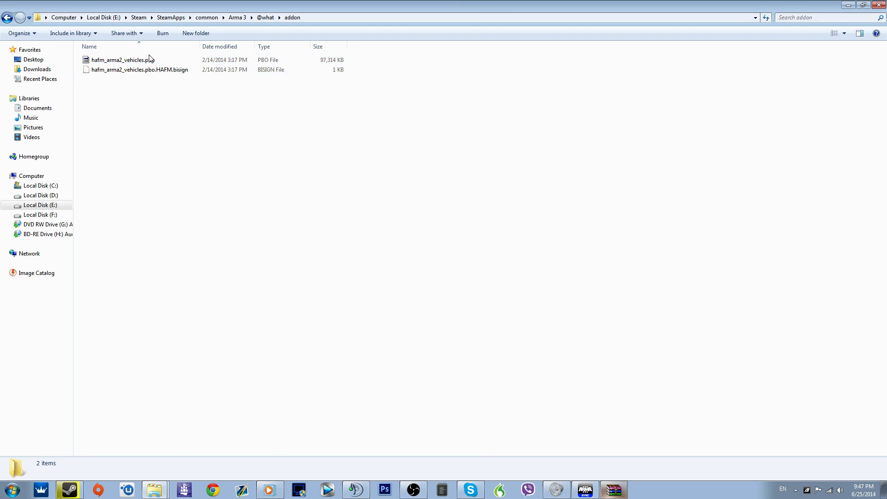
left_click(8, 17)
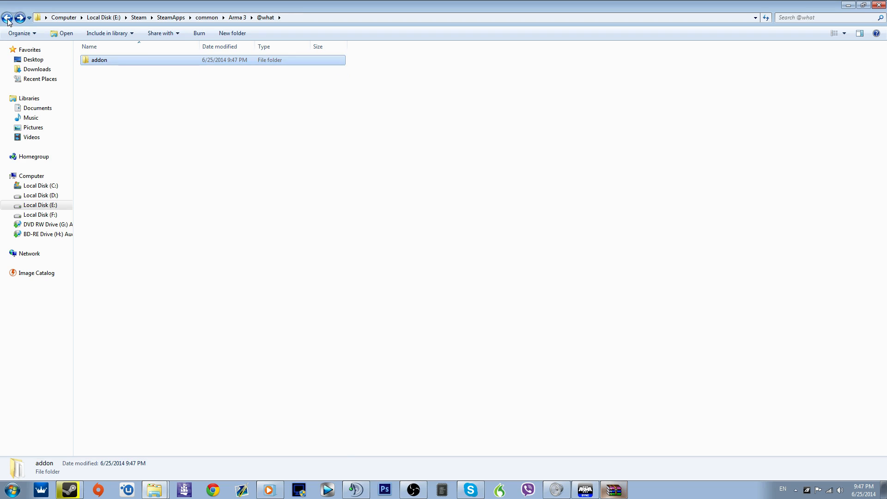
left_click(7, 18)
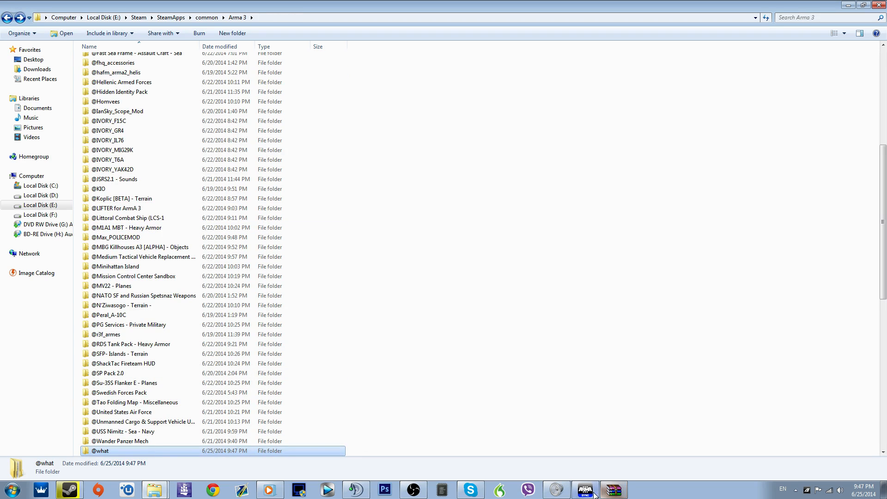
left_click(585, 490)
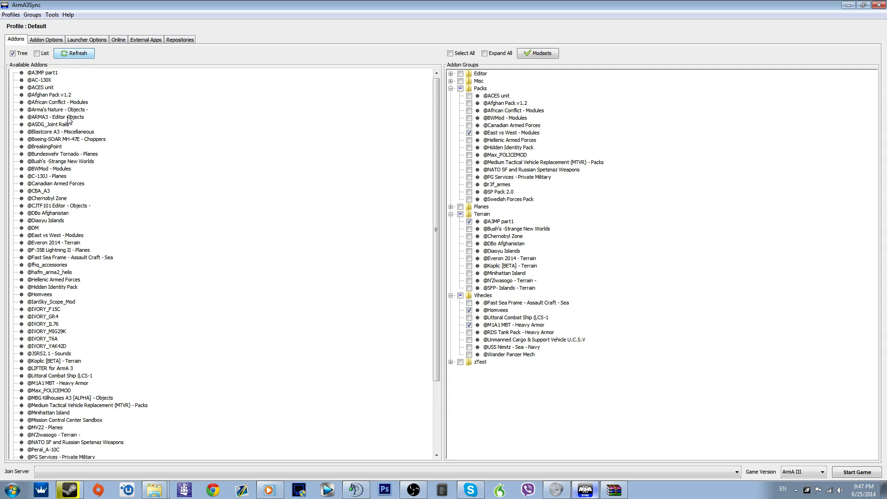
scroll("down", 3)
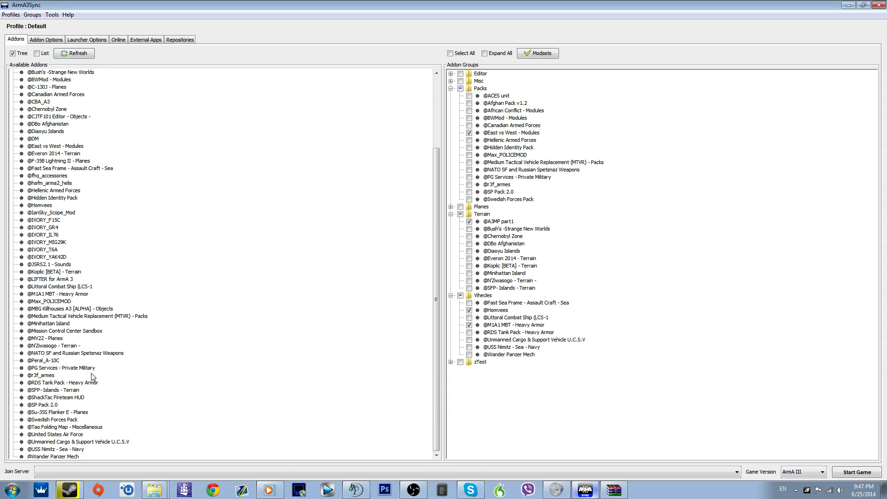
mouse_move(52, 407)
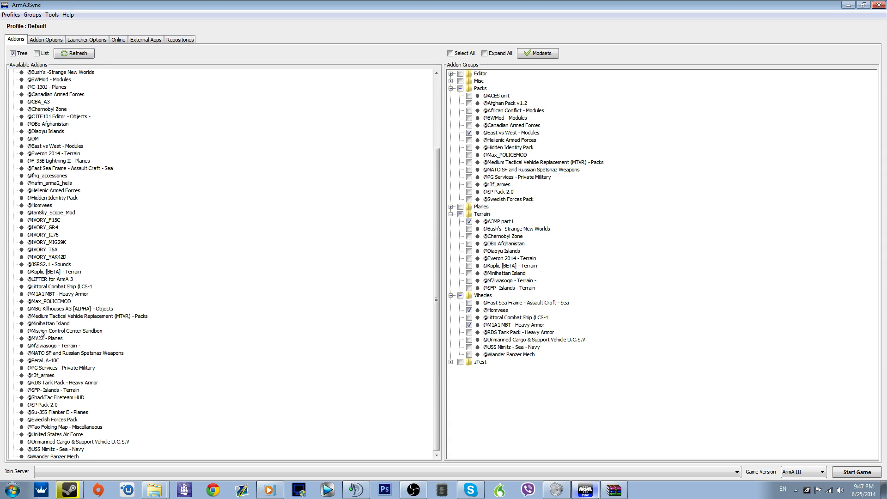
mouse_move(36, 235)
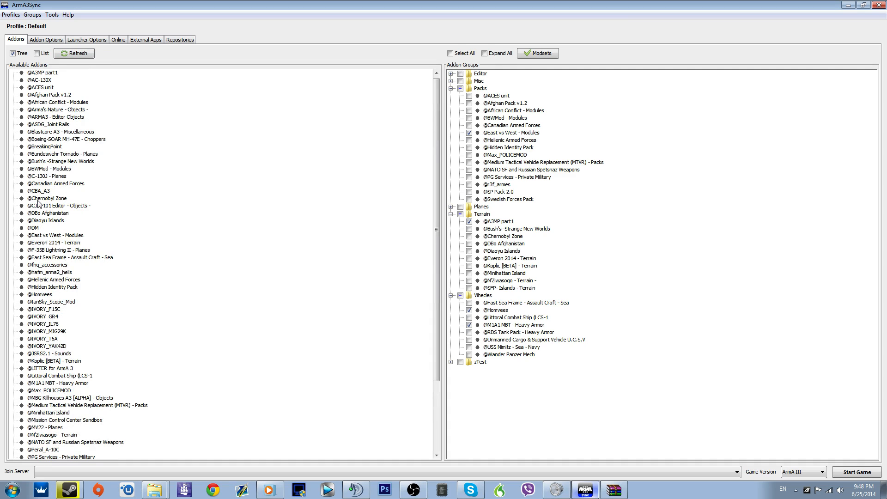
scroll("down", 3)
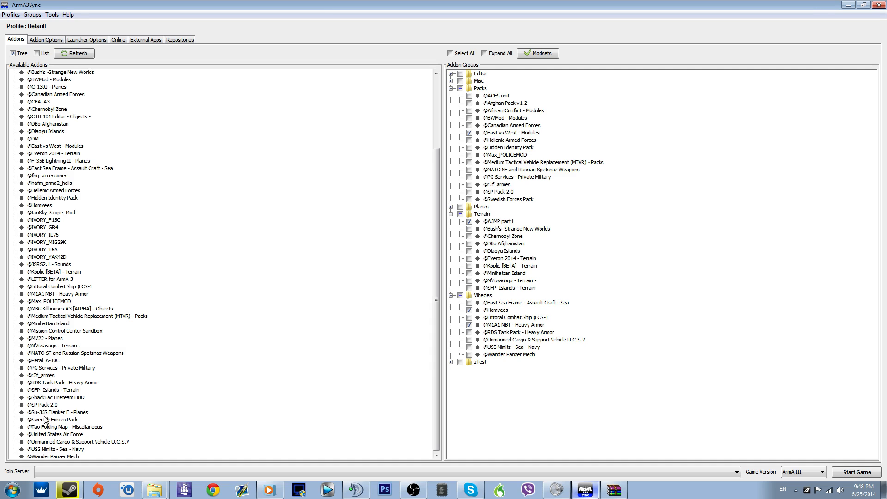
mouse_move(55, 459)
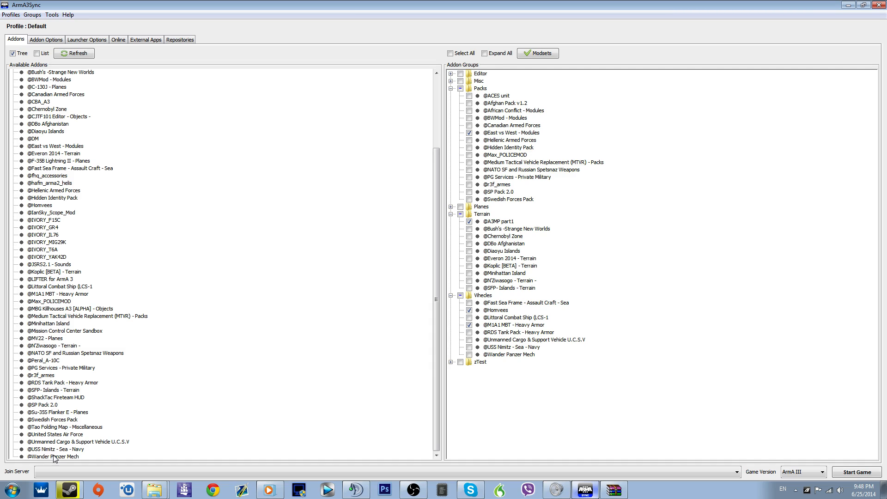
left_click(74, 54)
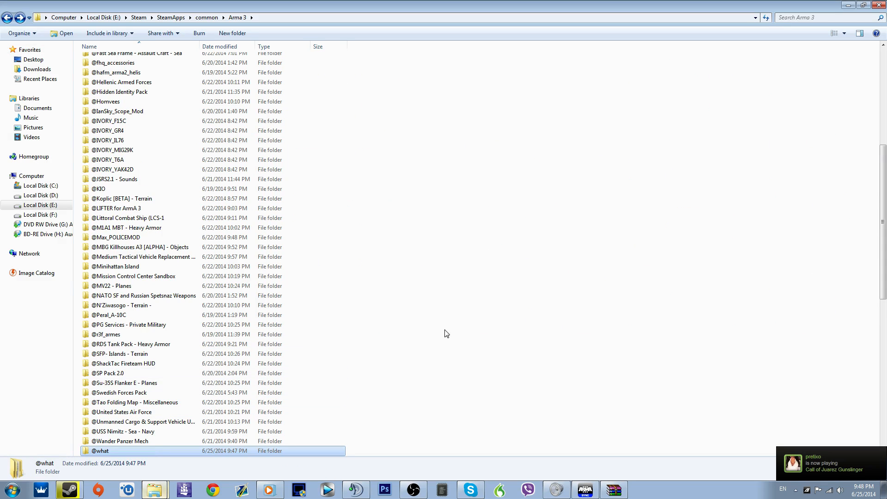
scroll("down", 3)
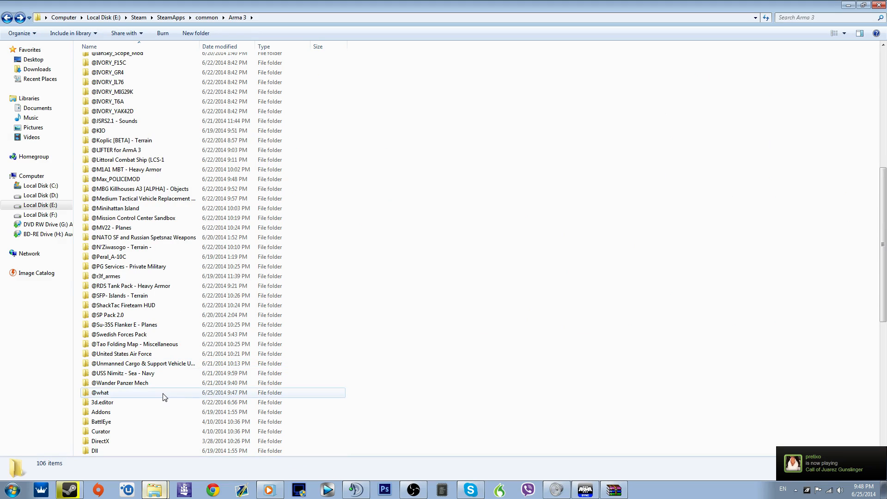
double_click(101, 392)
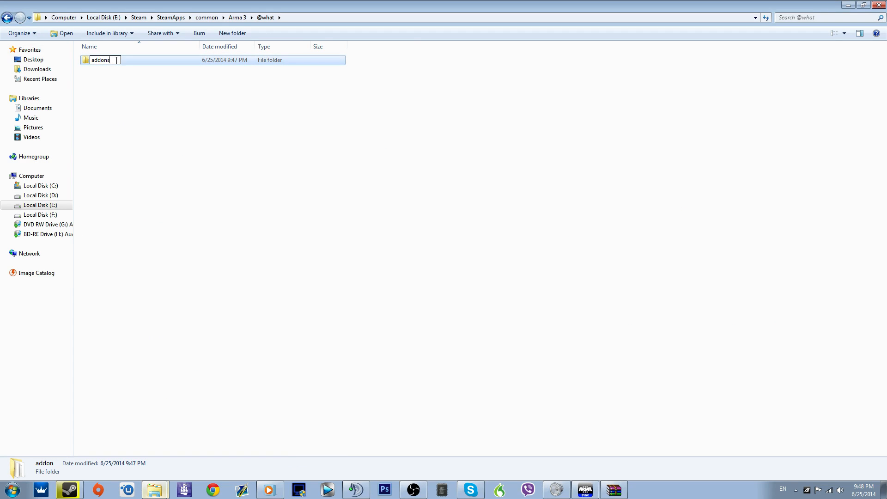
double_click(100, 61)
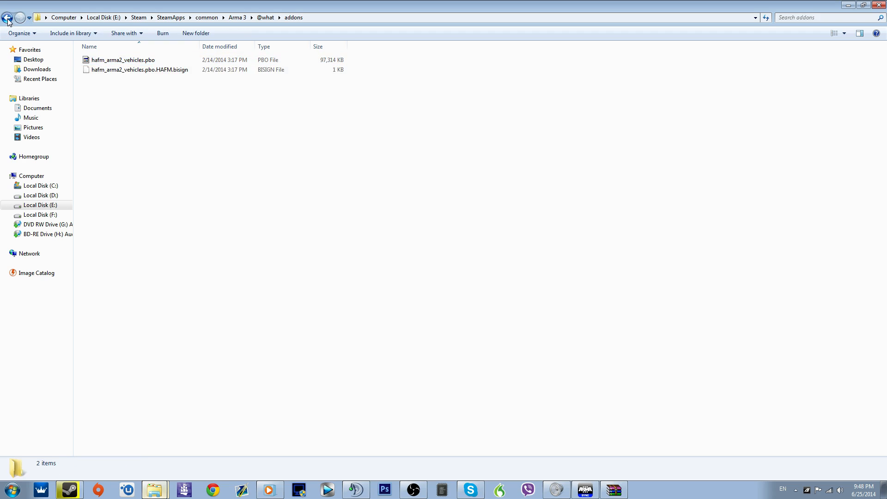
left_click(585, 489)
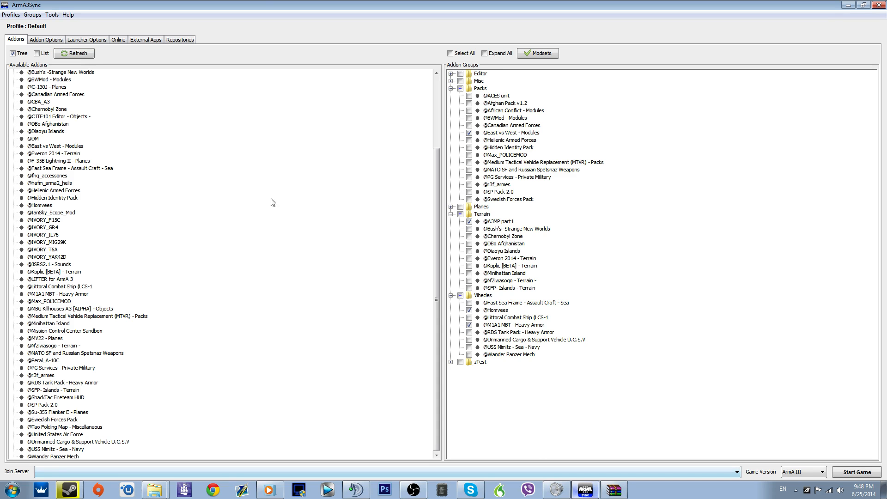
scroll("down", 3)
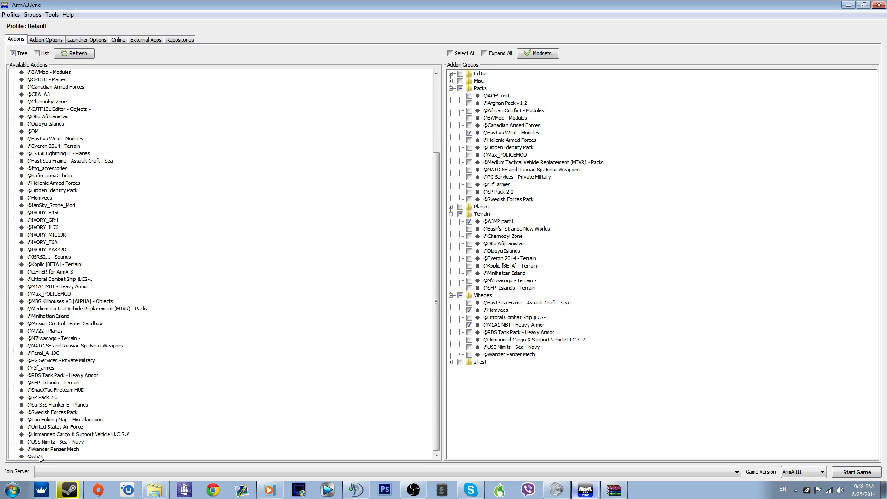
left_click(35, 455)
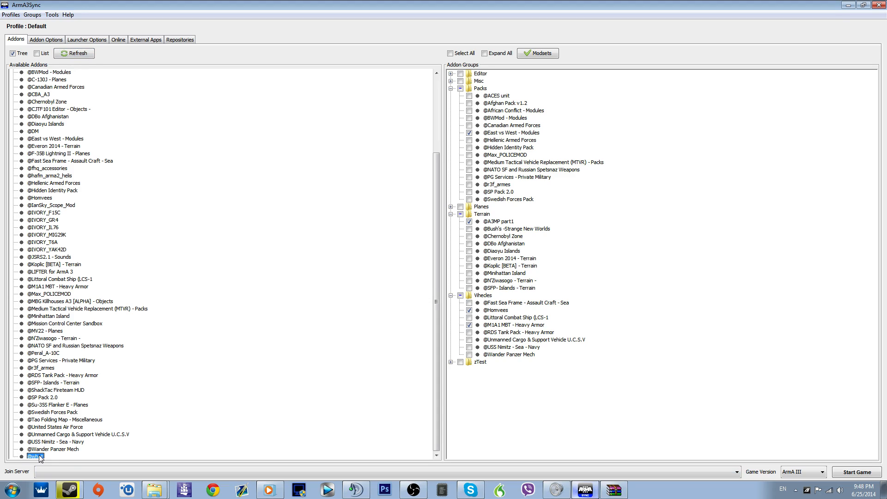
left_click(451, 362)
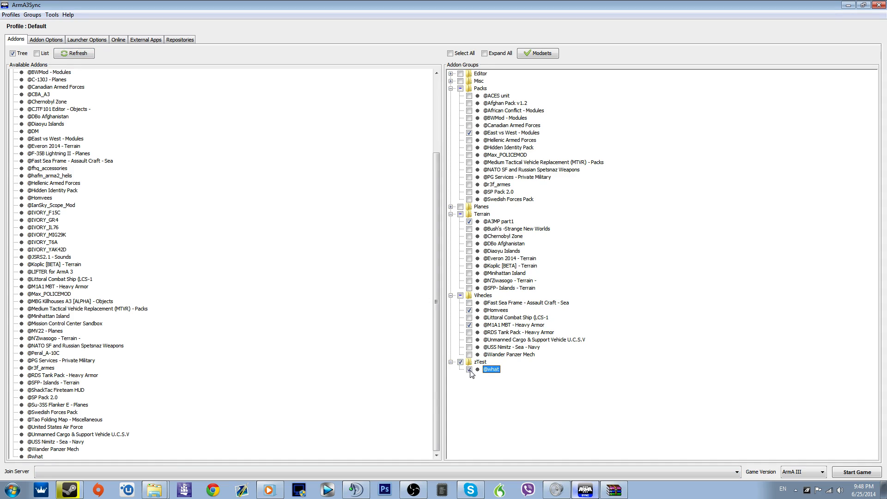
left_click(470, 369)
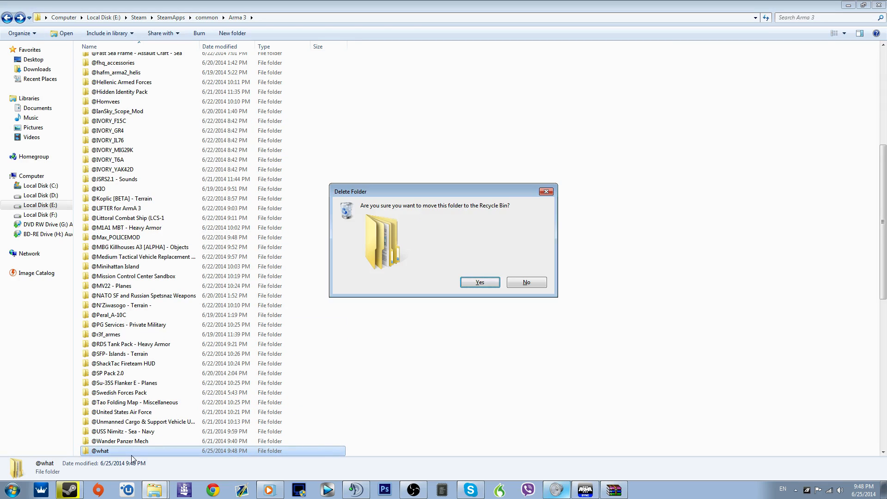
left_click(479, 282)
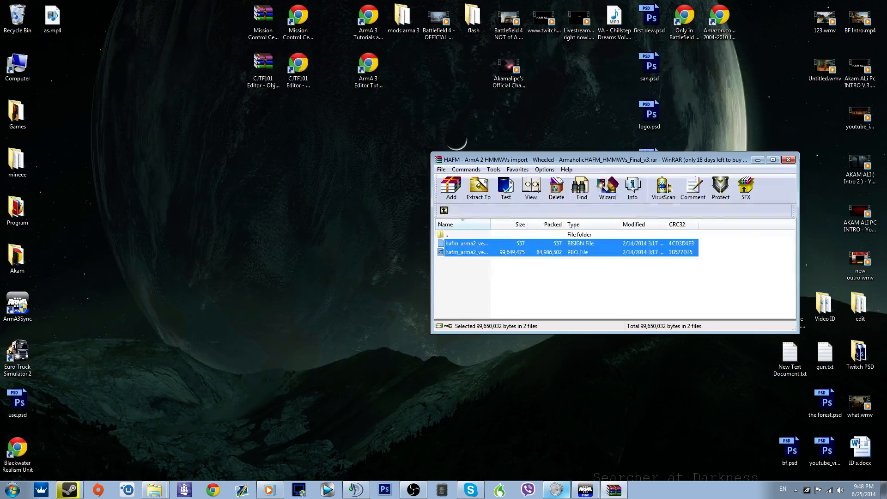
left_click(789, 160)
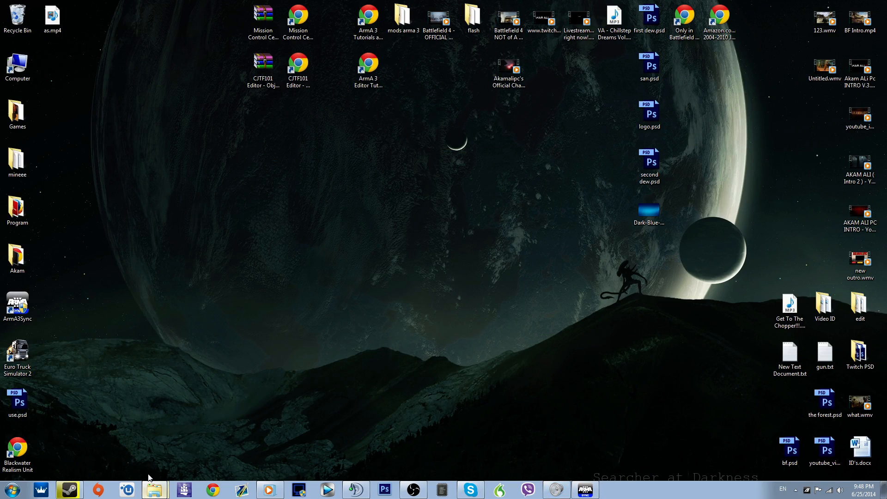
double_click(401, 17)
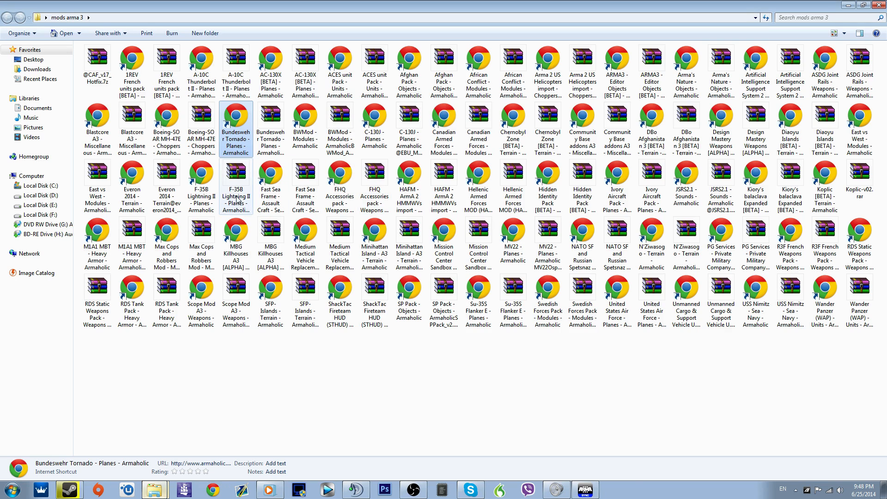
double_click(201, 126)
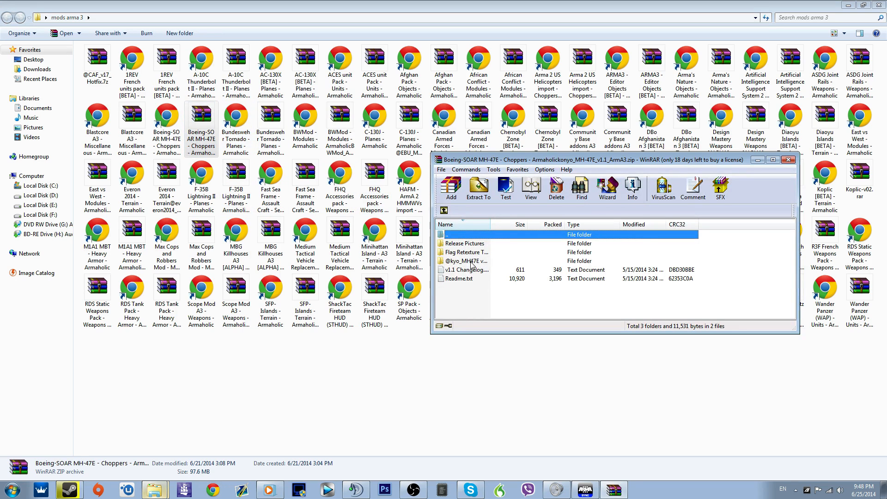
mouse_move(484, 304)
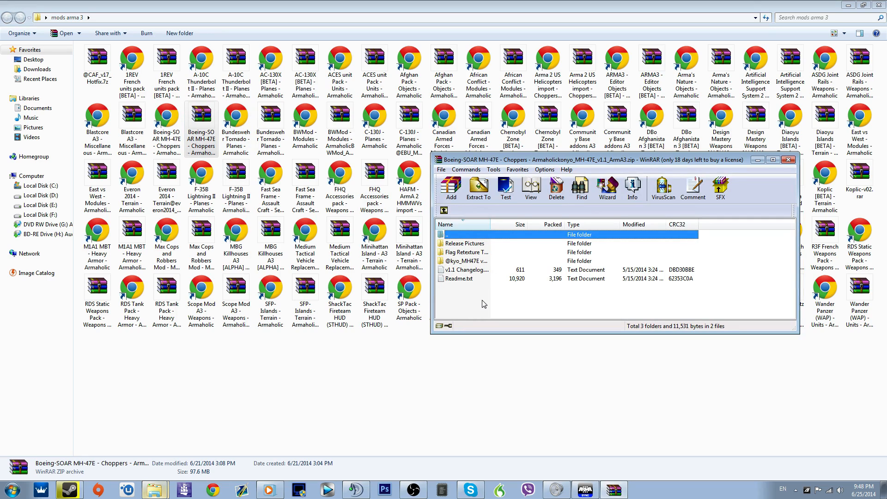
mouse_move(466, 288)
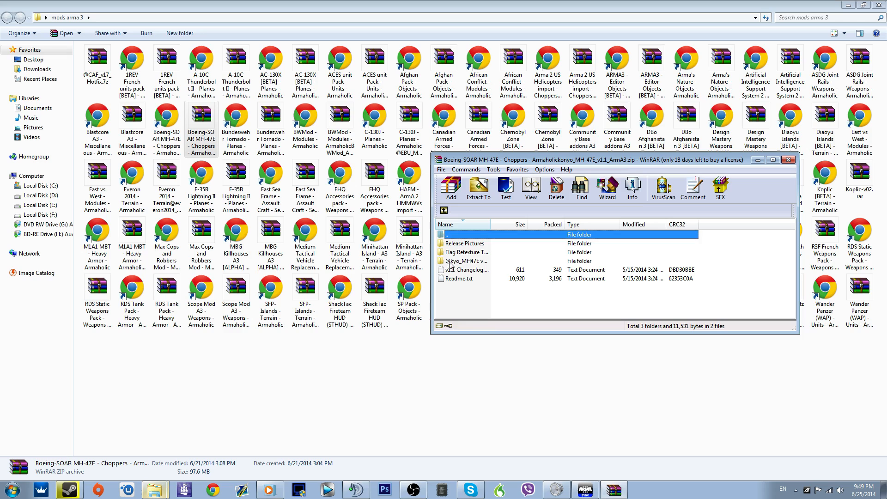
left_click(466, 261)
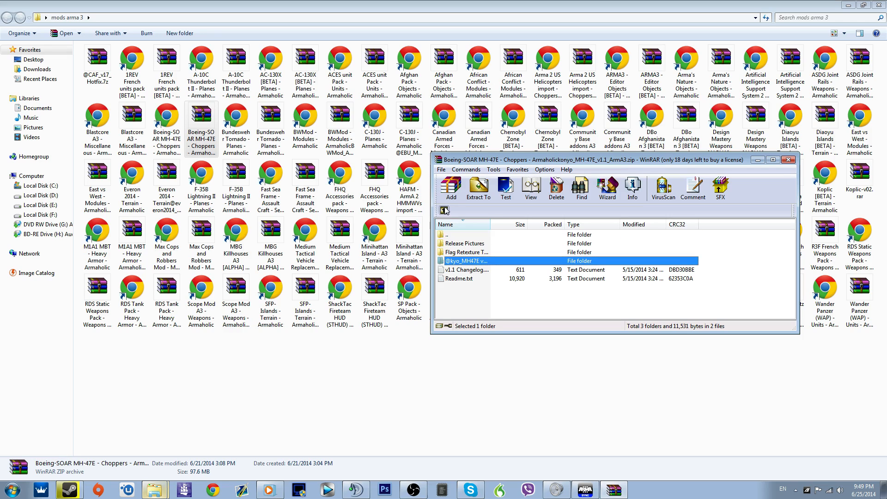
double_click(465, 260)
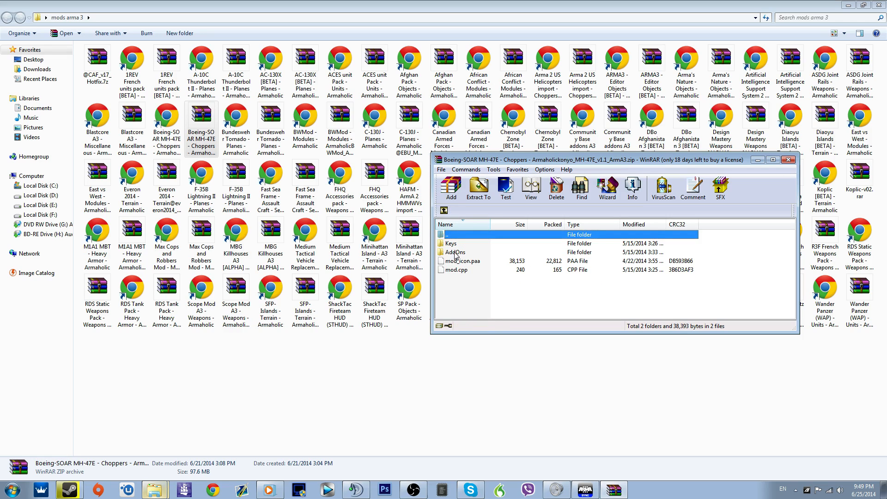
left_click(451, 243)
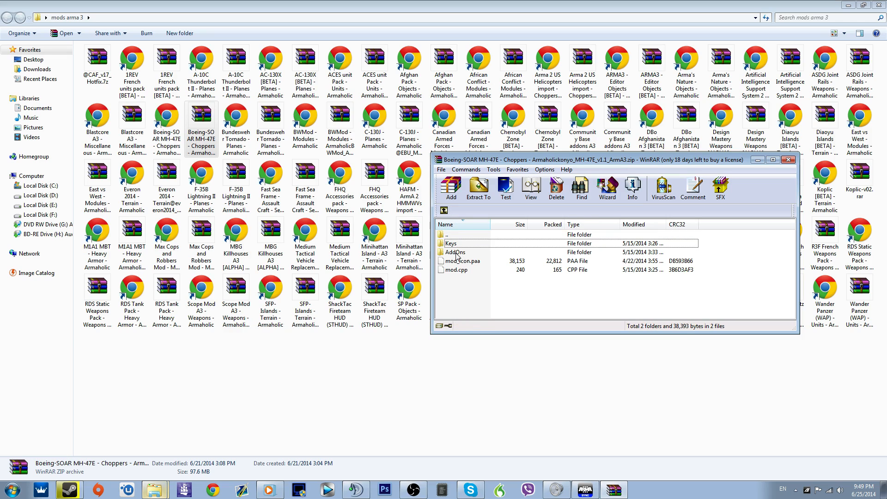
left_click(456, 251)
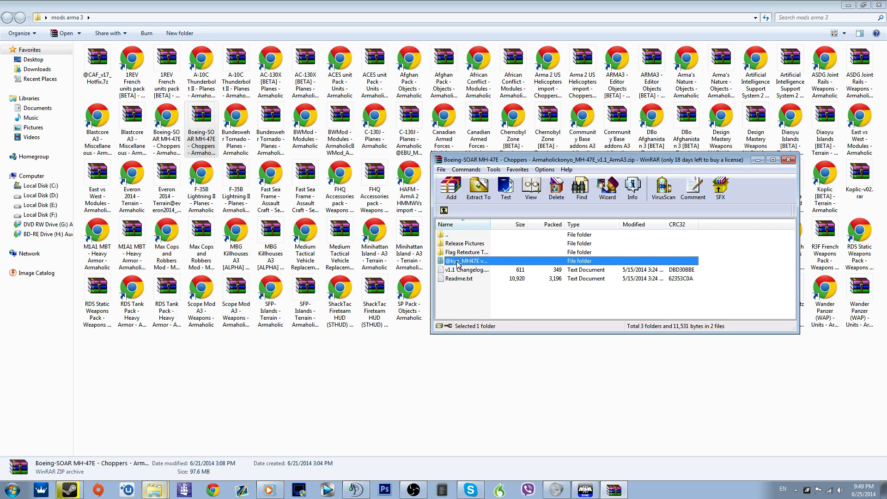
mouse_move(471, 306)
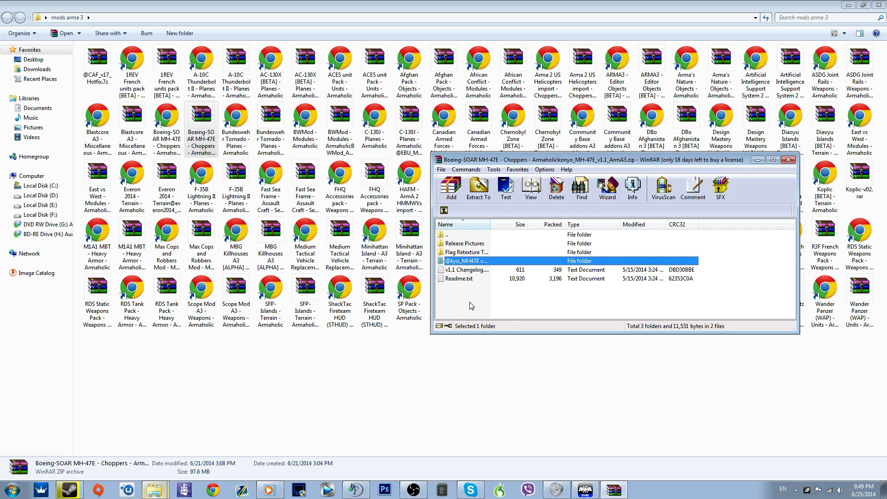
double_click(755, 128)
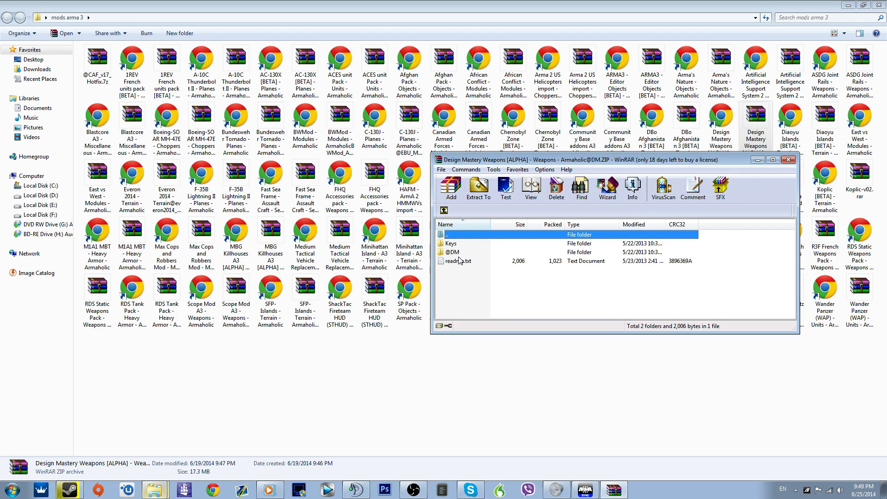
double_click(451, 243)
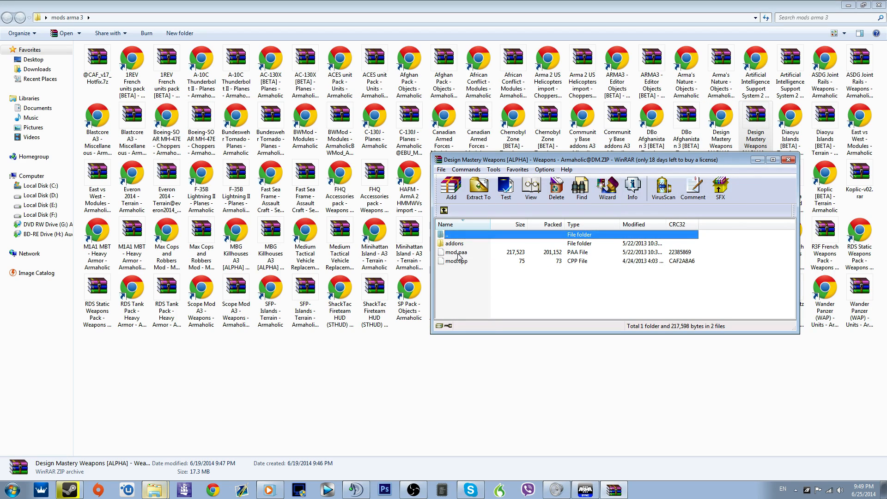
double_click(455, 244)
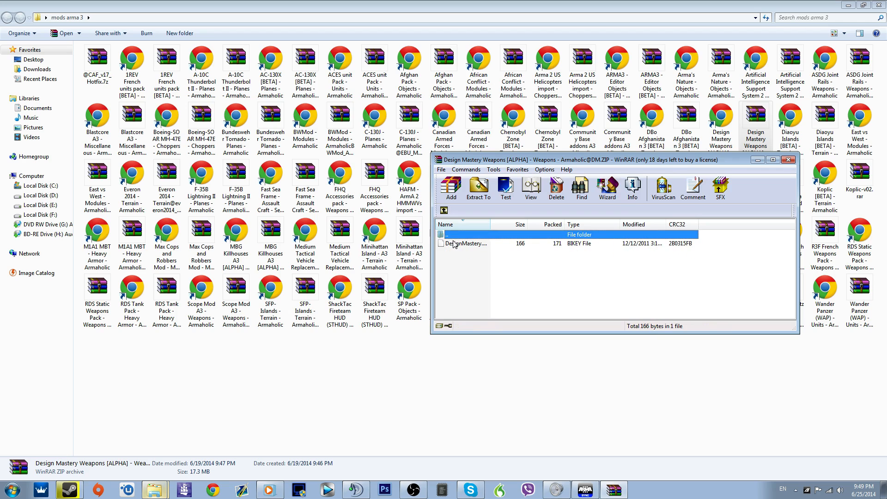
double_click(446, 234)
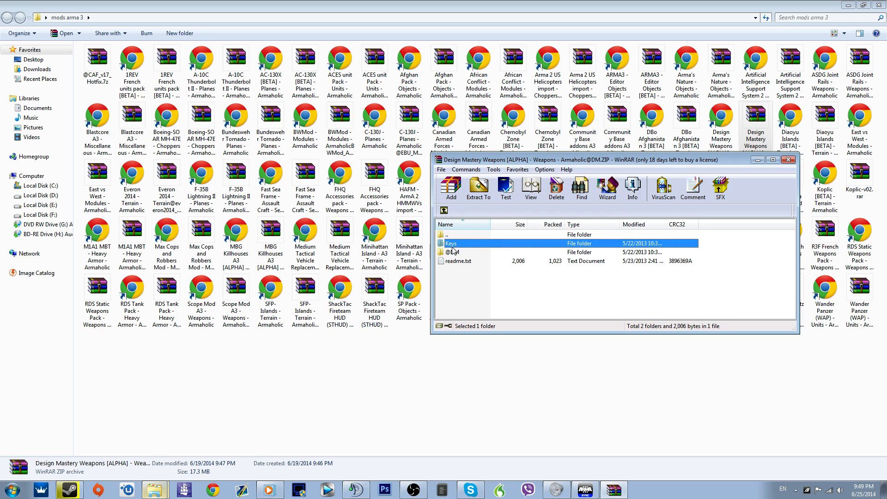
Step: Read the readme.txt installation notes, close it, and switch to the Community Base addons archive
double_click(458, 261)
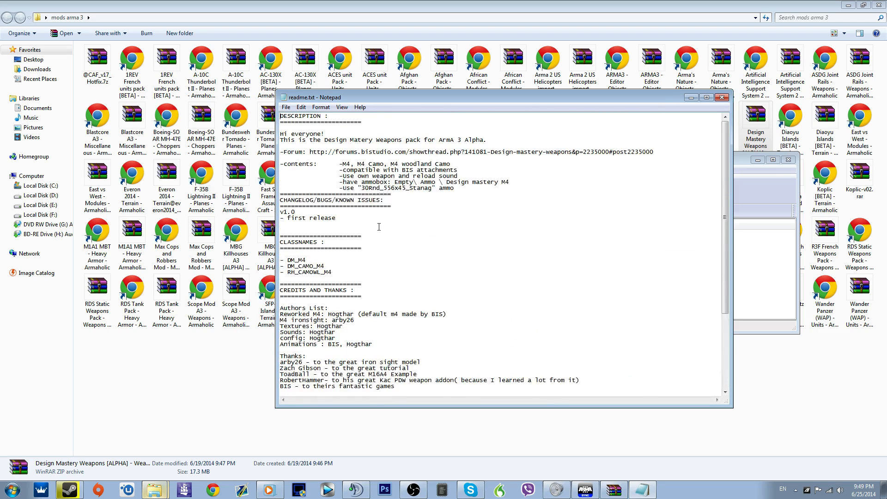
scroll("down", 3)
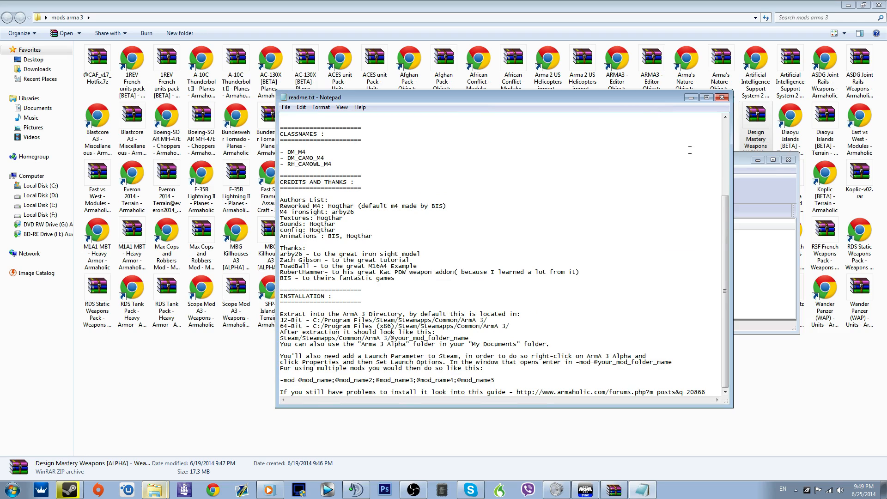
left_click(723, 97)
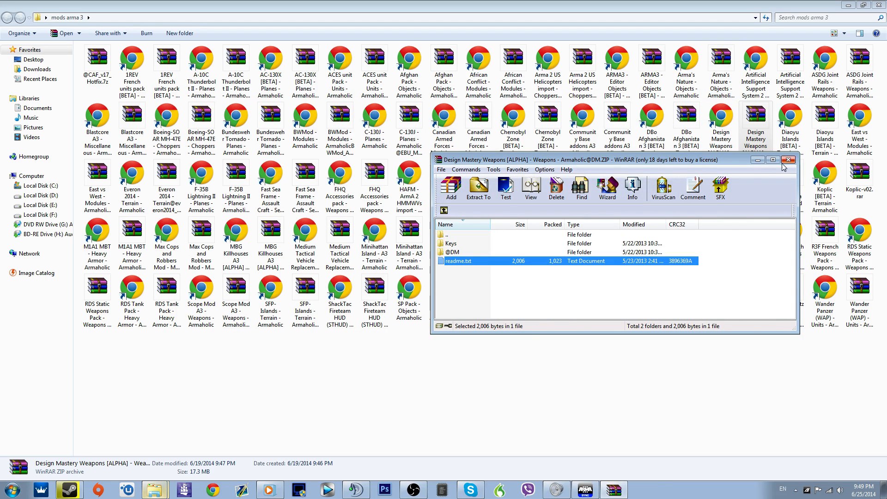
double_click(616, 122)
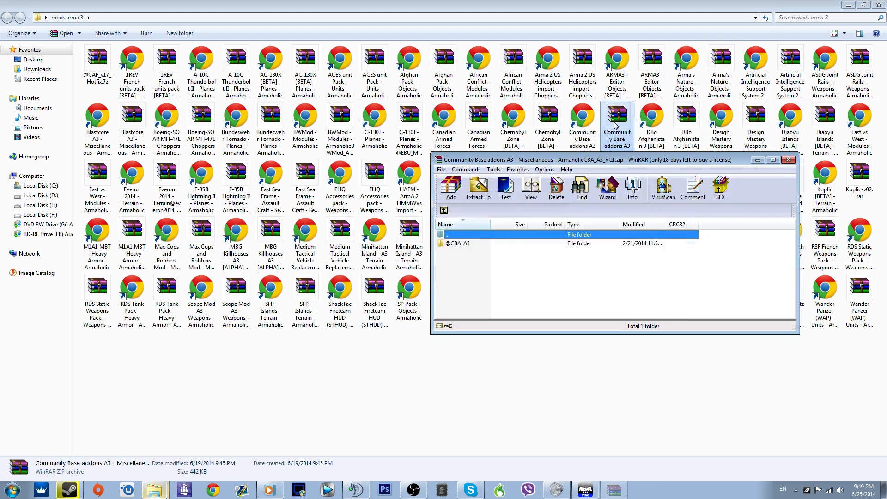
double_click(458, 243)
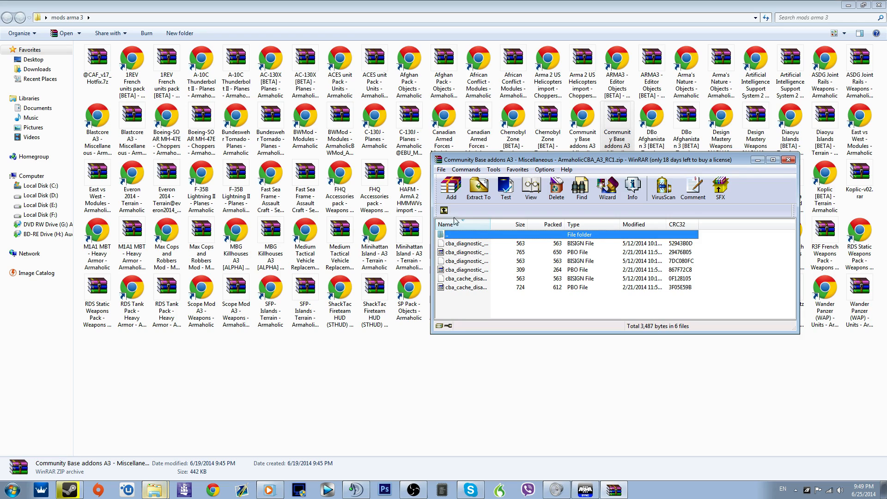
left_click(445, 211)
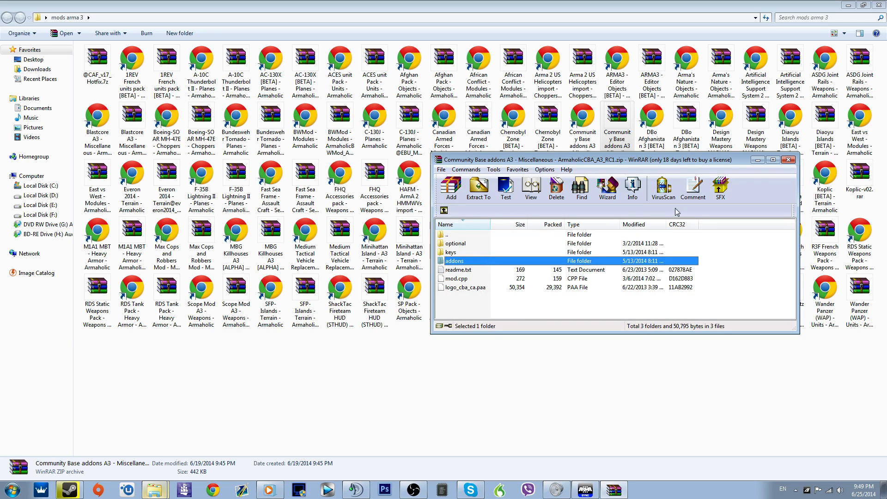
left_click(788, 160)
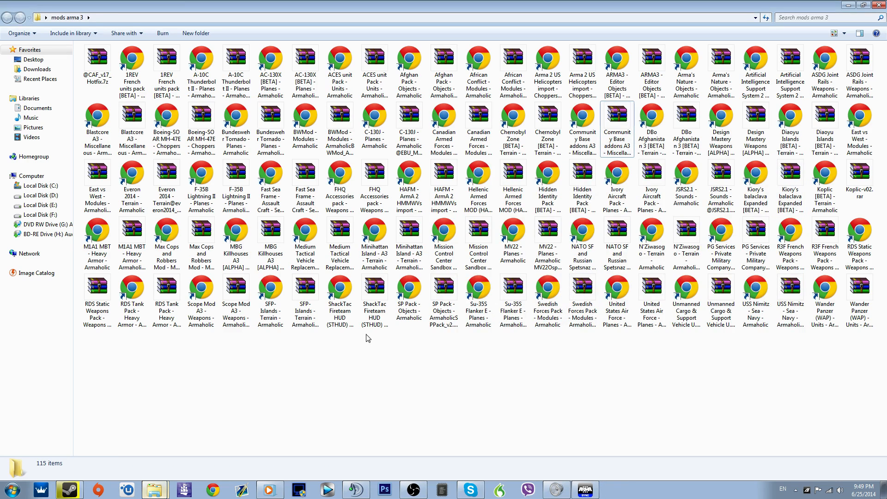
double_click(305, 300)
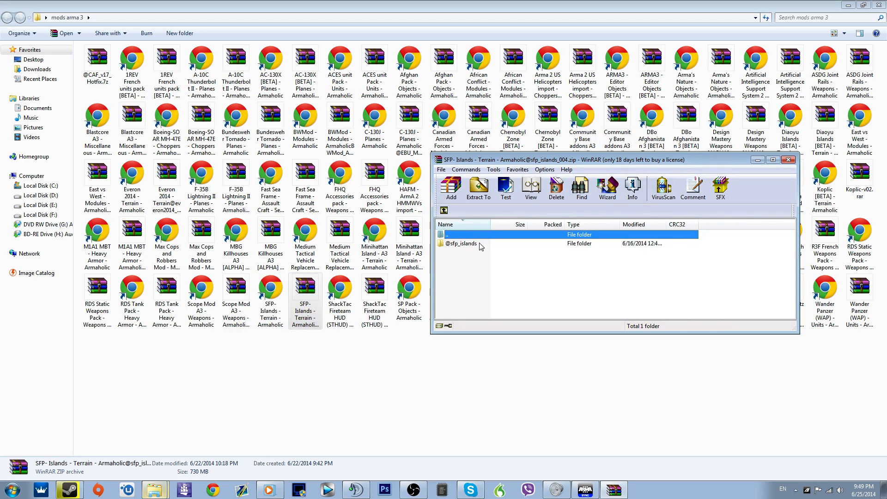
double_click(454, 243)
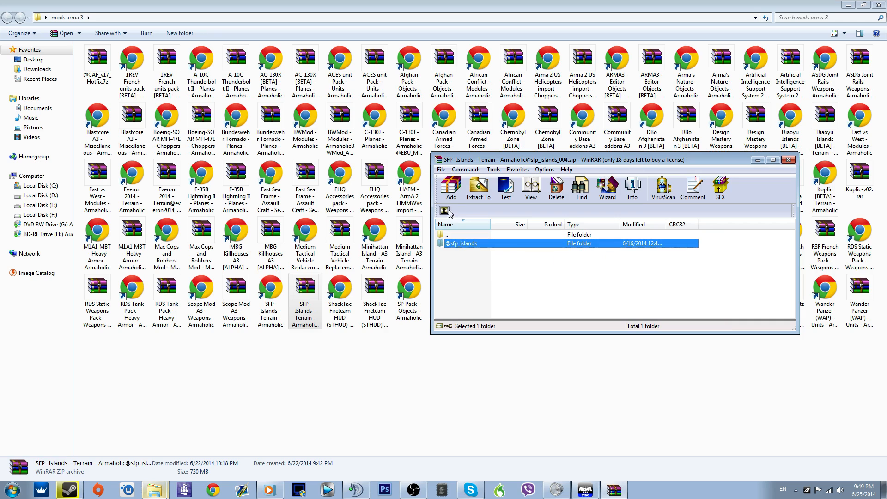
left_click(789, 160)
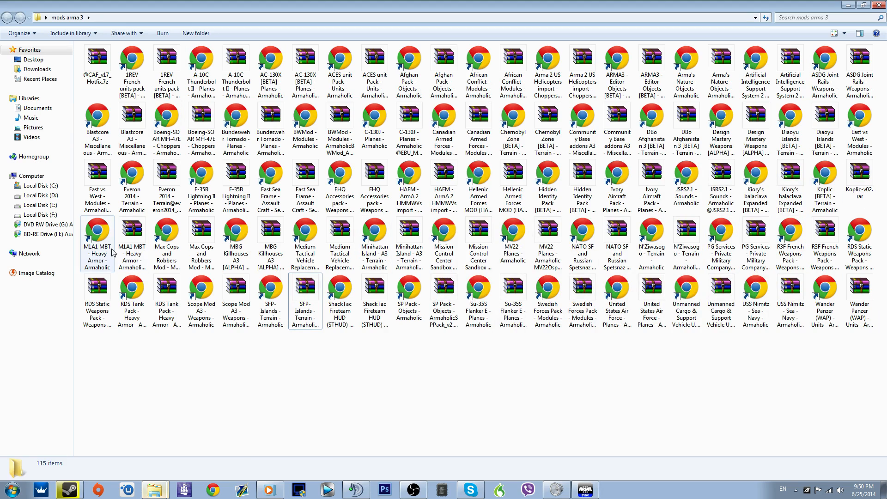
double_click(131, 237)
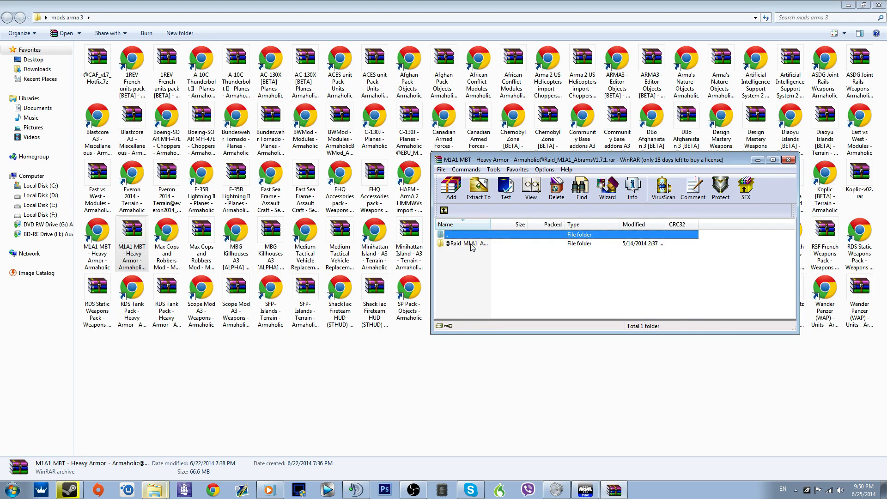
left_click(467, 243)
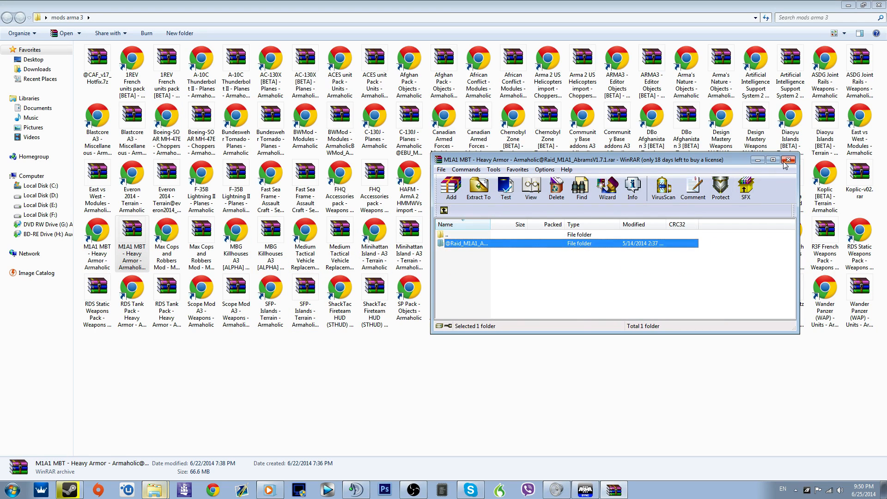
left_click(789, 160)
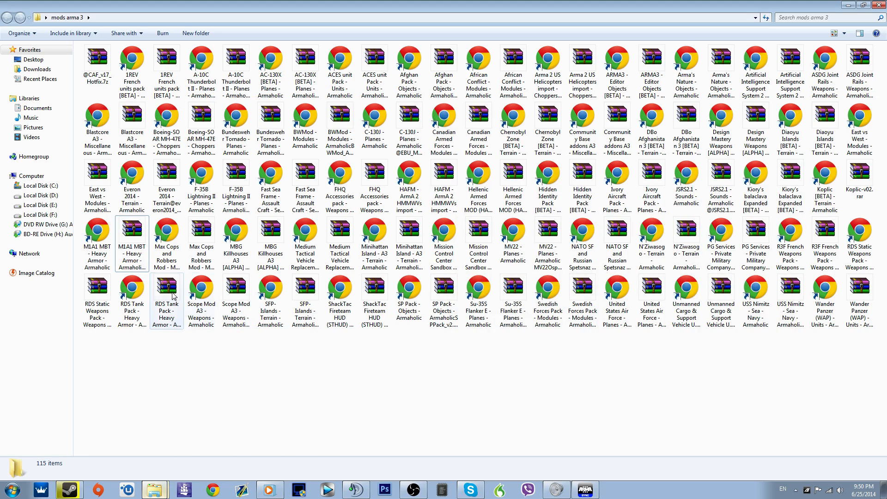
double_click(167, 290)
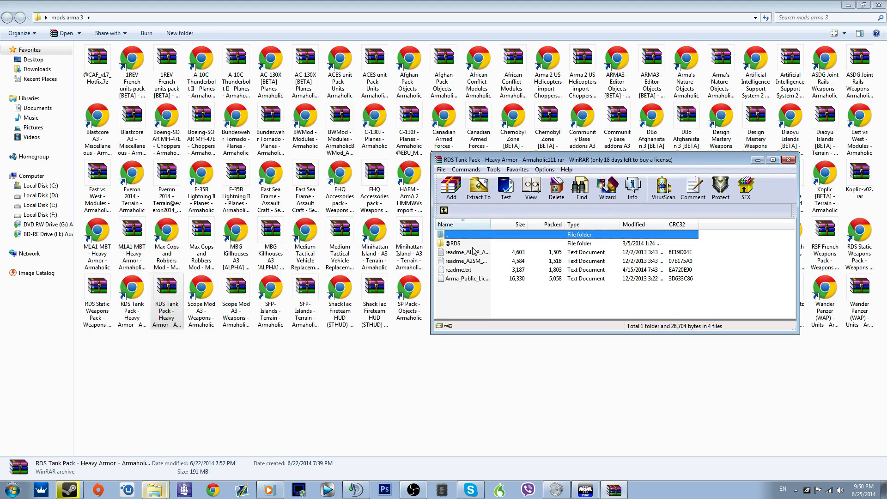
left_click(453, 243)
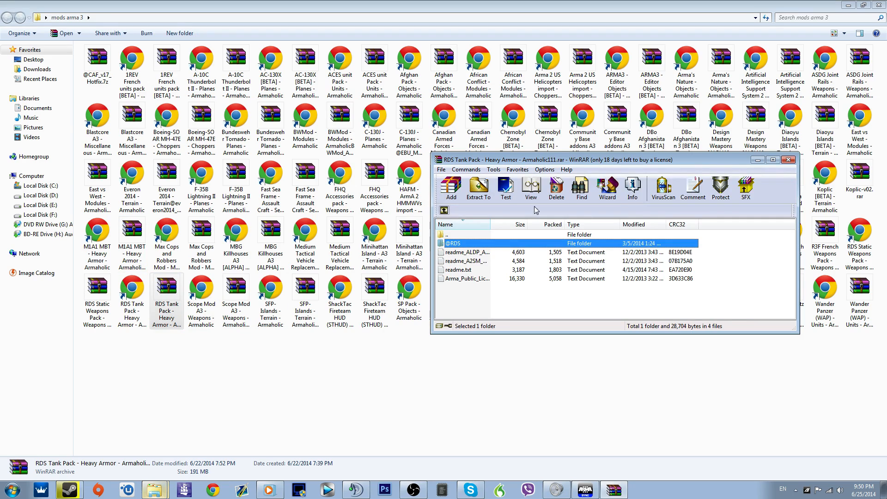
left_click(788, 160)
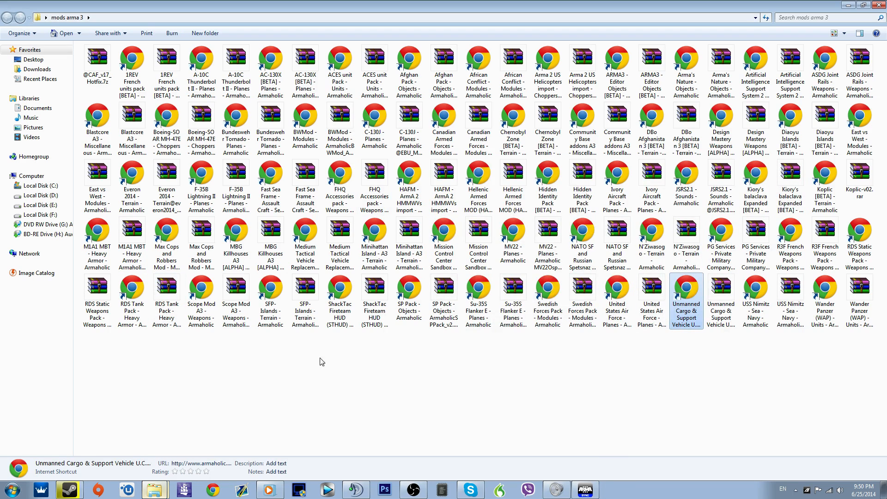
double_click(166, 181)
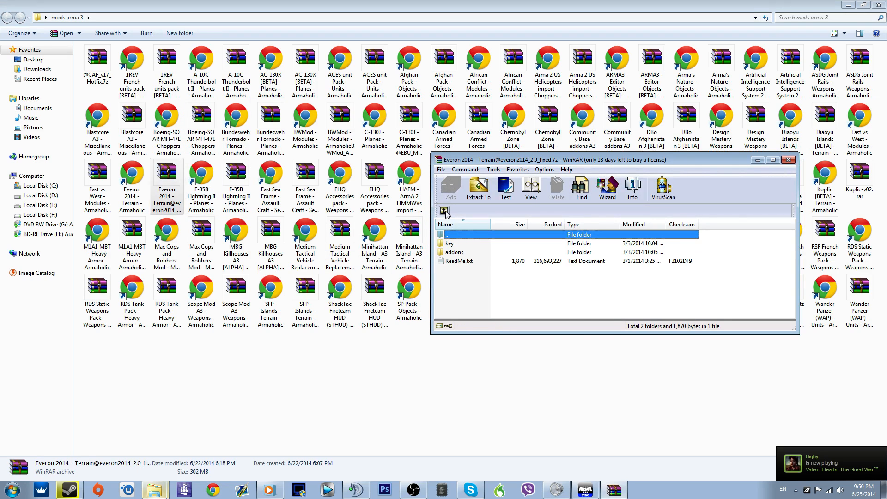
left_click(789, 160)
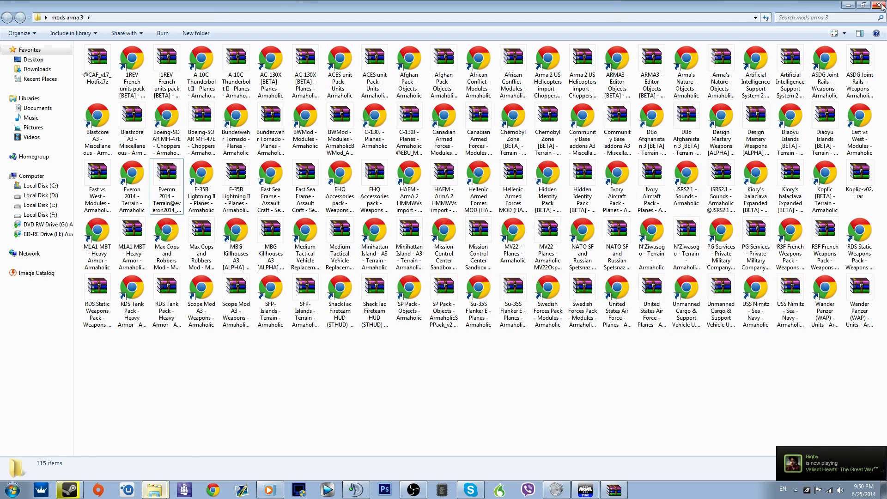
Step: Close the mods arma 3 Explorer window so the desktop shows
left_click(881, 6)
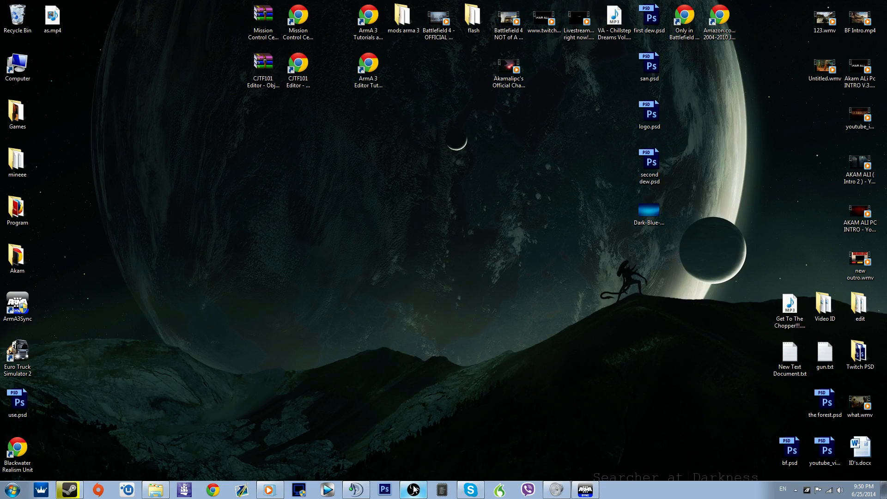
mouse_move(542, 368)
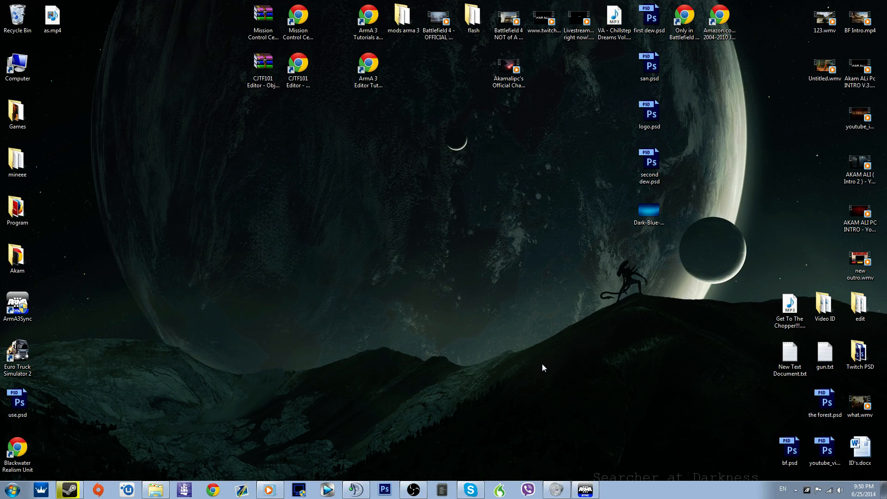